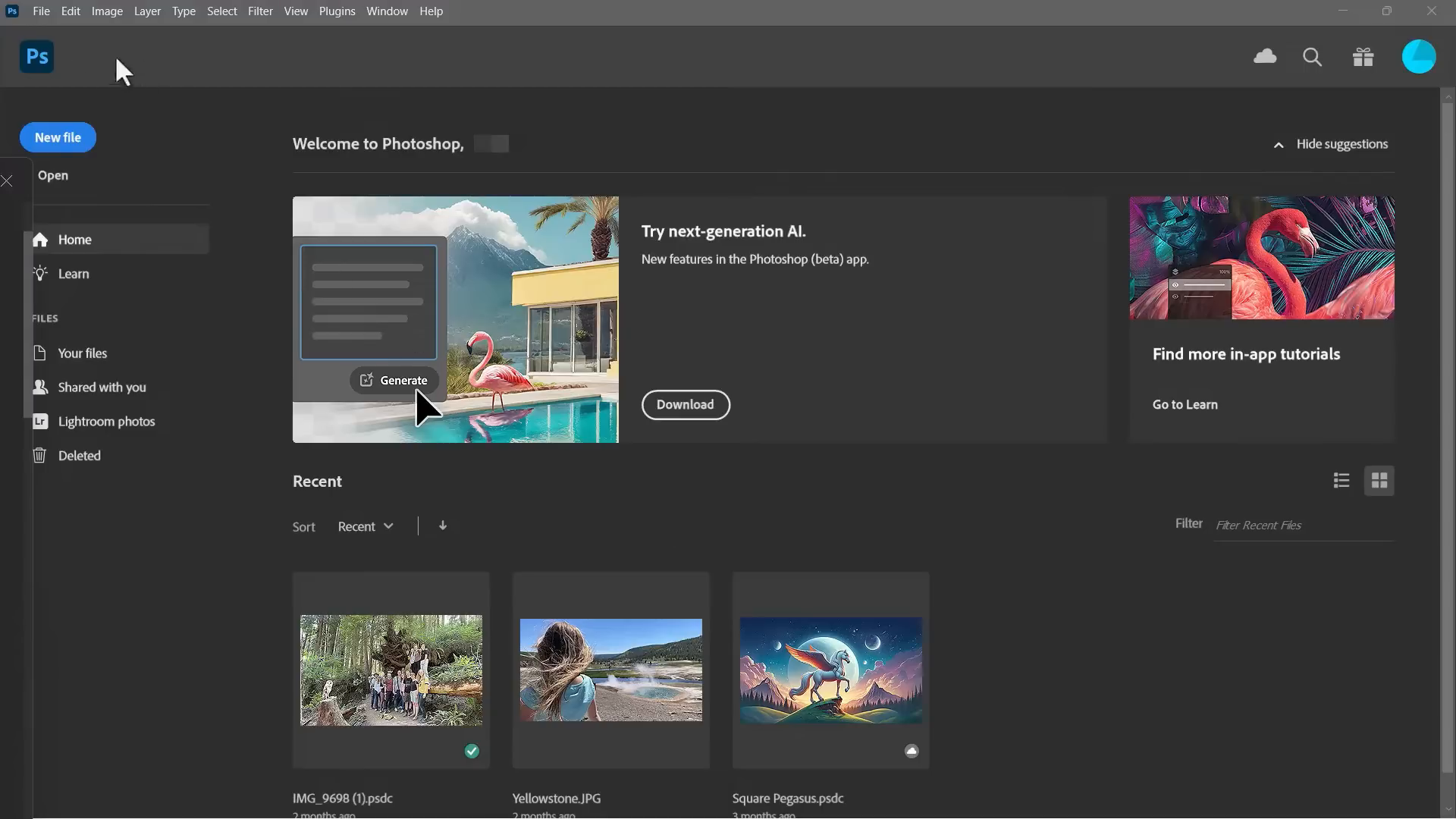
mouse_move(801, 69)
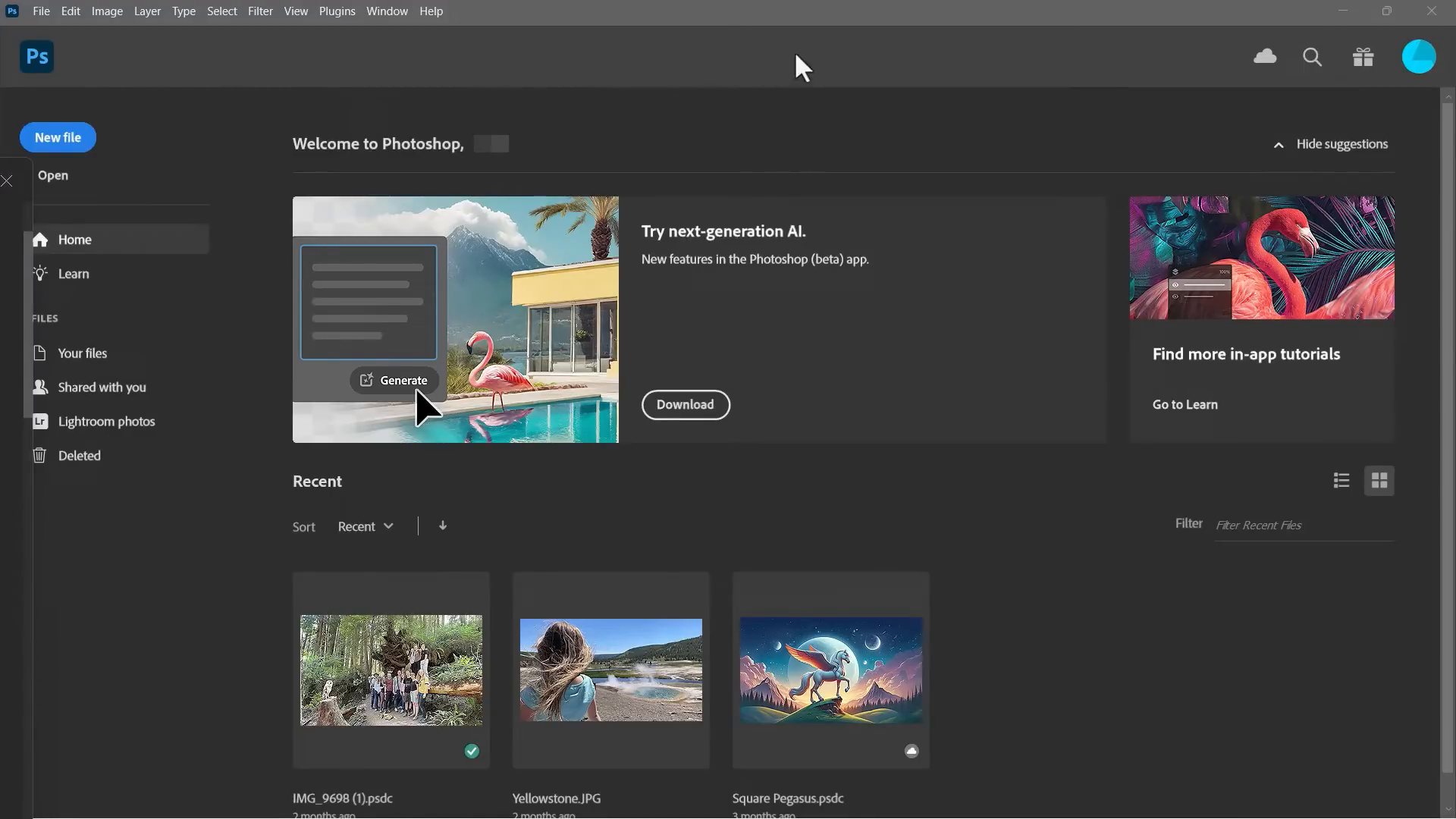
mouse_move(800, 160)
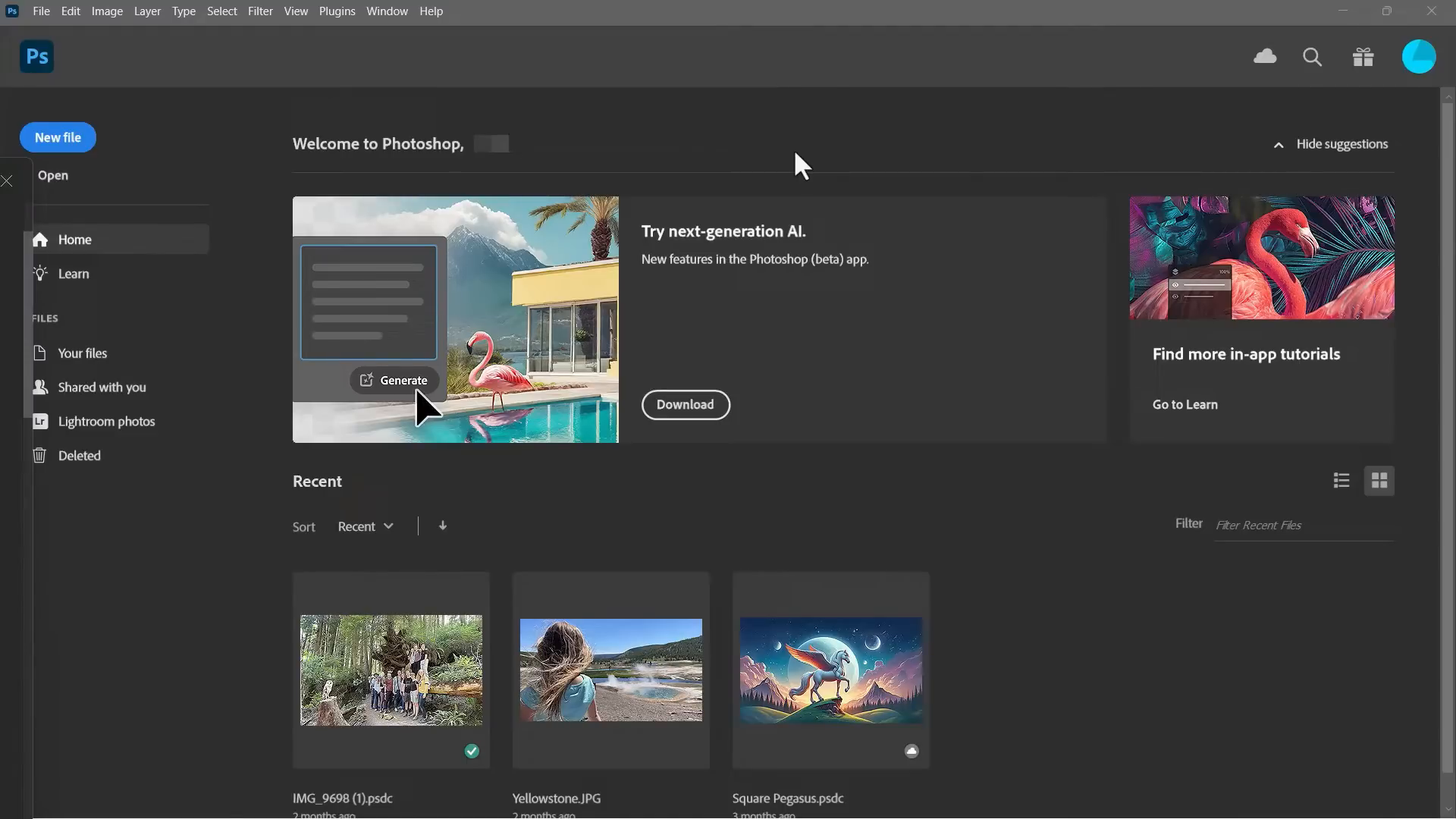
mouse_move(617, 138)
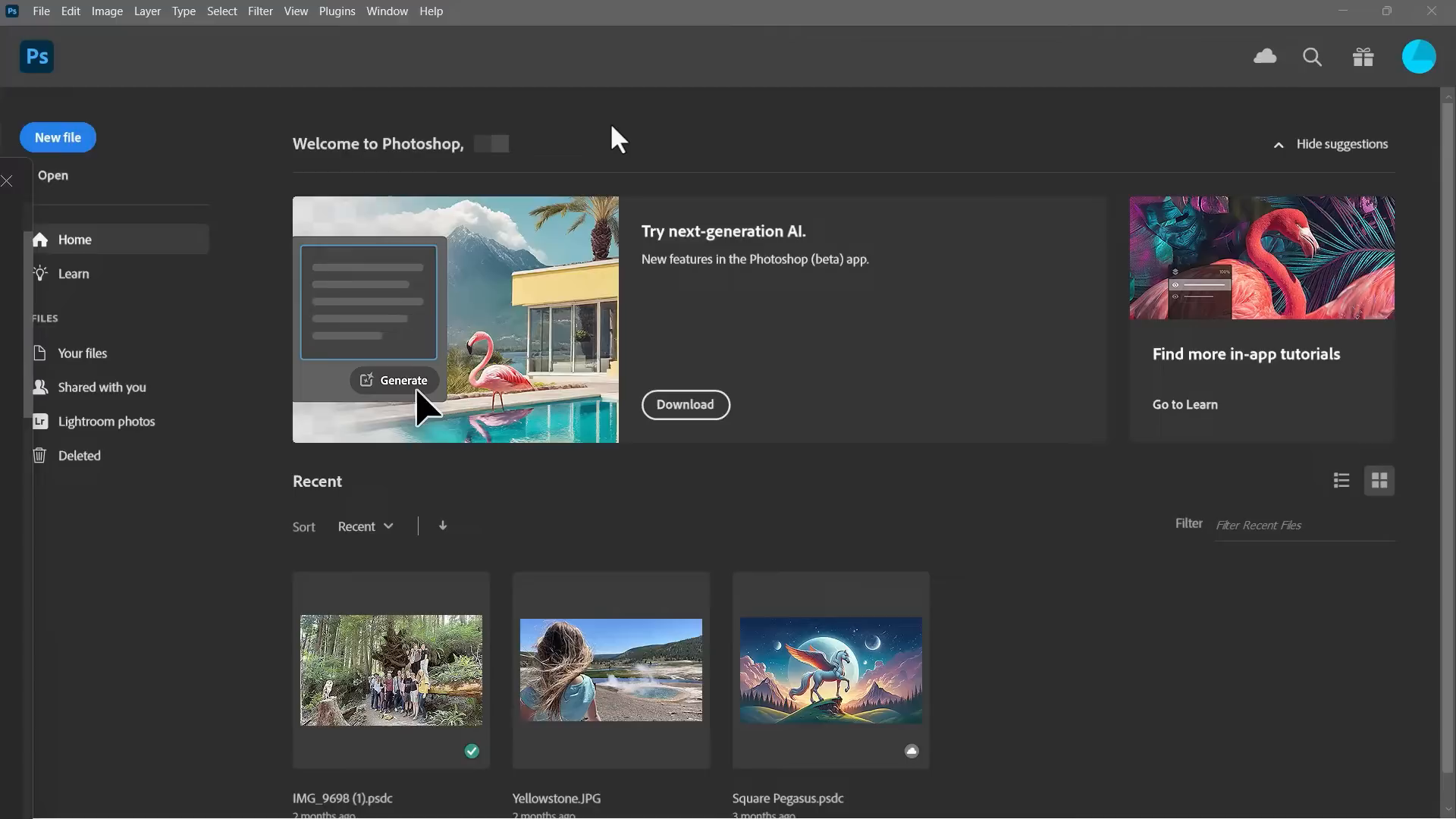
mouse_move(1005, 125)
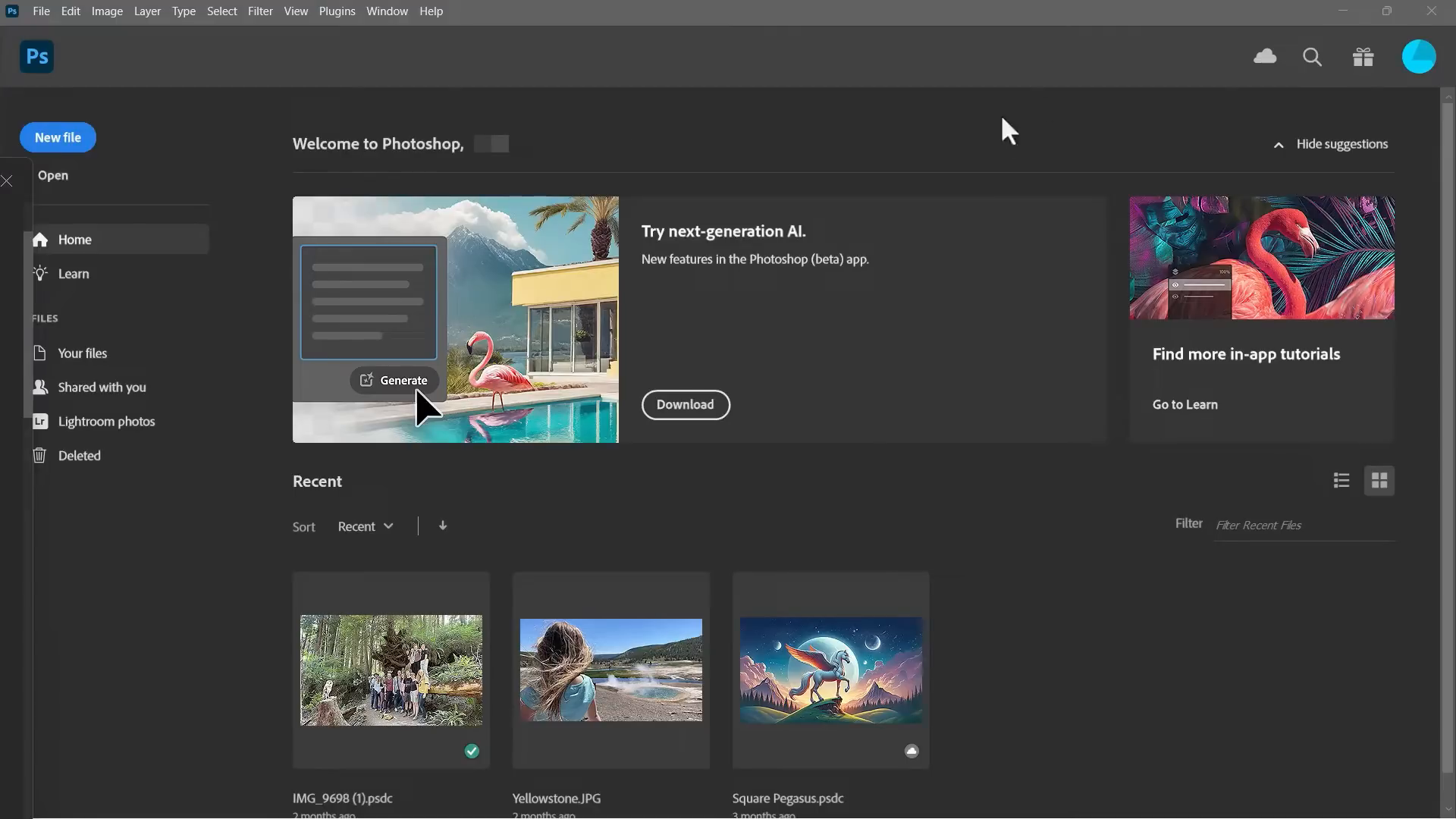
mouse_move(840, 280)
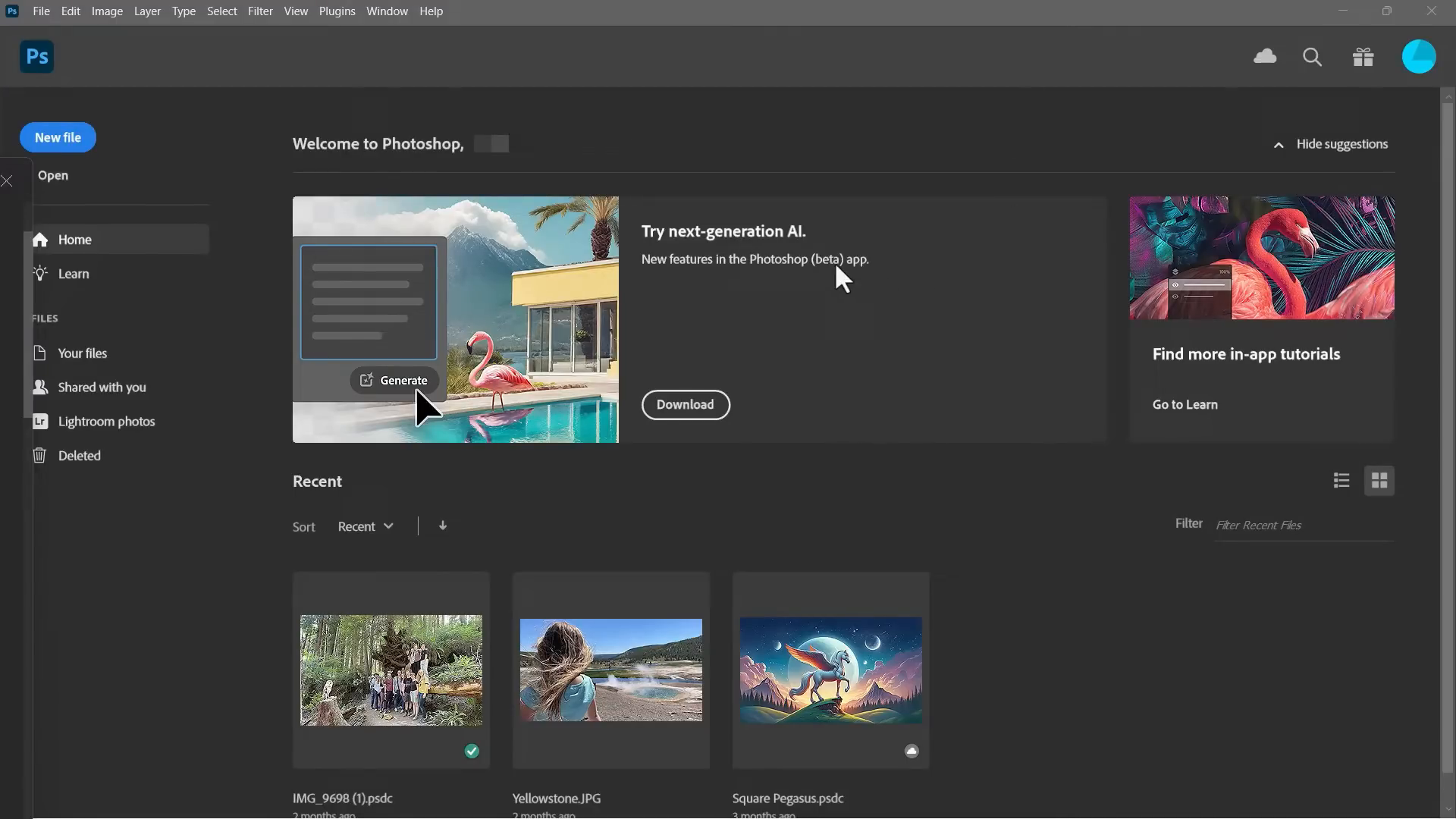
mouse_move(859, 355)
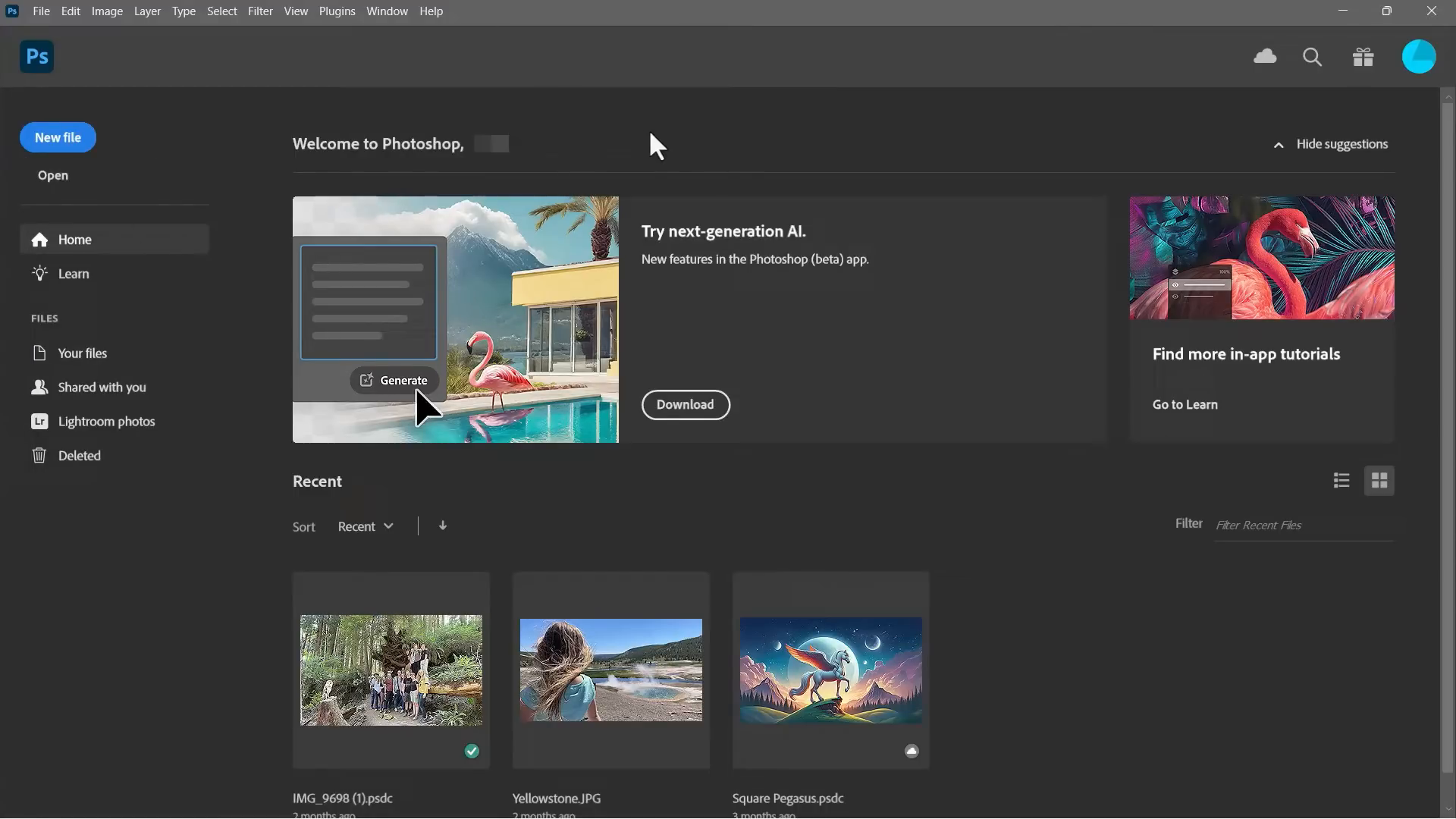
mouse_move(337, 434)
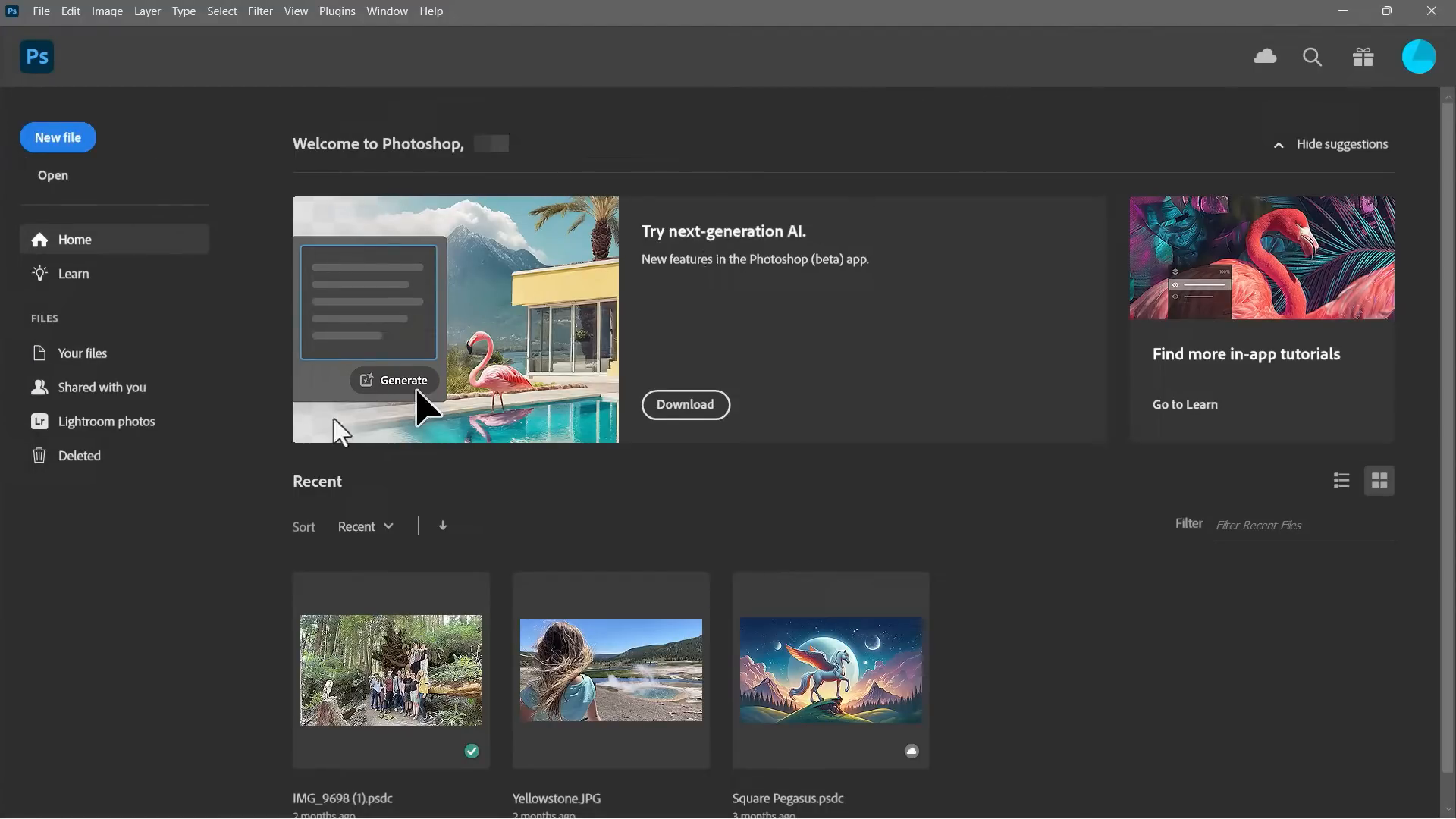
mouse_move(785, 252)
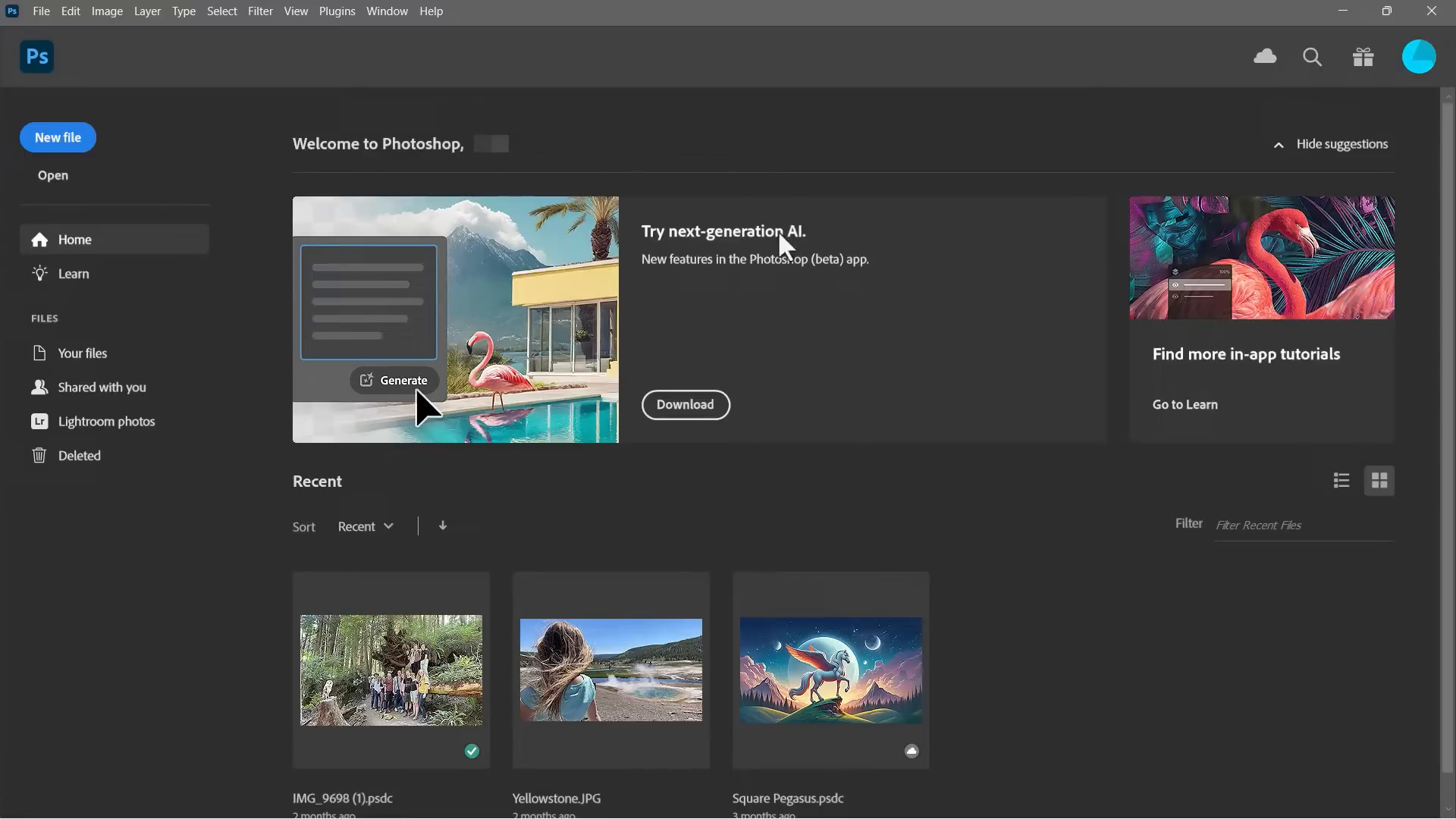
mouse_move(59, 176)
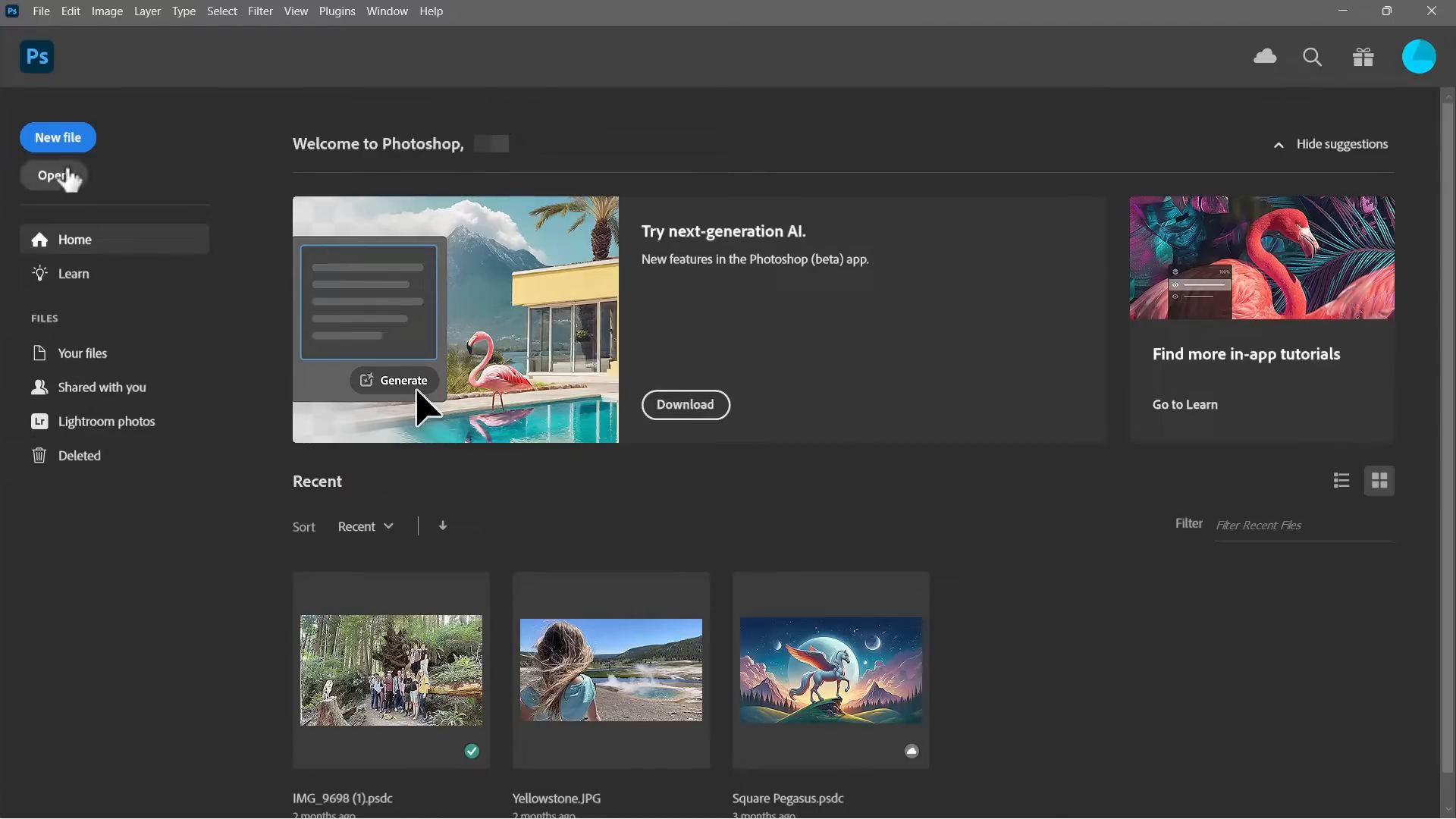
Step: Create a new blank document at the Default Photoshop Size (7 × 5 in)
left_click(58, 137)
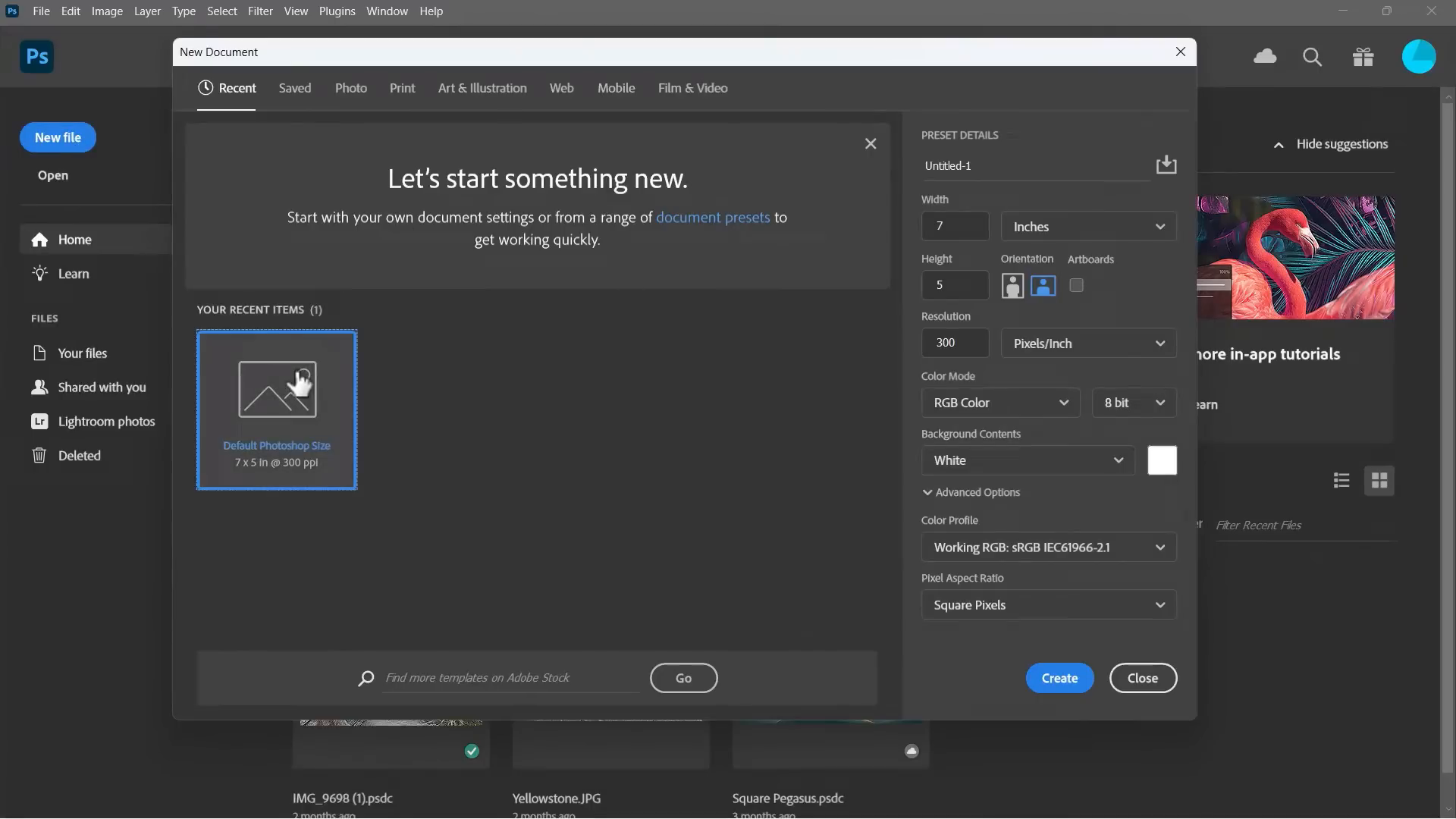
left_click(1058, 678)
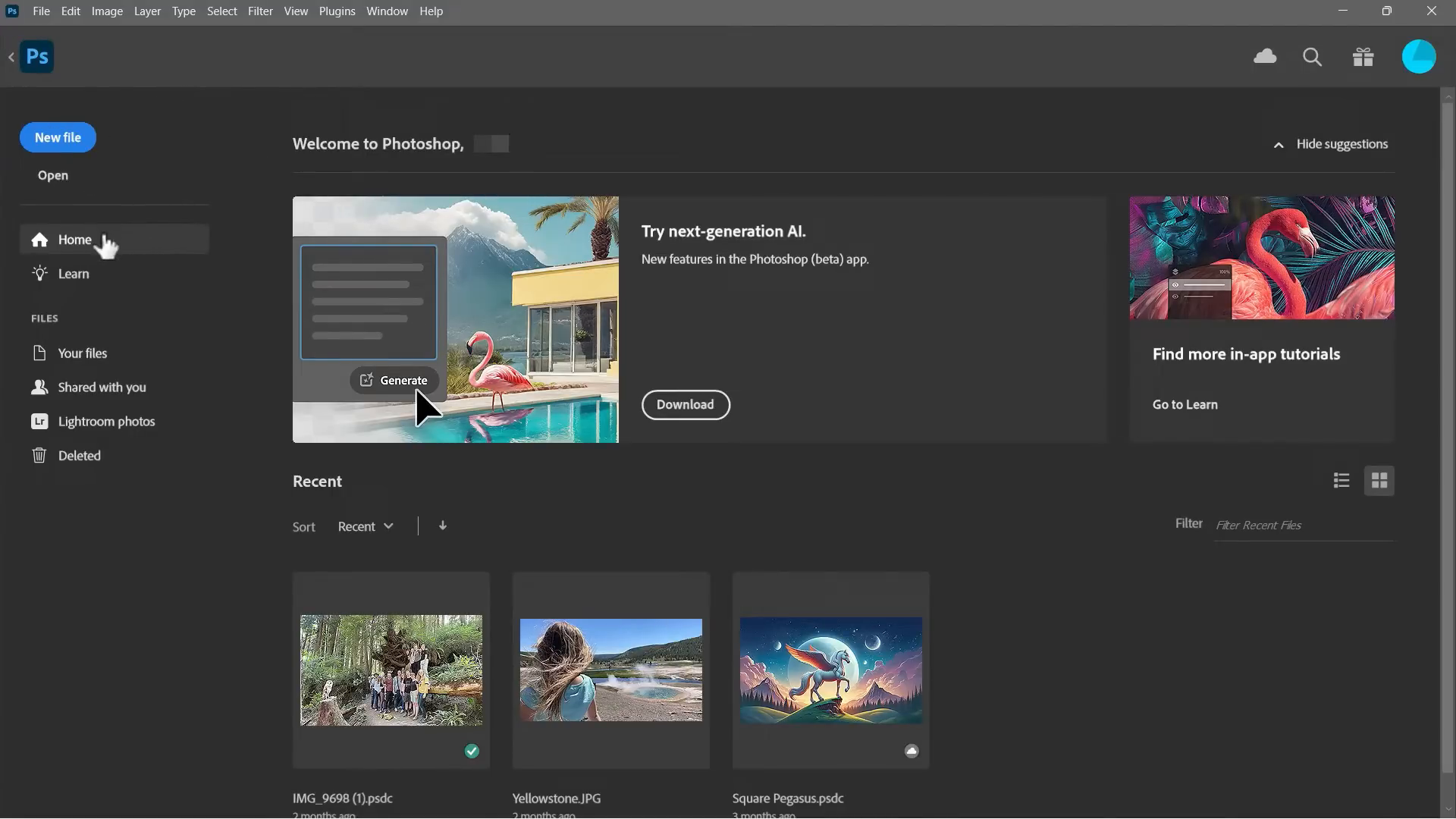
mouse_move(55, 29)
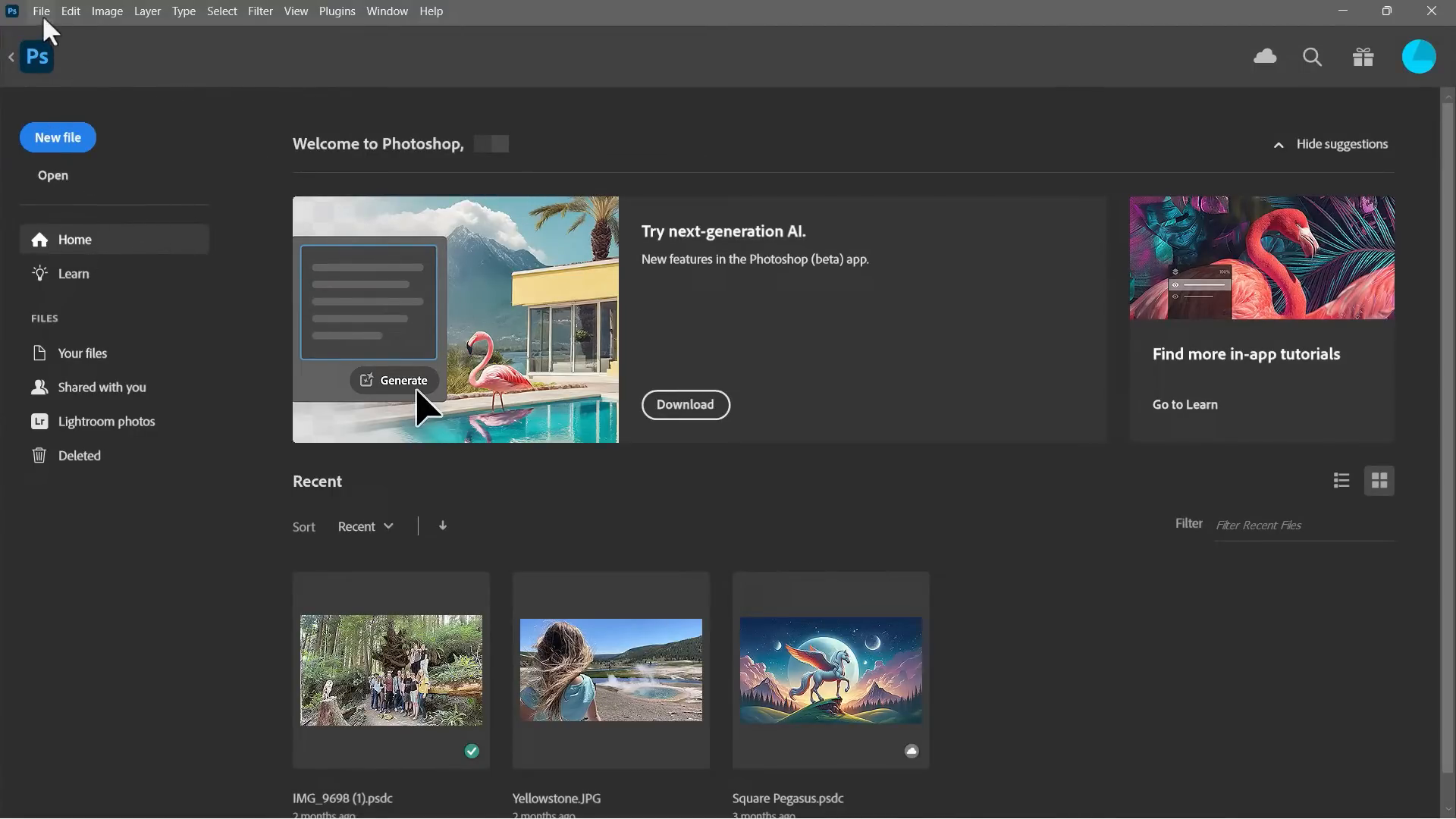
Step: Open 'Man Next to Recycle Bin' from Downloads > Photoshop Example Images
left_click(53, 176)
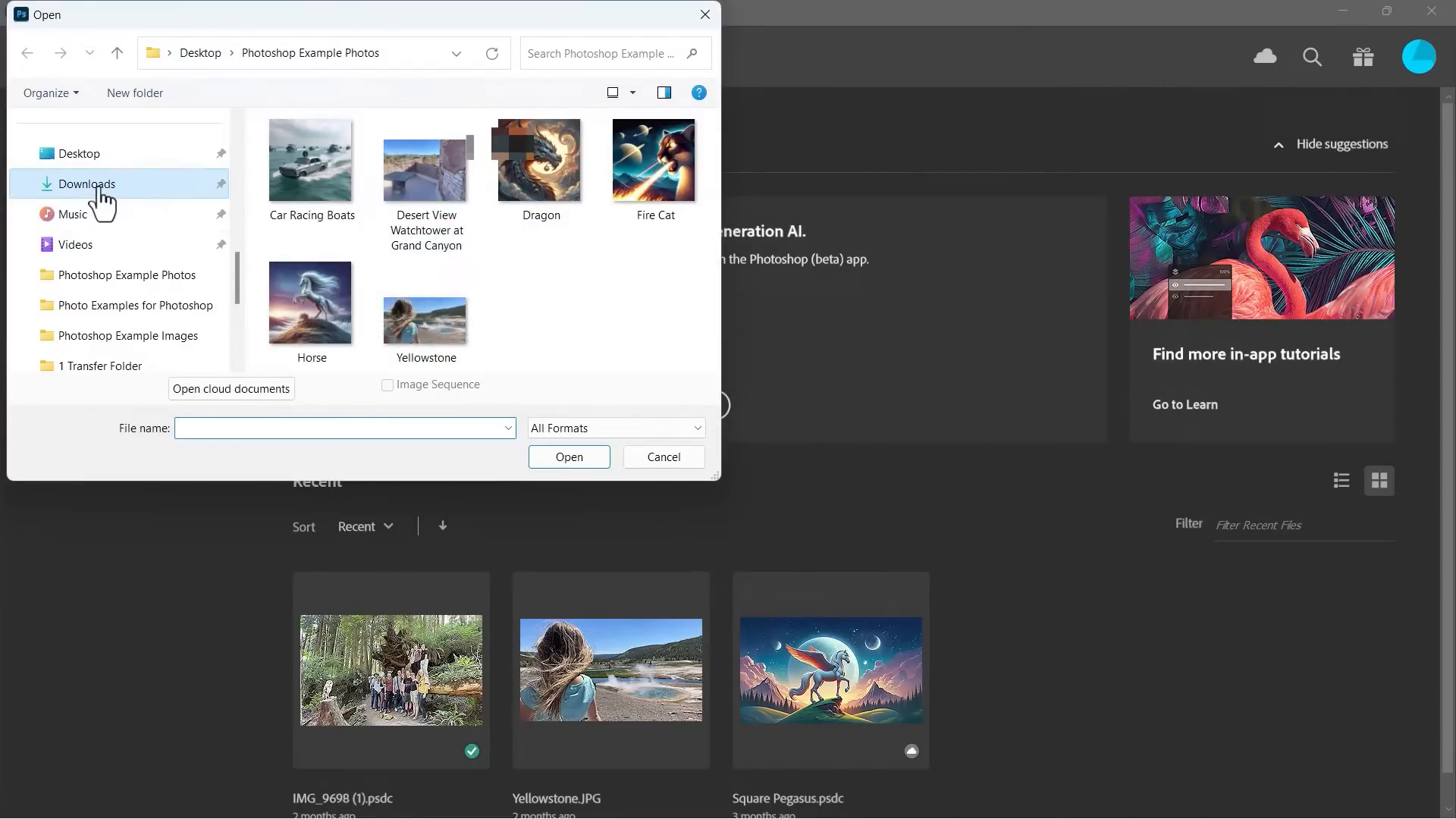
left_click(82, 184)
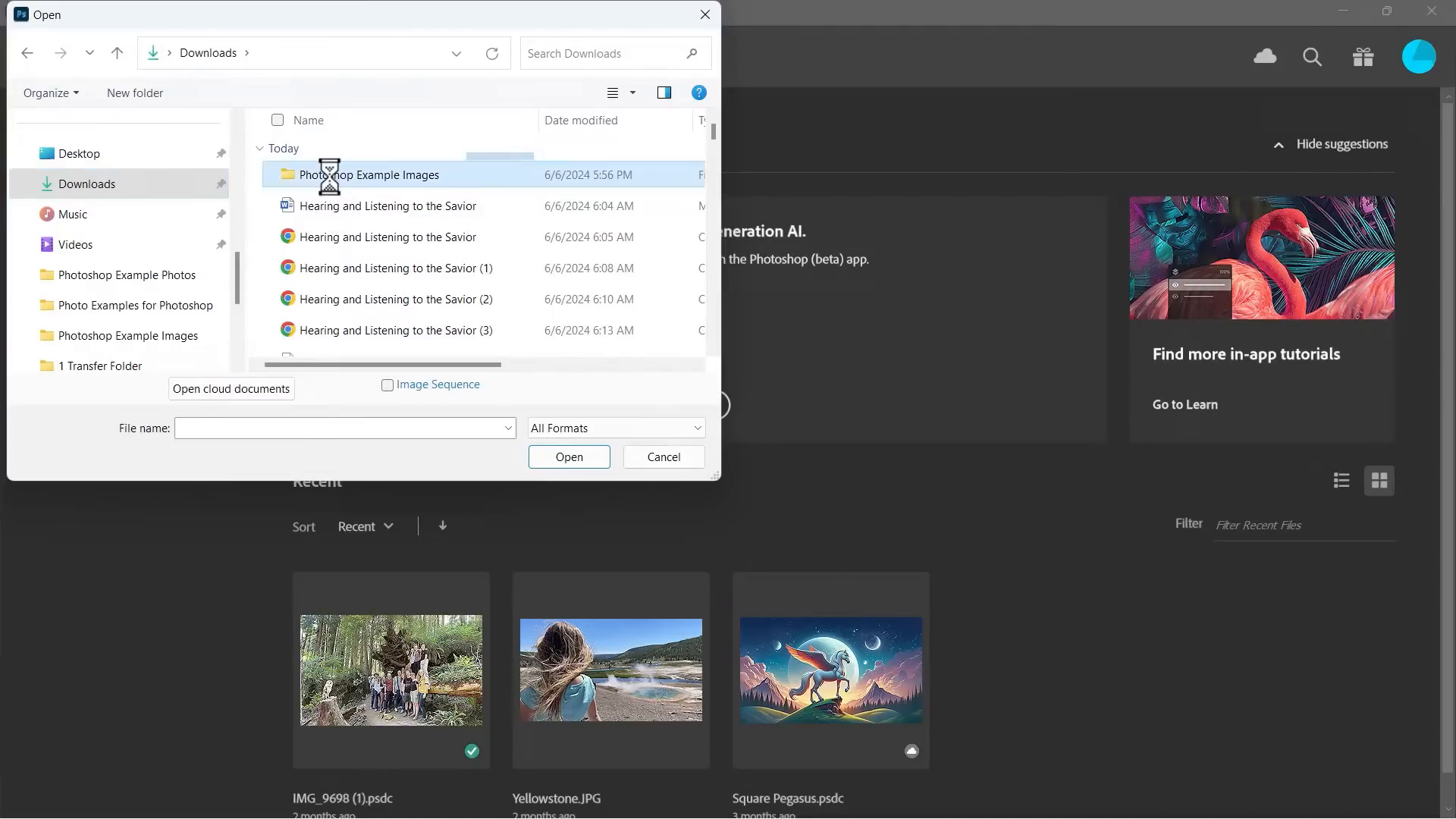
double_click(388, 175)
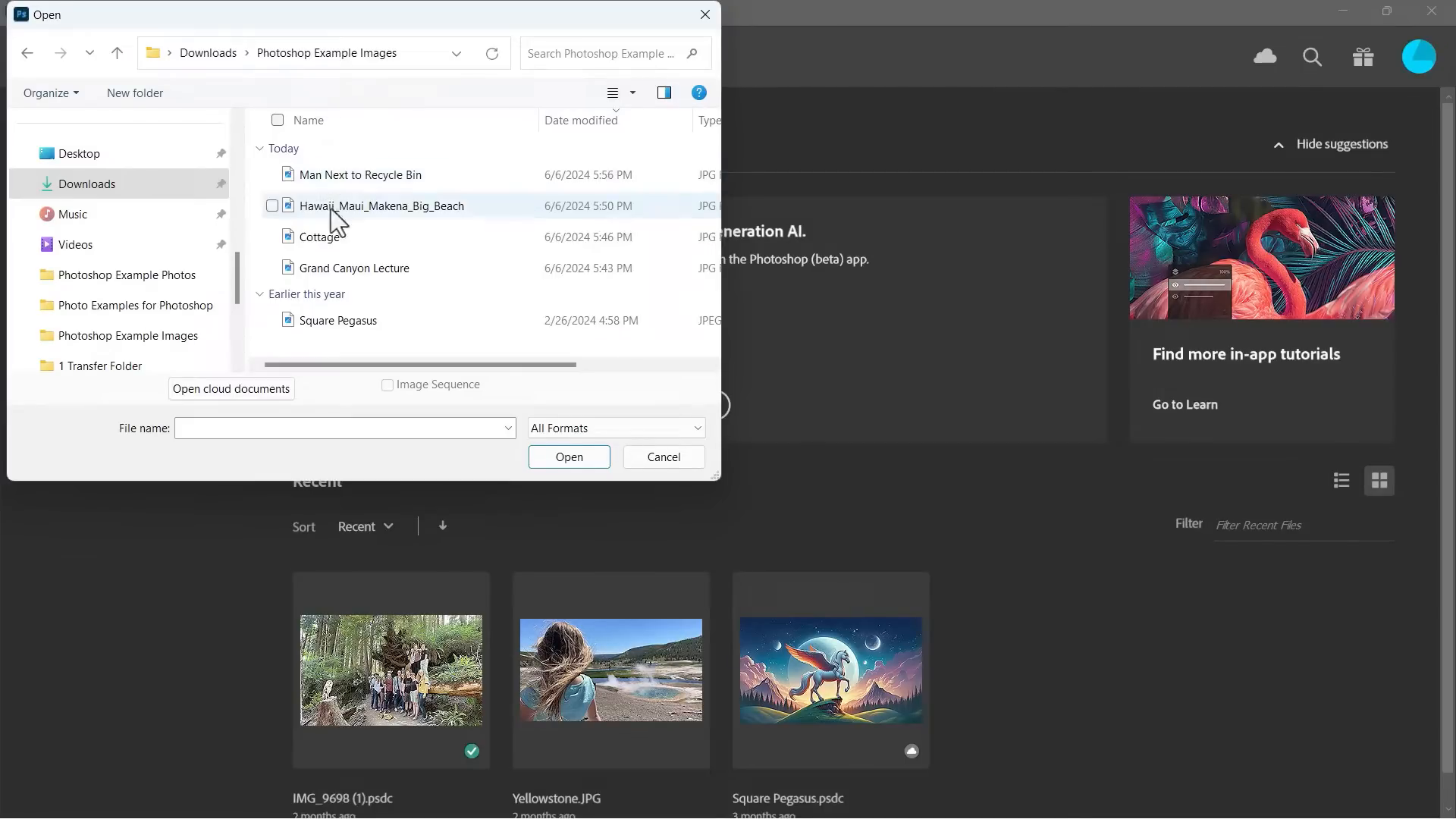
mouse_move(353, 185)
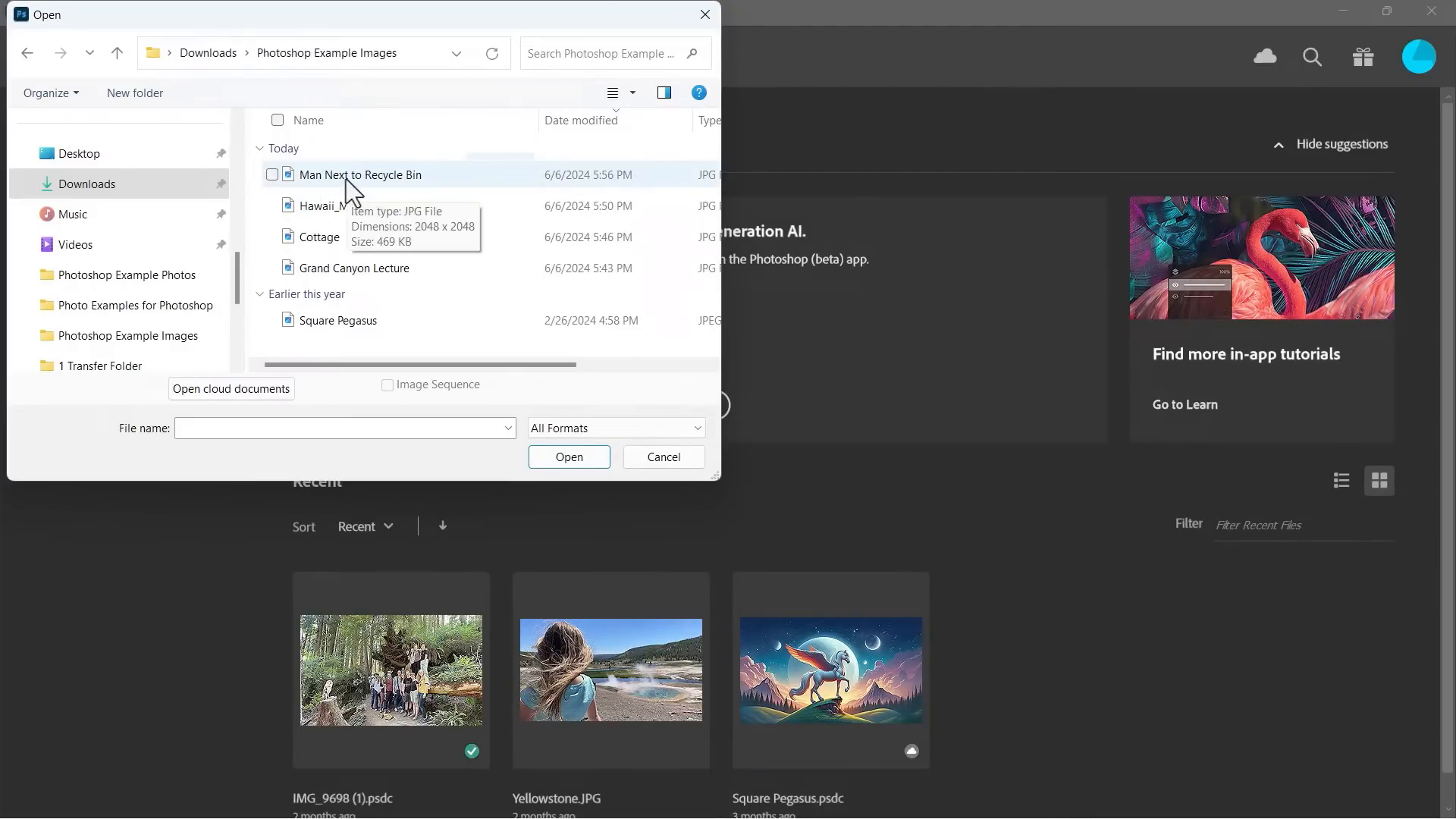
left_click(664, 456)
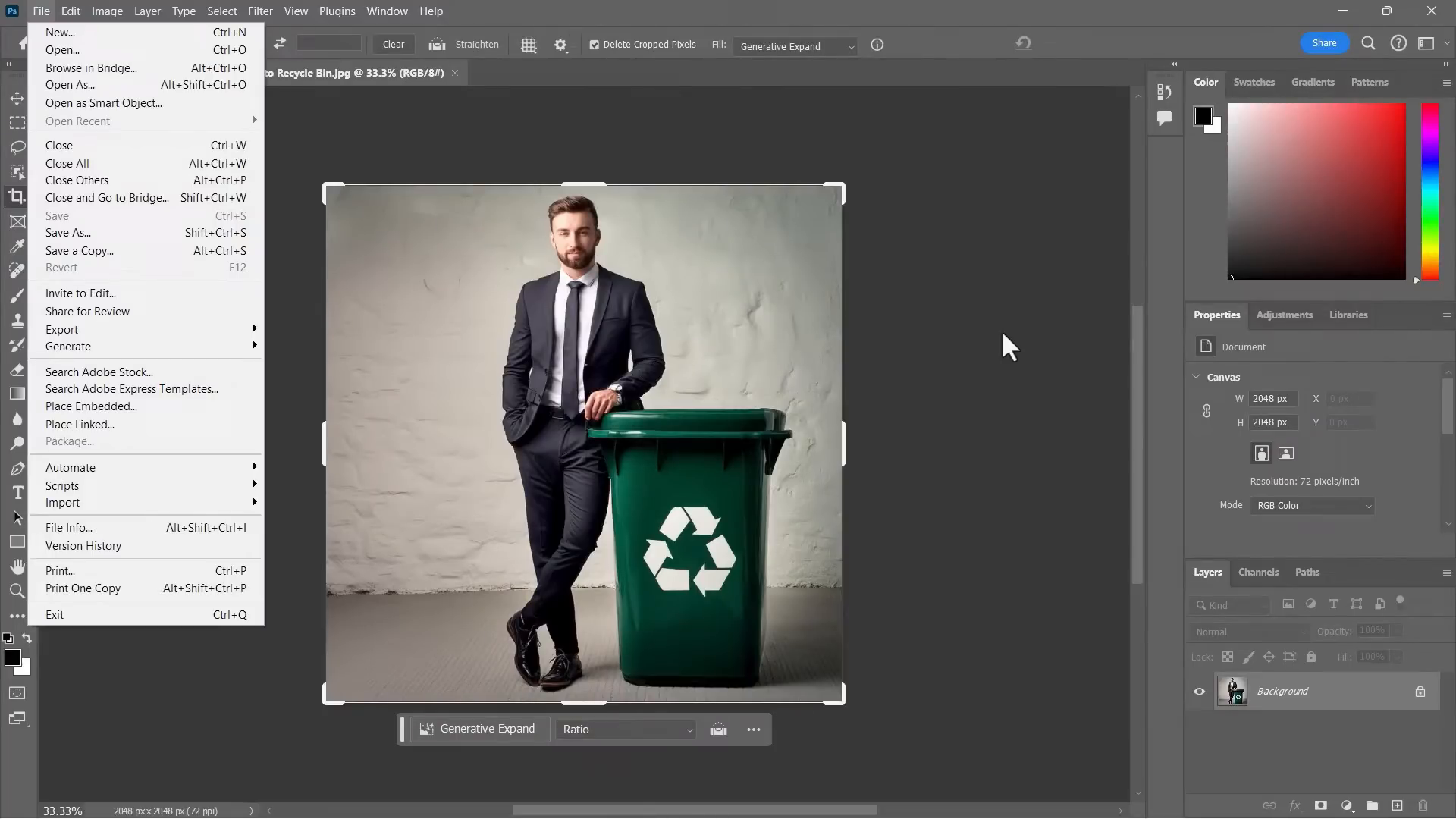
Step: Activate the Crop tool with Fill set to Generative Expand on the recycle-bin photo
left_click(57, 31)
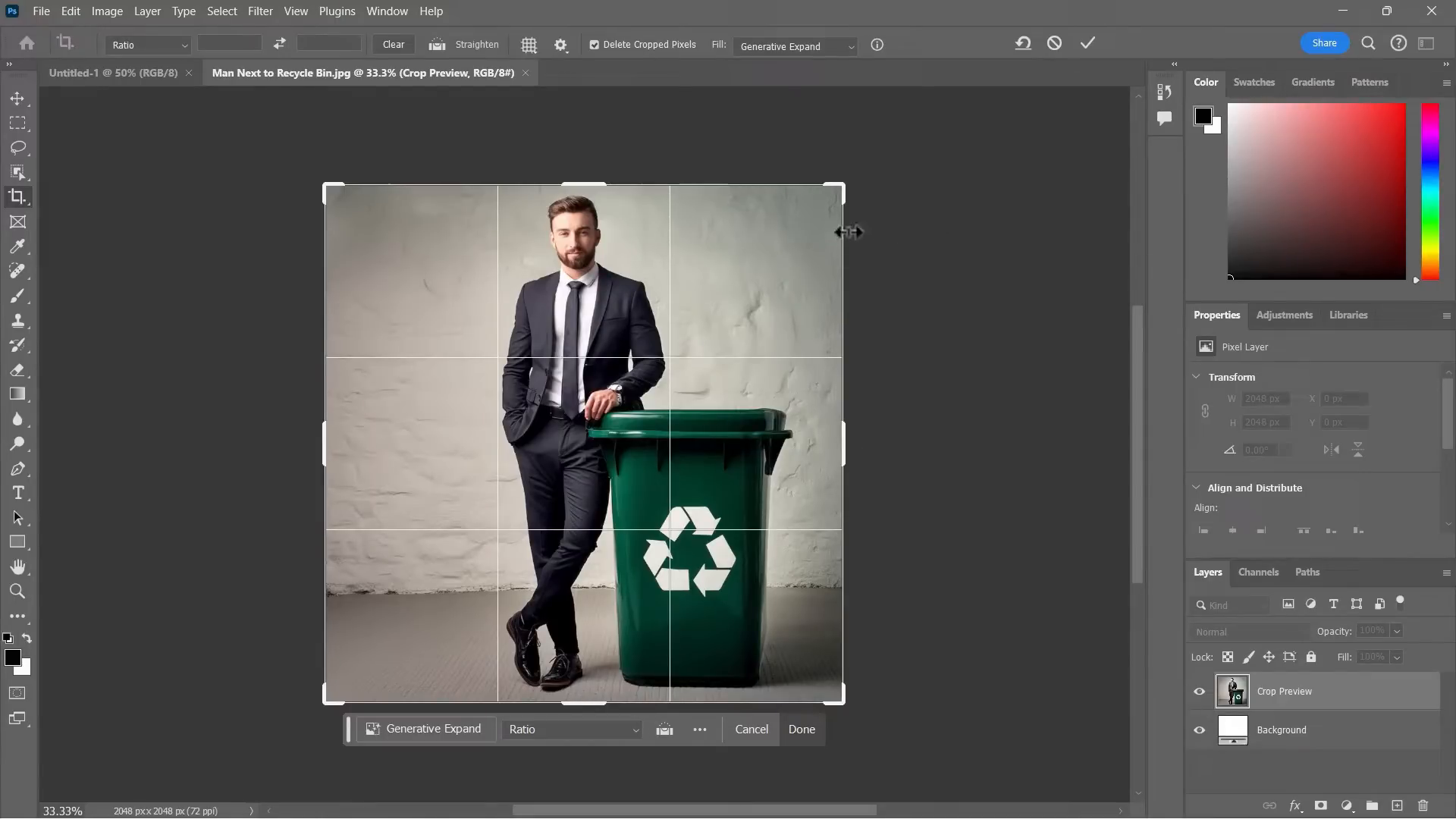
mouse_move(815, 361)
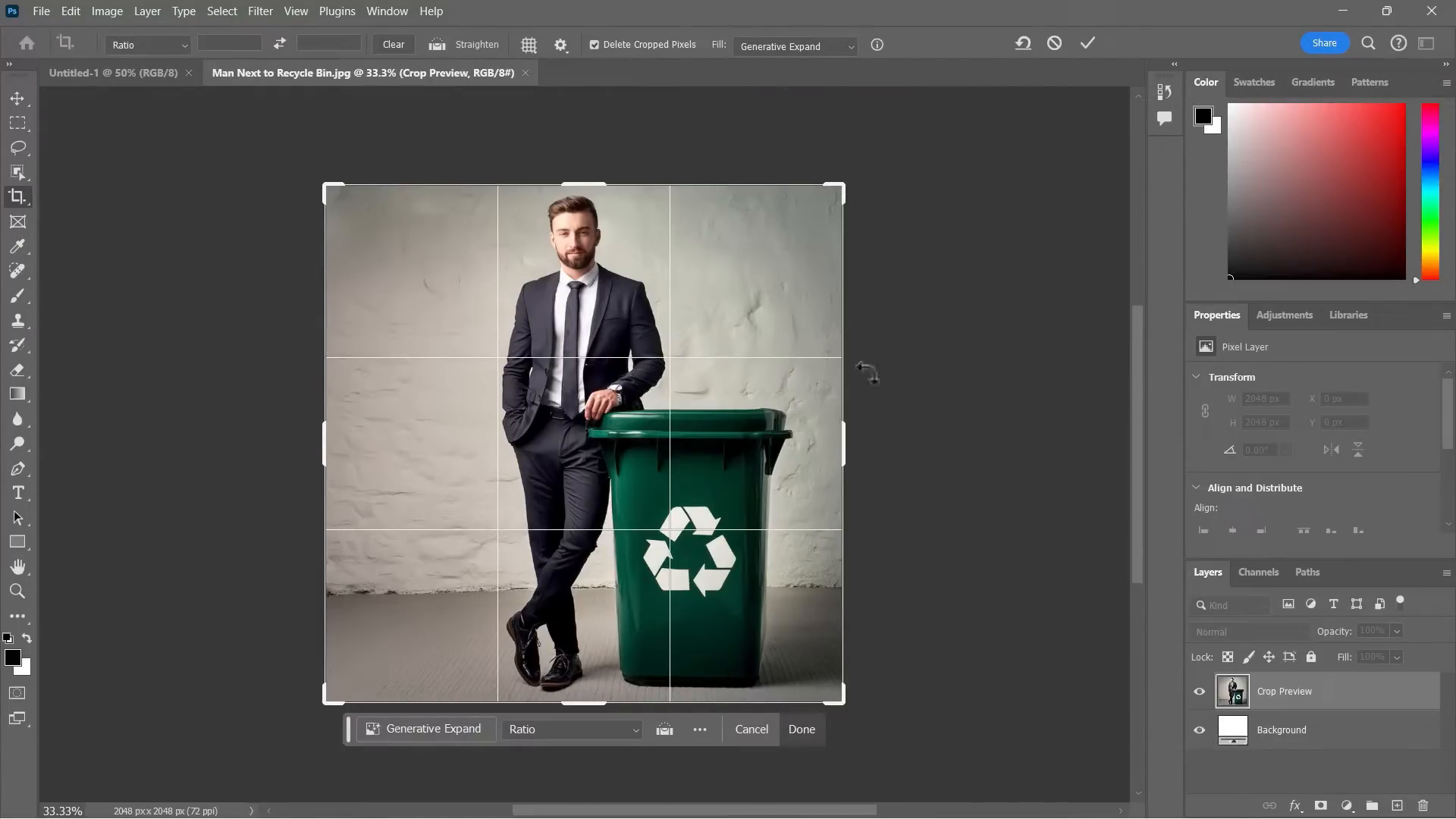
mouse_move(829, 437)
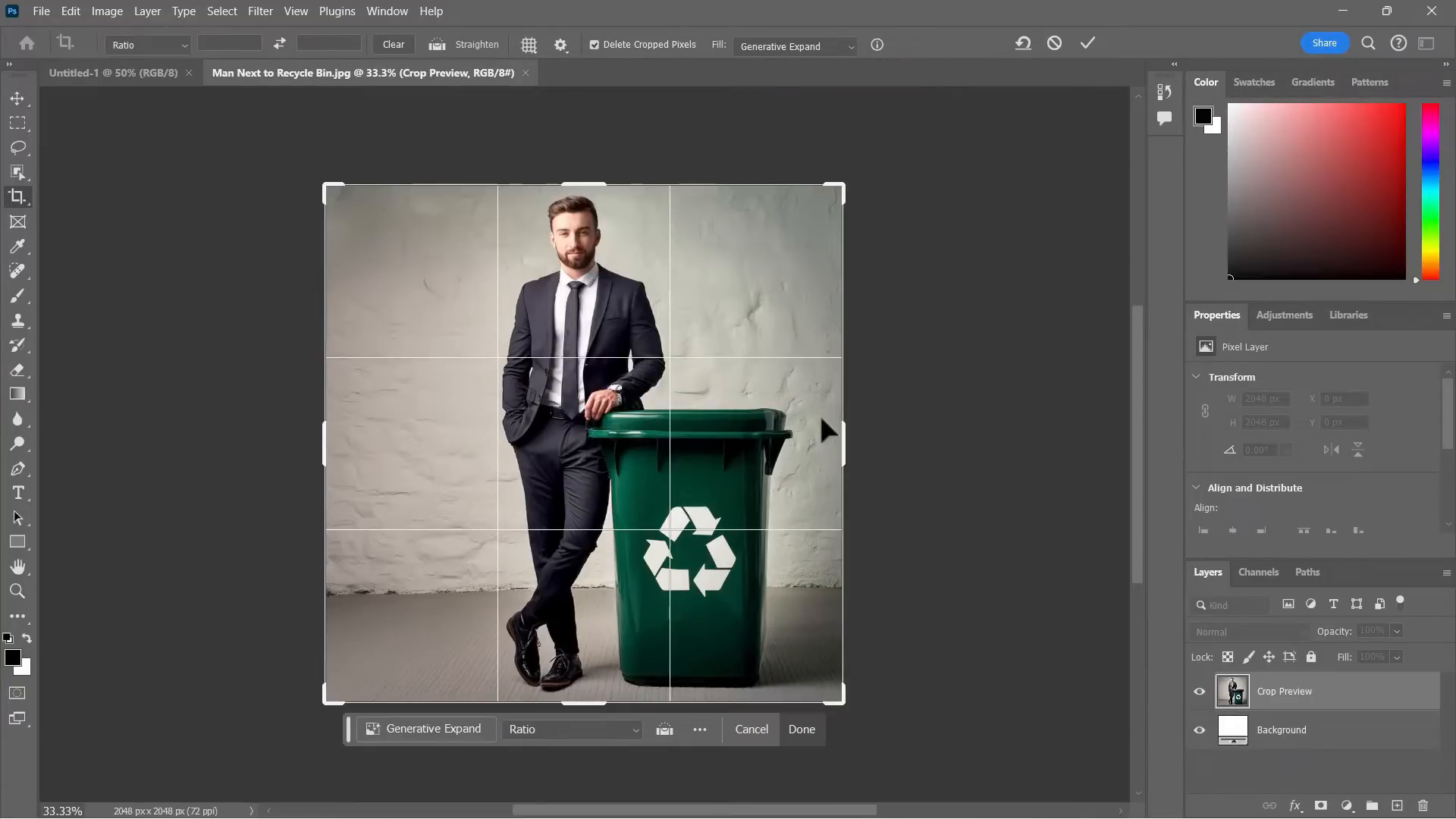
mouse_move(842, 237)
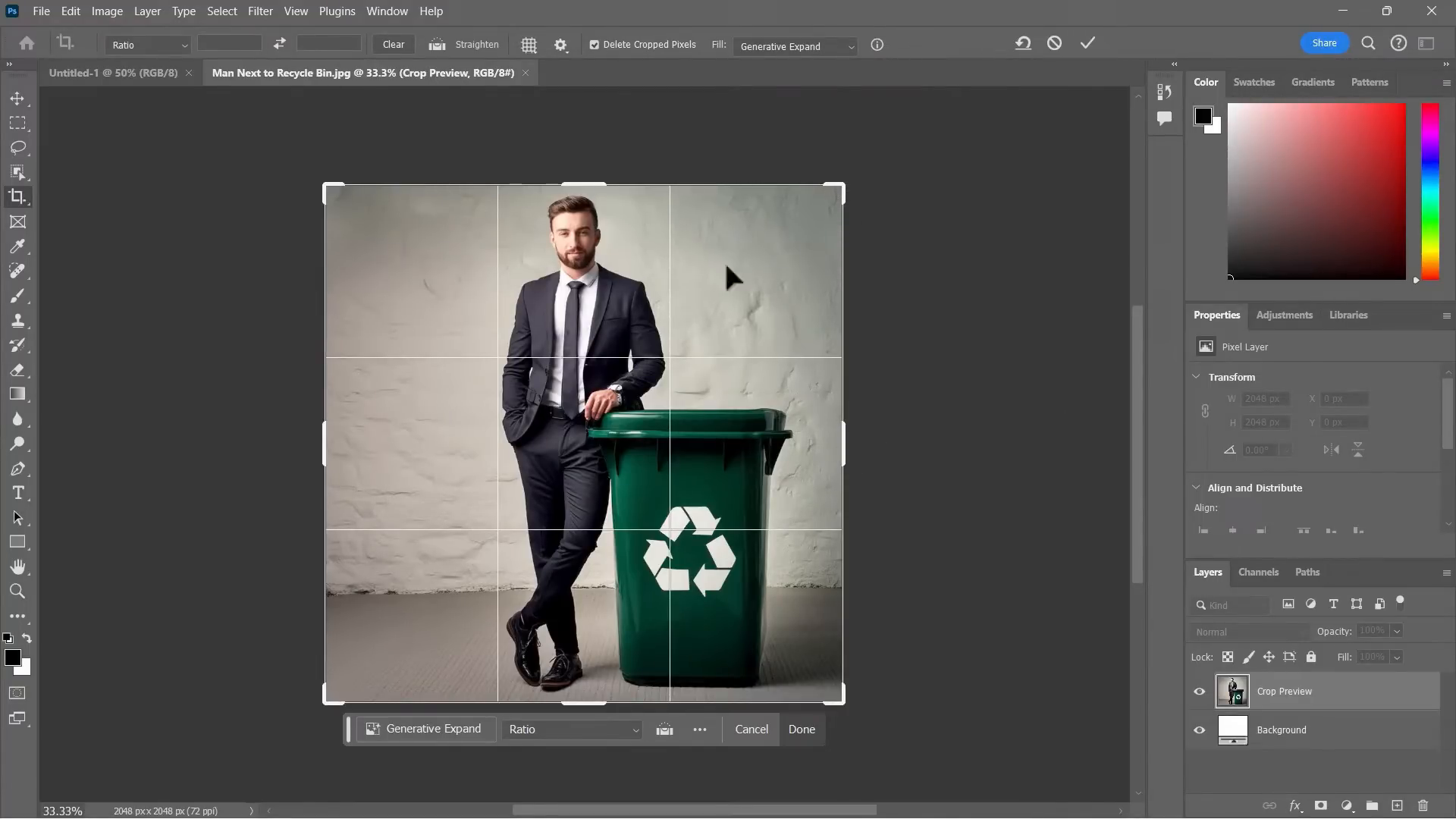
mouse_move(343, 208)
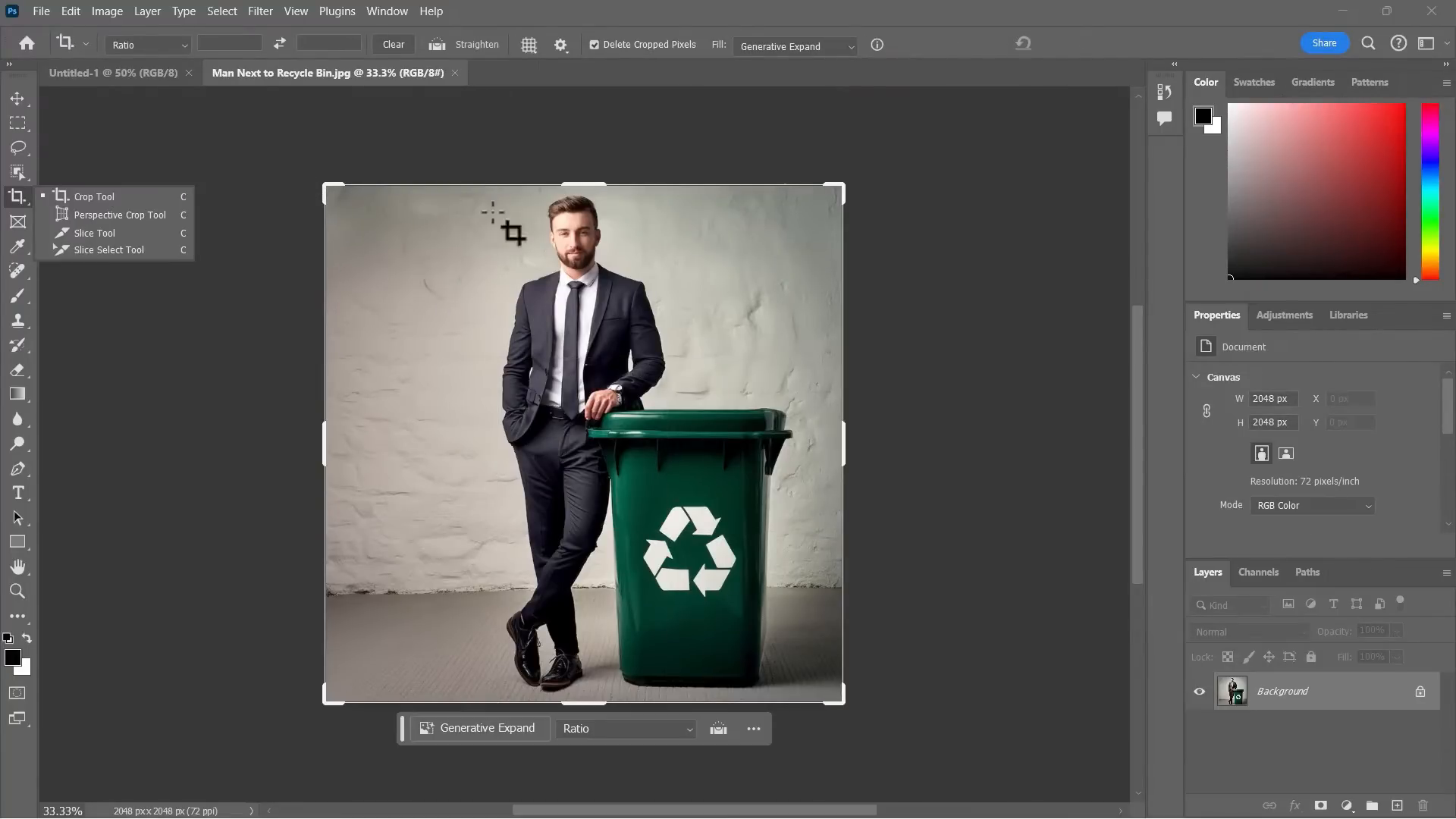
mouse_move(346, 522)
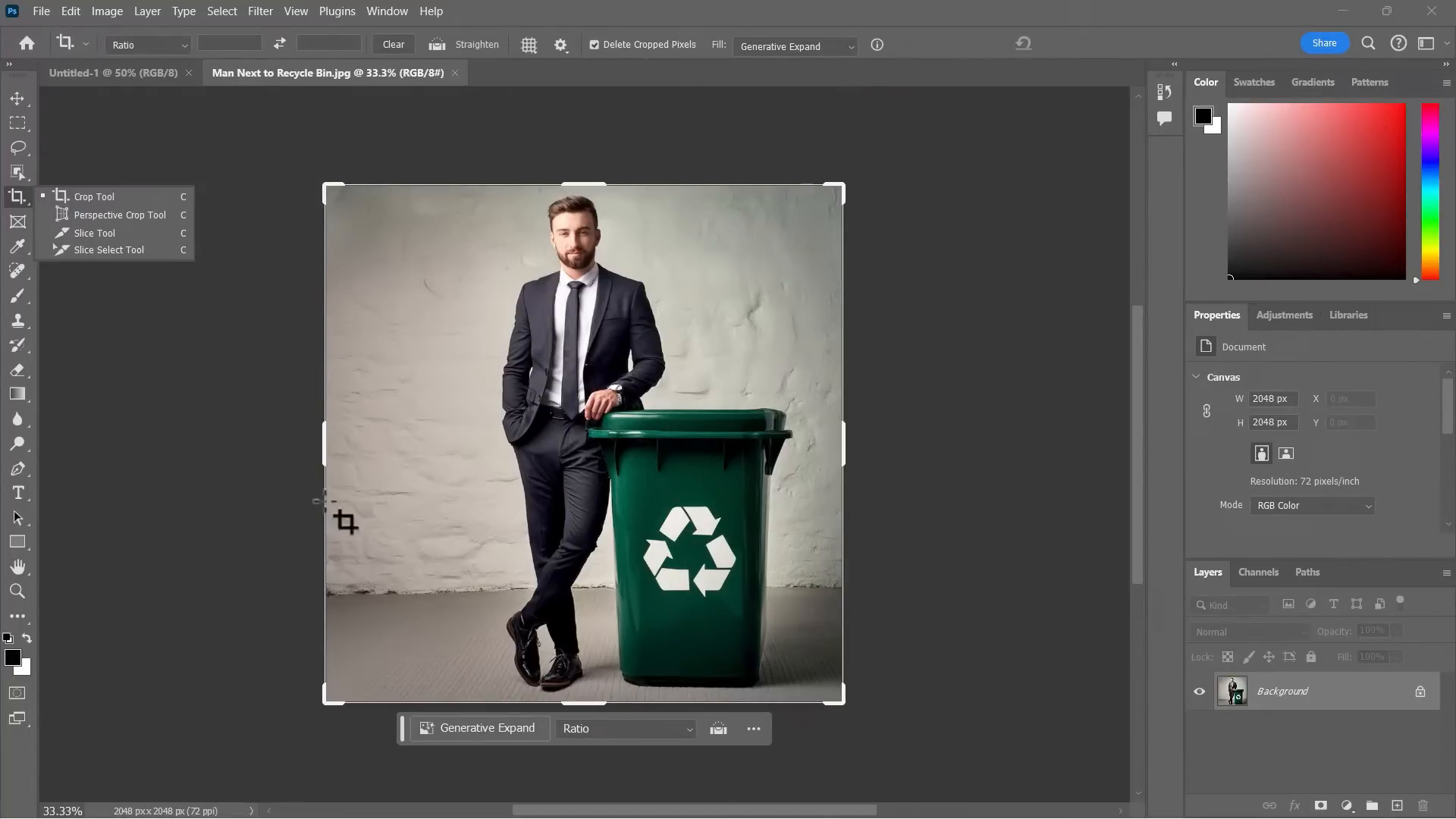
left_click(18, 99)
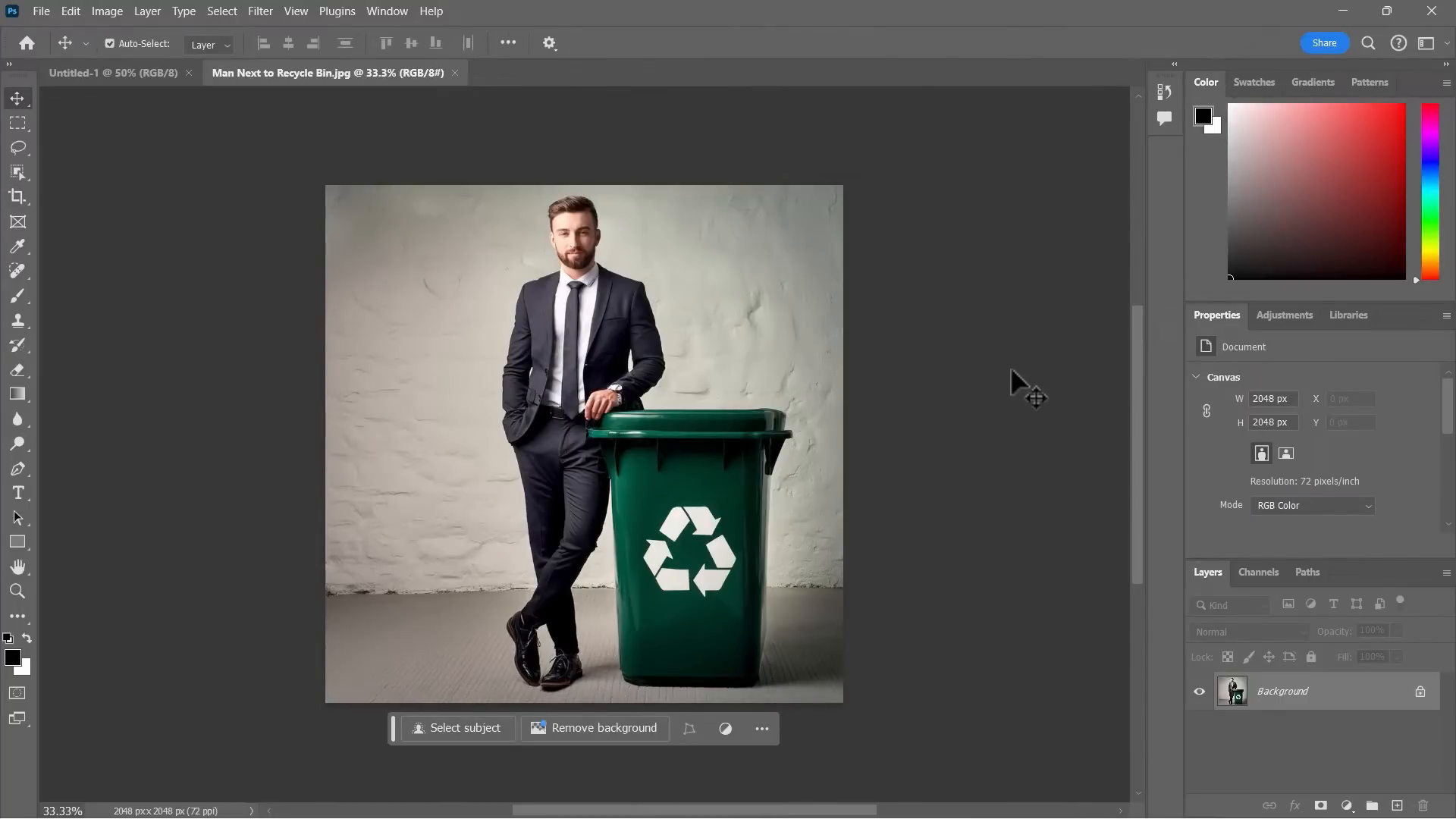
left_click(17, 219)
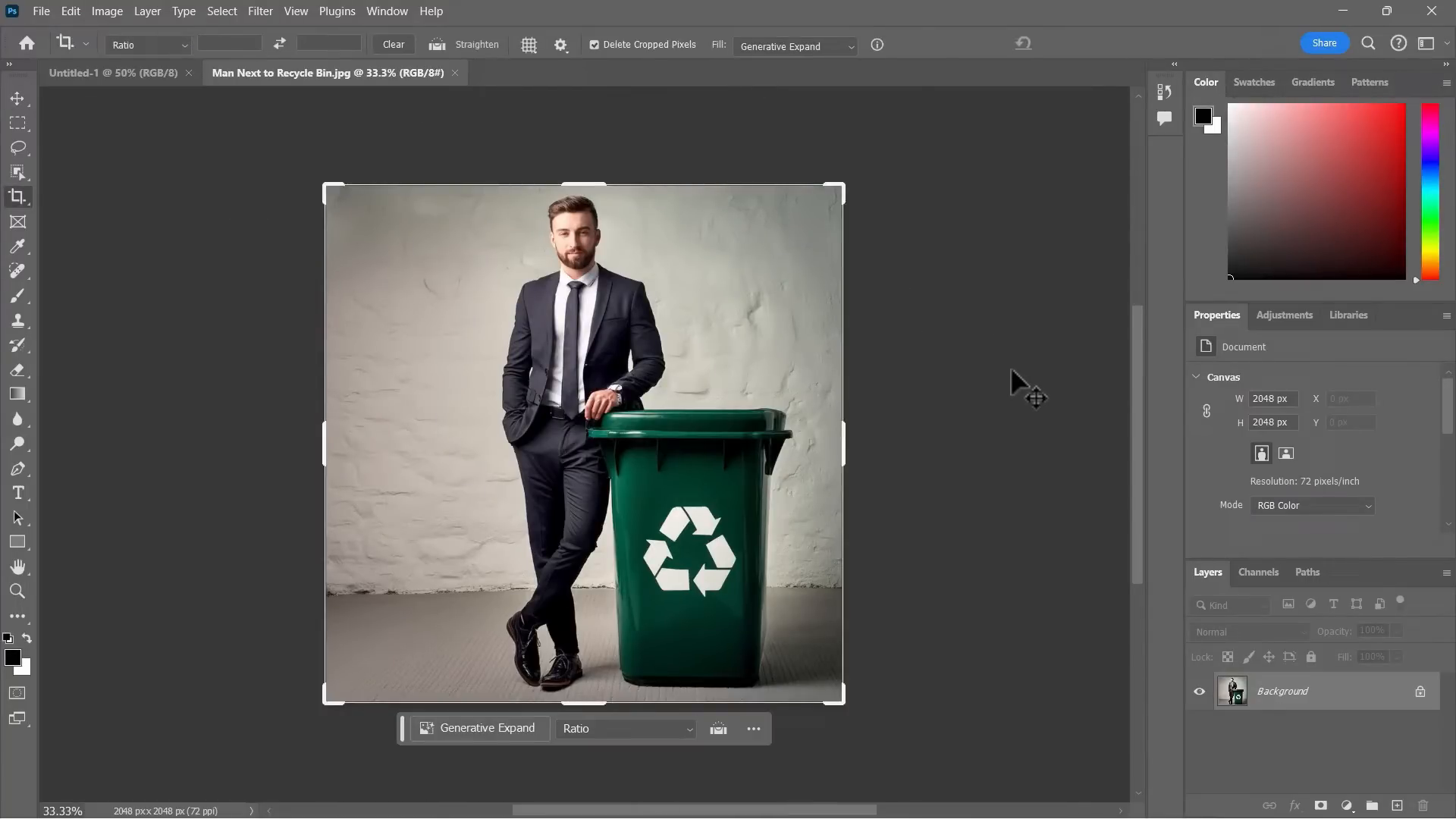
mouse_move(819, 279)
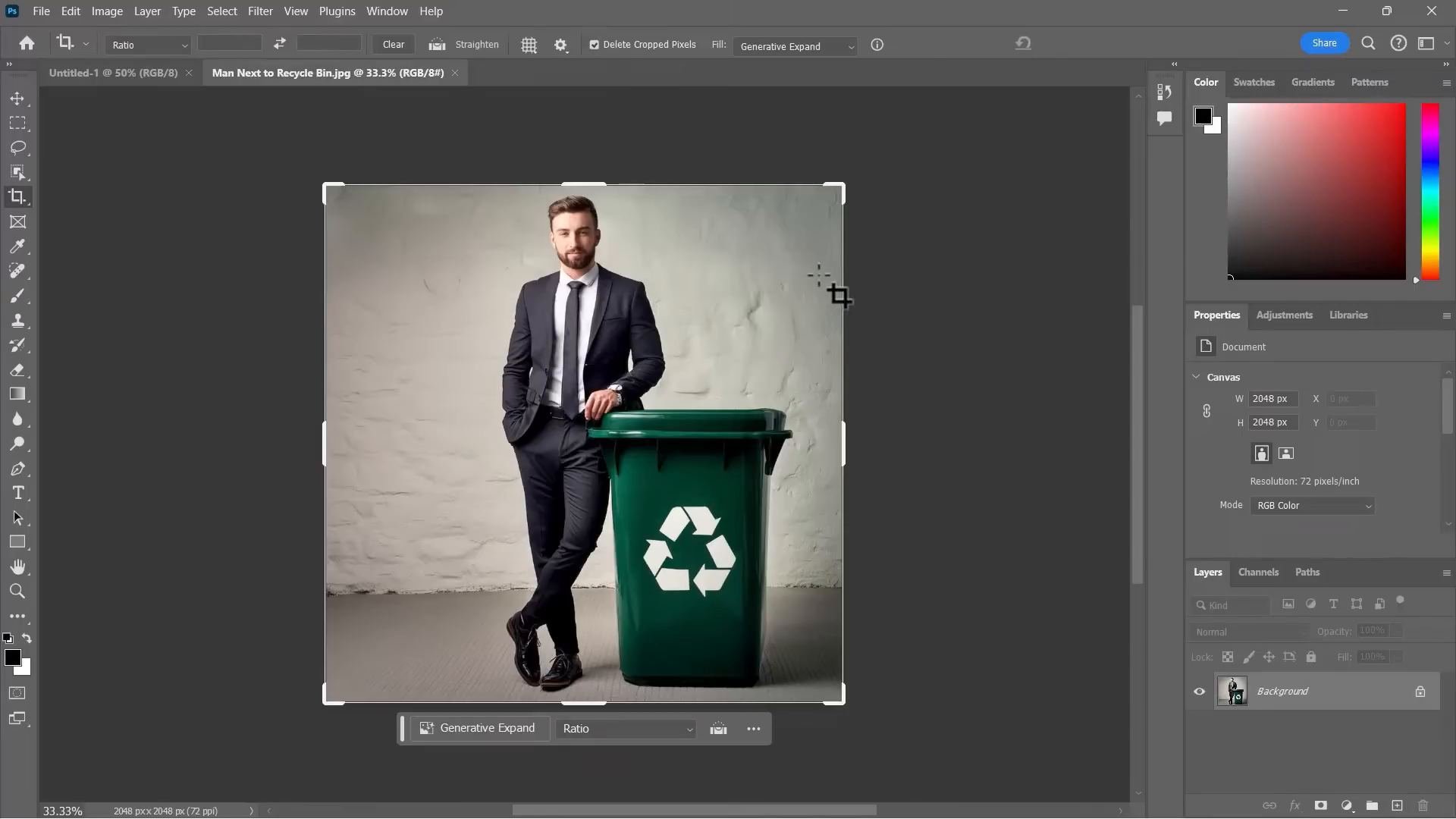
left_click(19, 99)
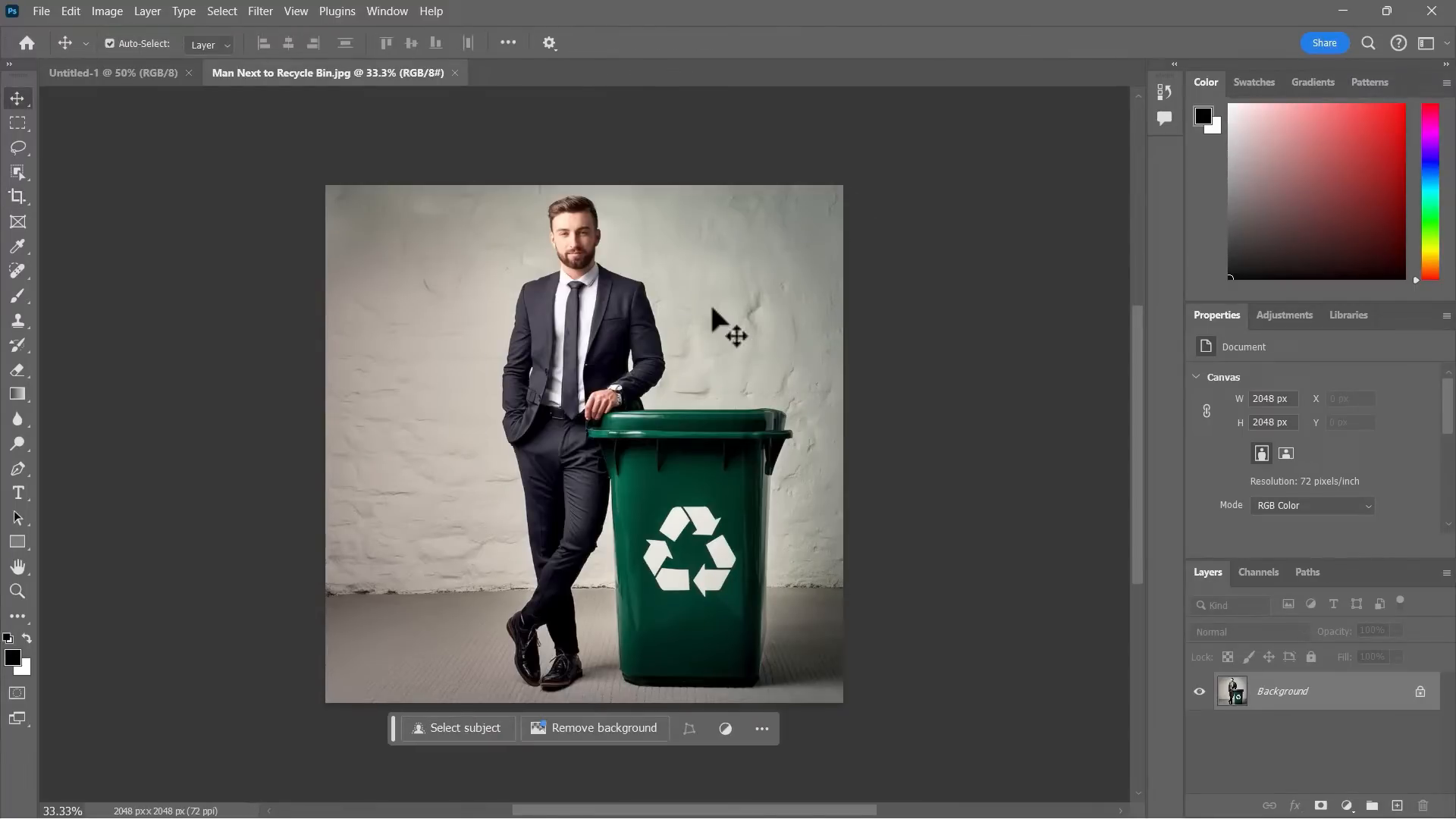
mouse_move(22, 228)
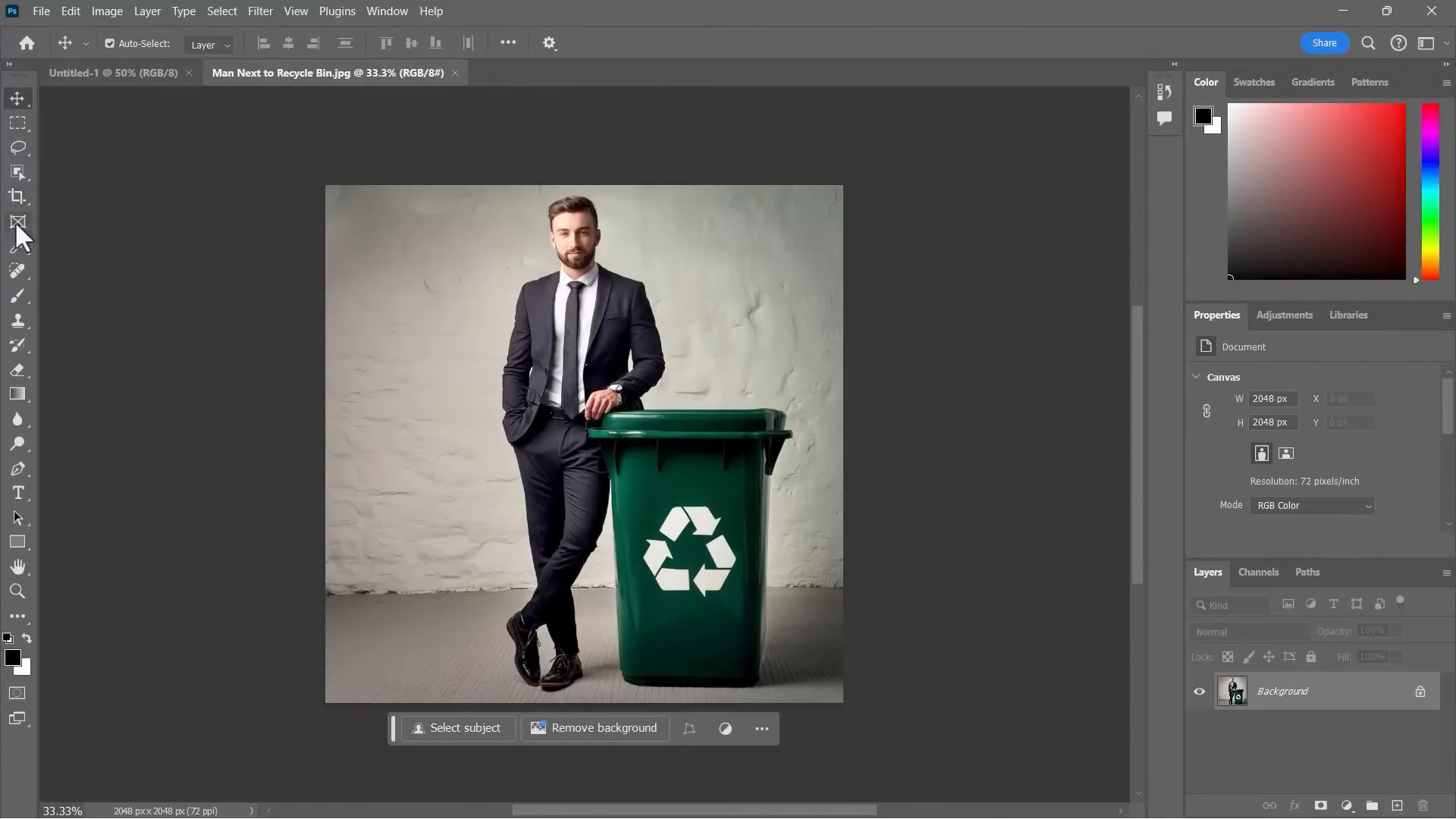
left_click(17, 219)
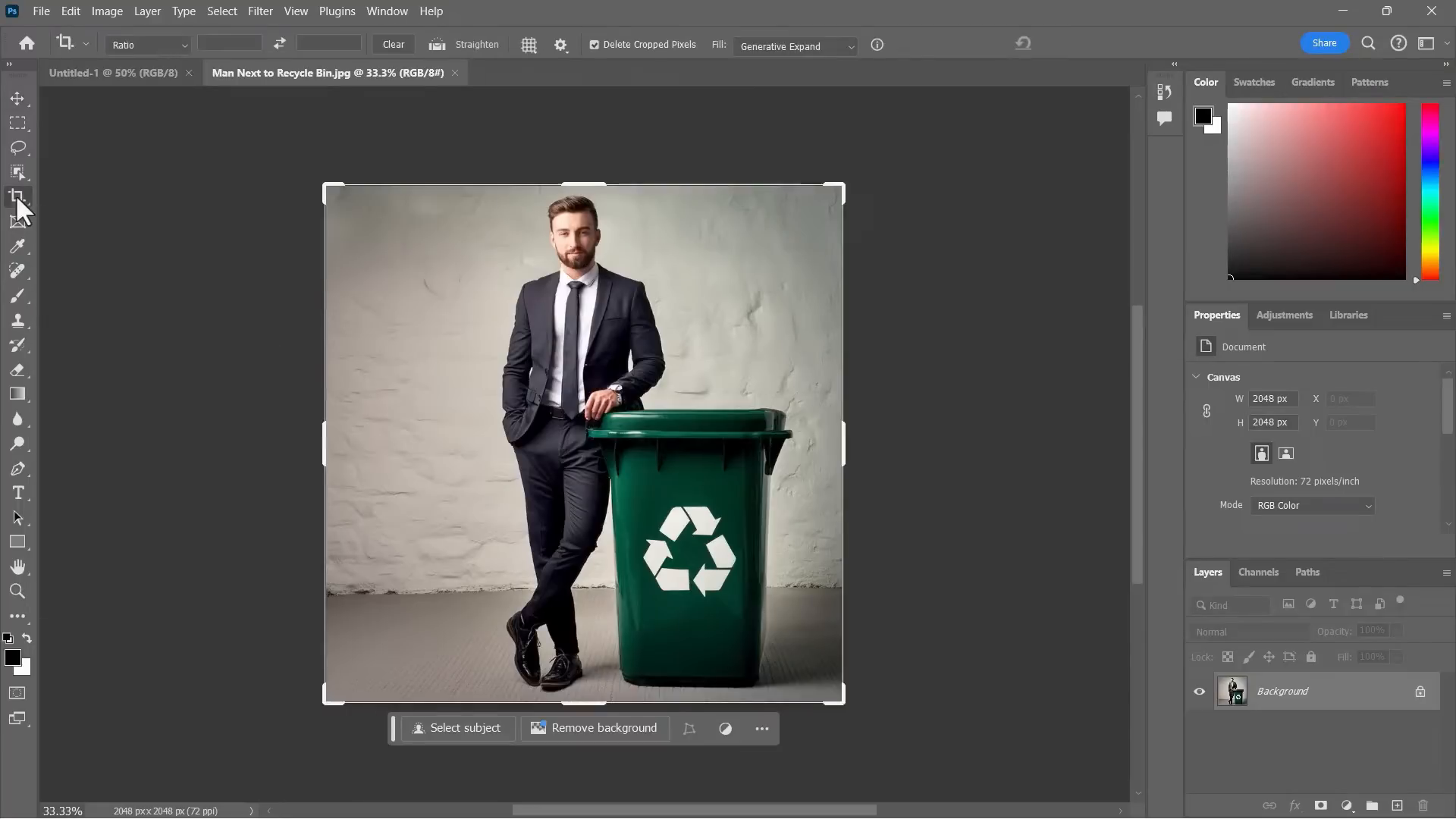
left_click(17, 195)
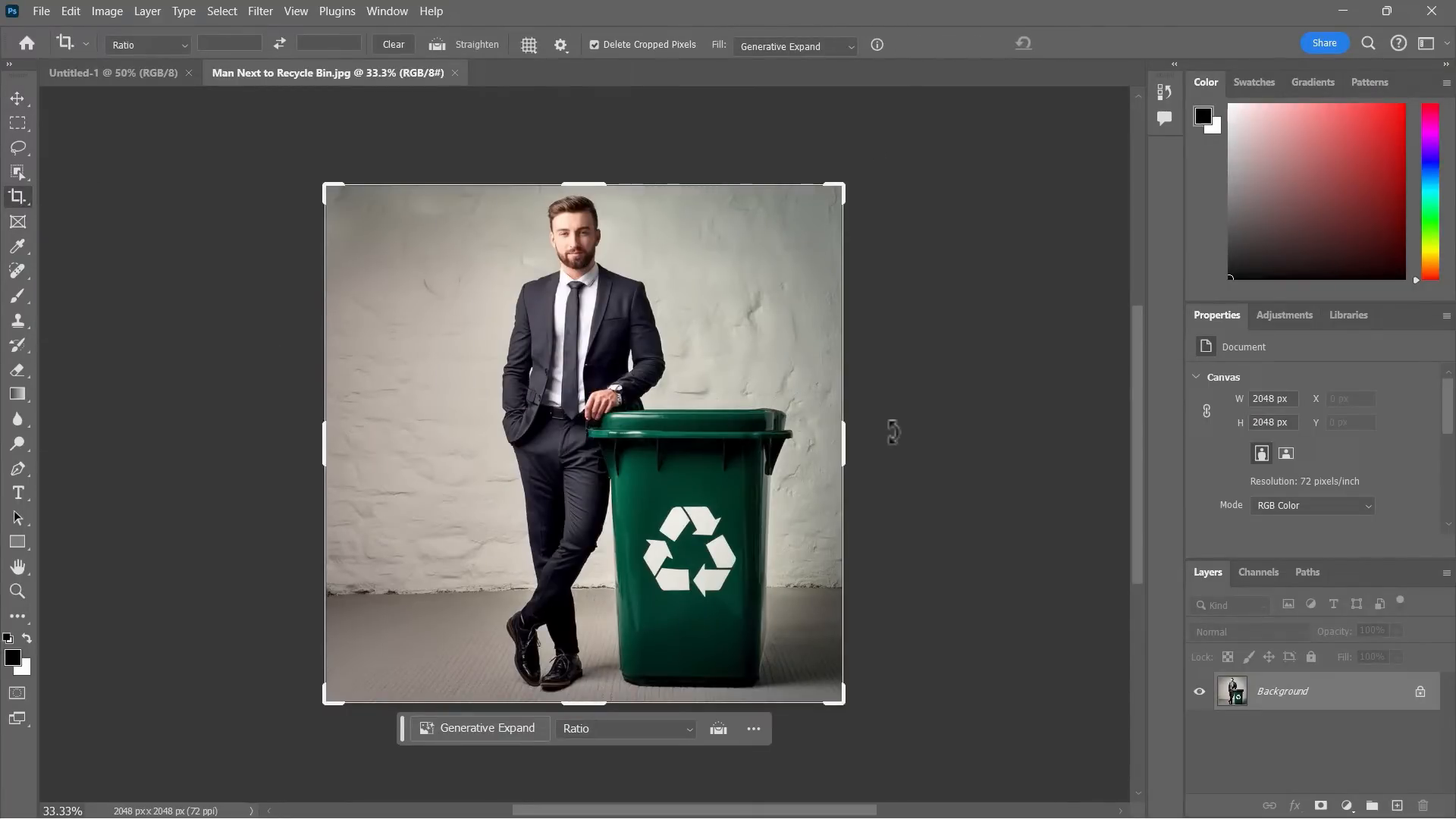
mouse_move(848, 443)
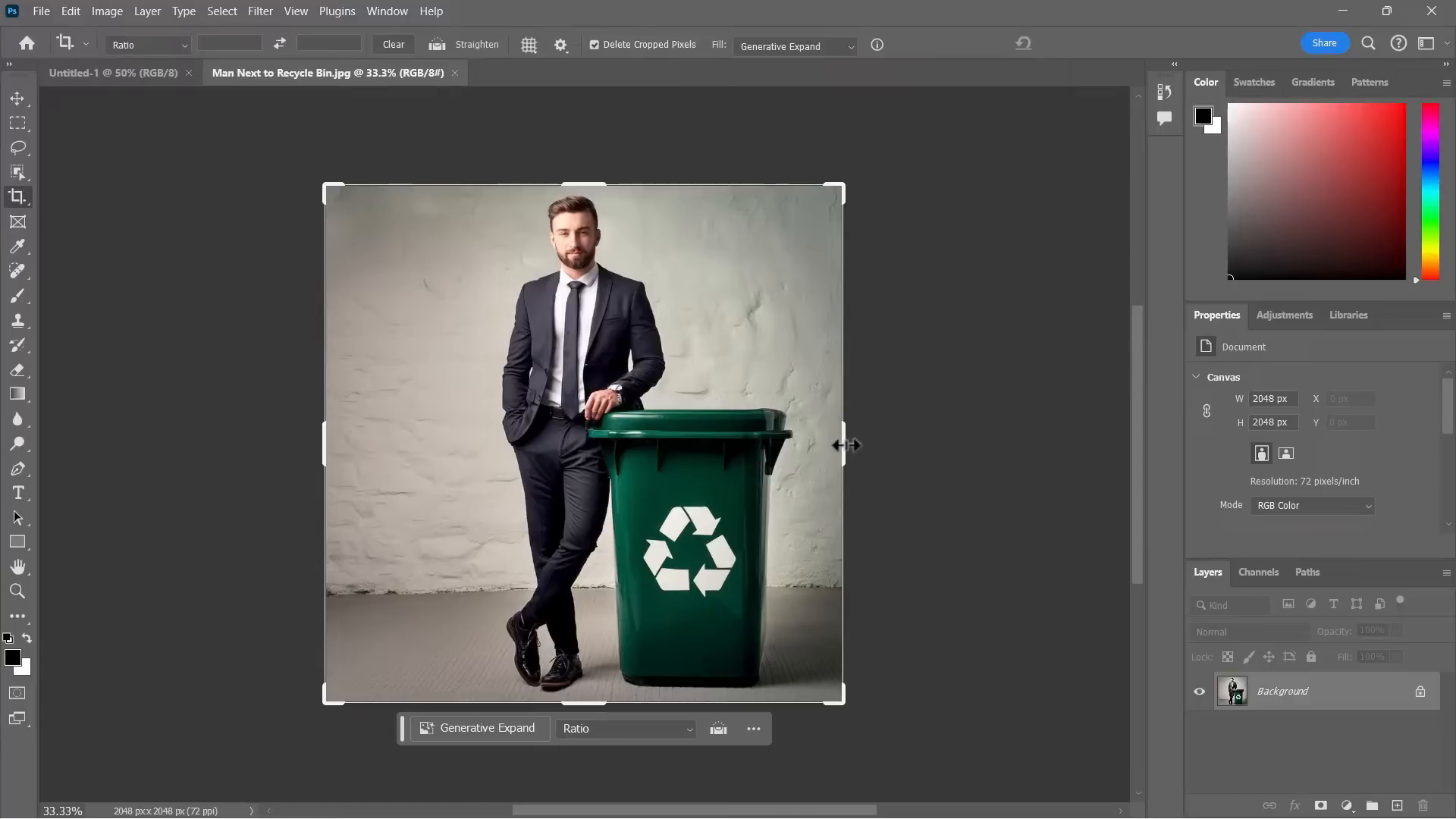
Step: Drag the crop frame outward on all sides to about 3956 × 2348 px, leaving the prompt empty
left_click_drag(845, 445, 947, 445)
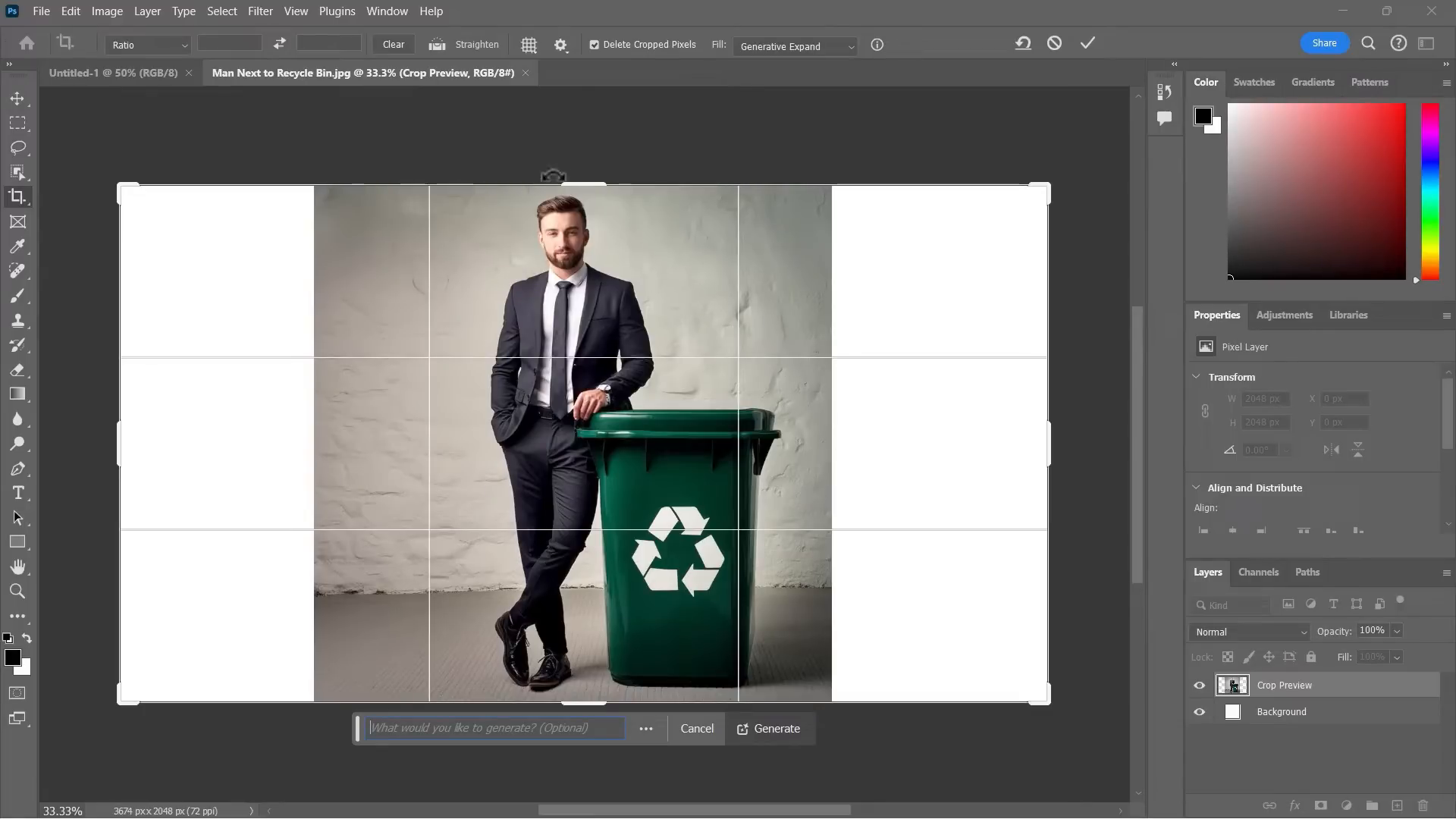
left_click_drag(579, 184, 579, 157)
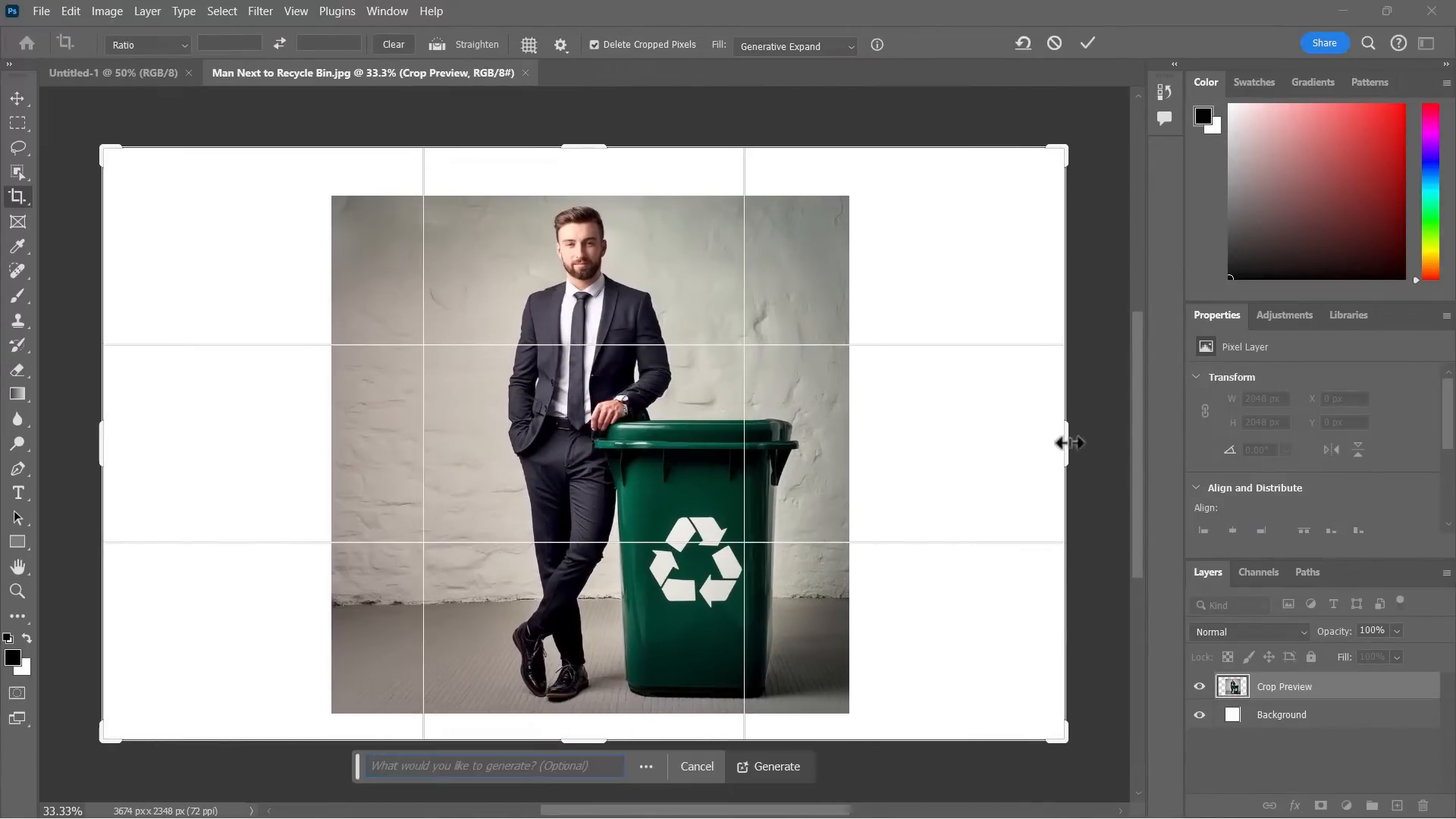
left_click_drag(1065, 442, 1077, 437)
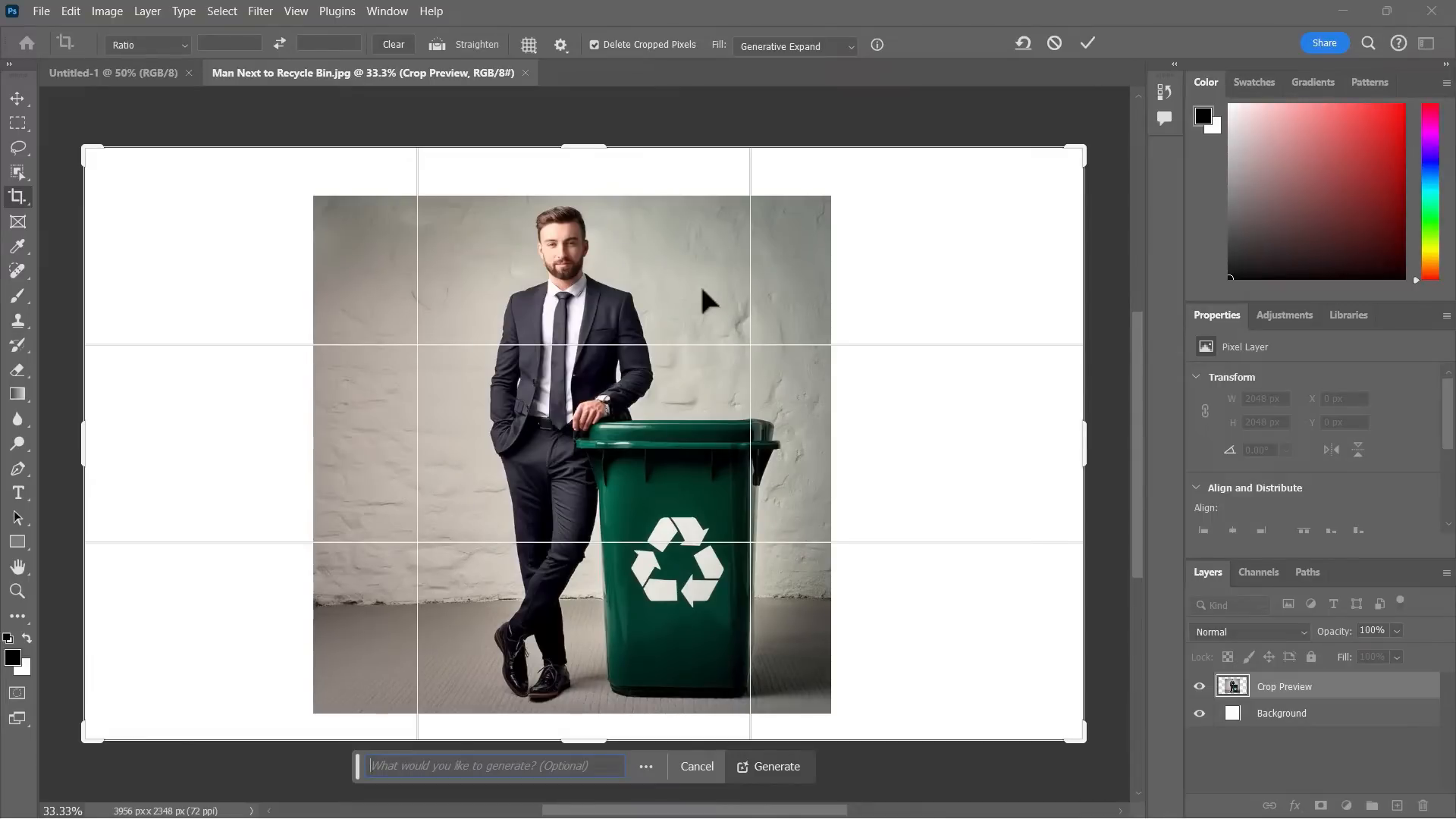
mouse_move(124, 180)
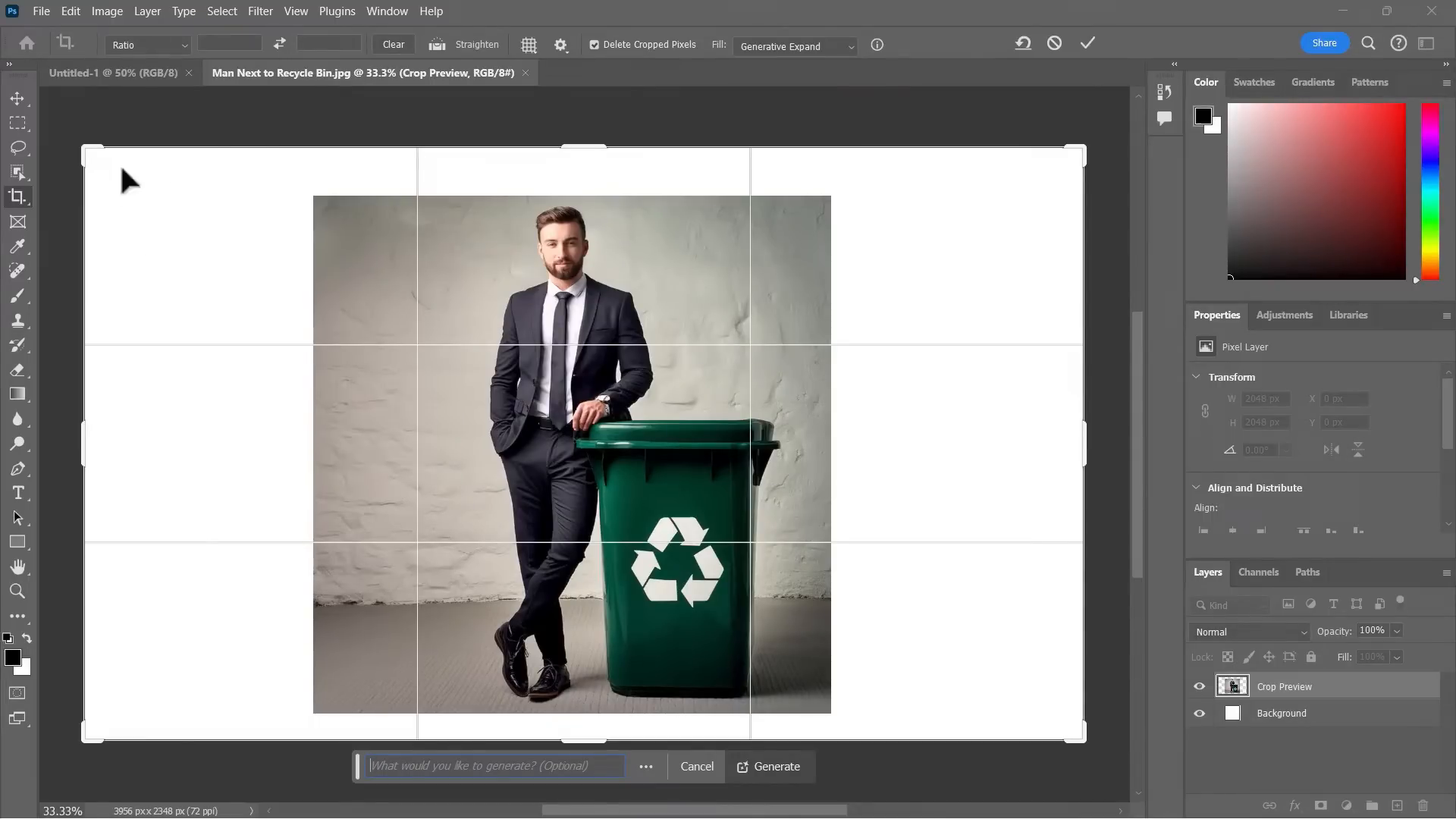
mouse_move(473, 524)
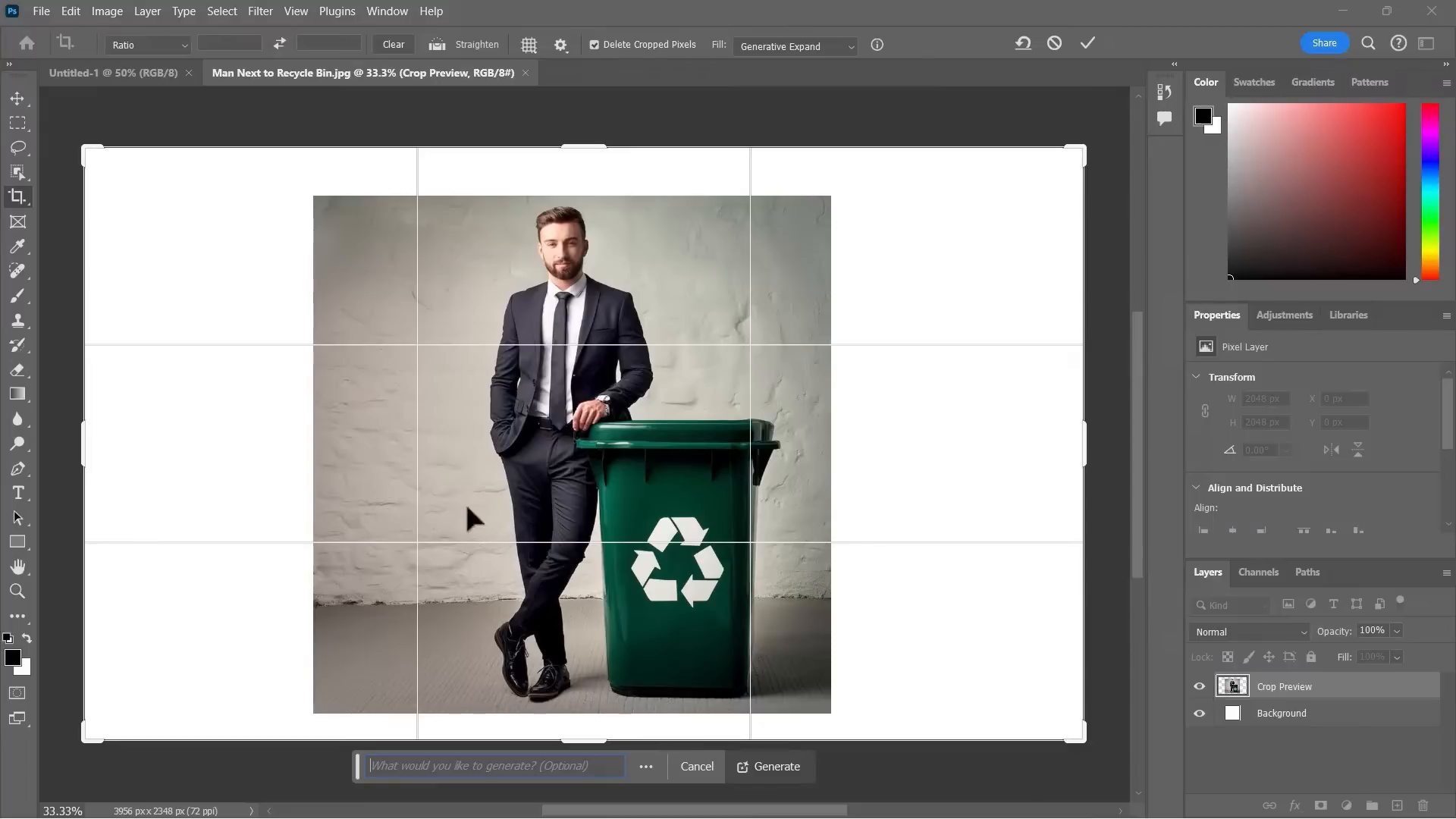
left_click(384, 766)
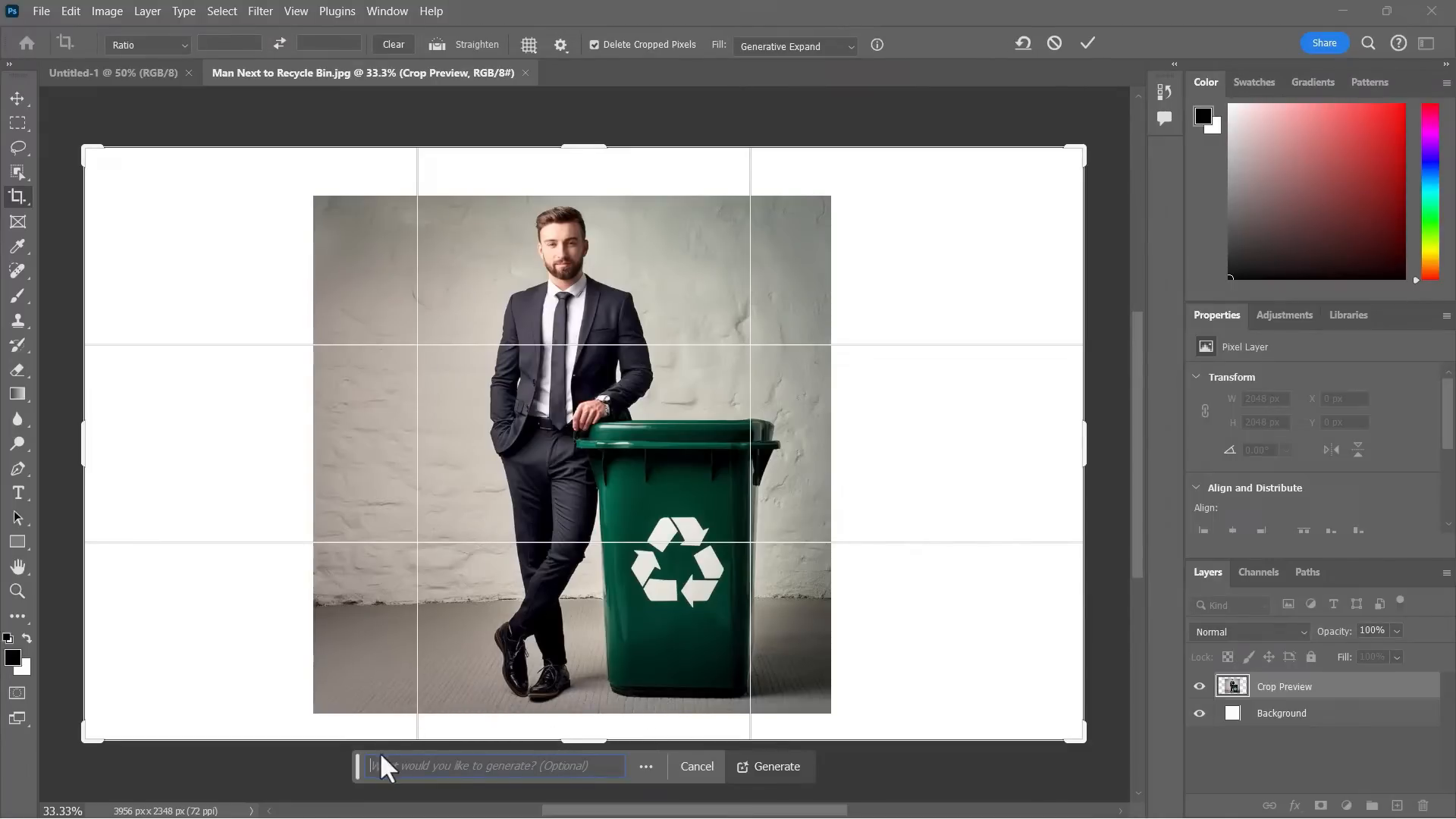
mouse_move(404, 783)
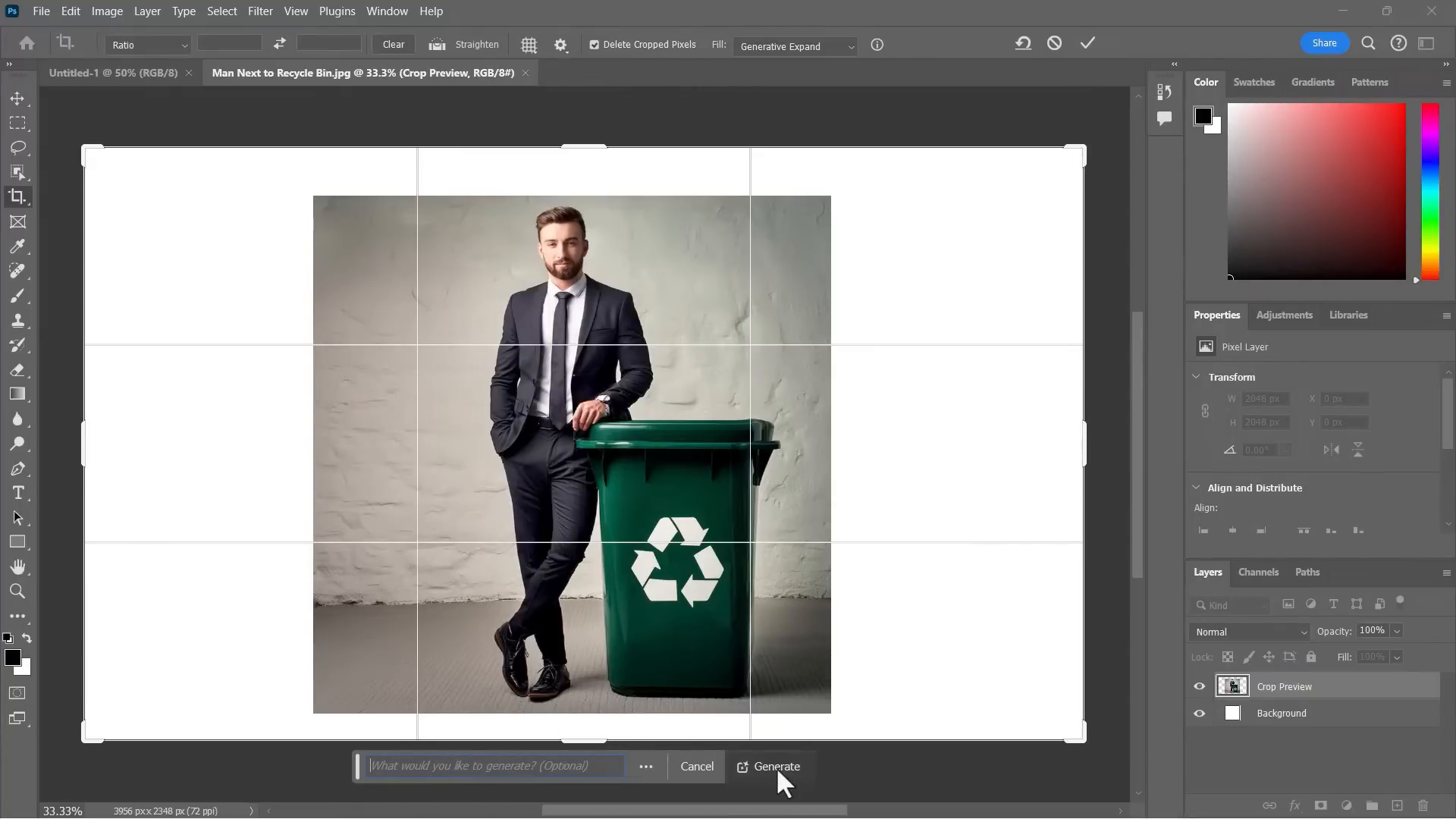
Step: Generate fill for the empty borders with no prompt
left_click(776, 767)
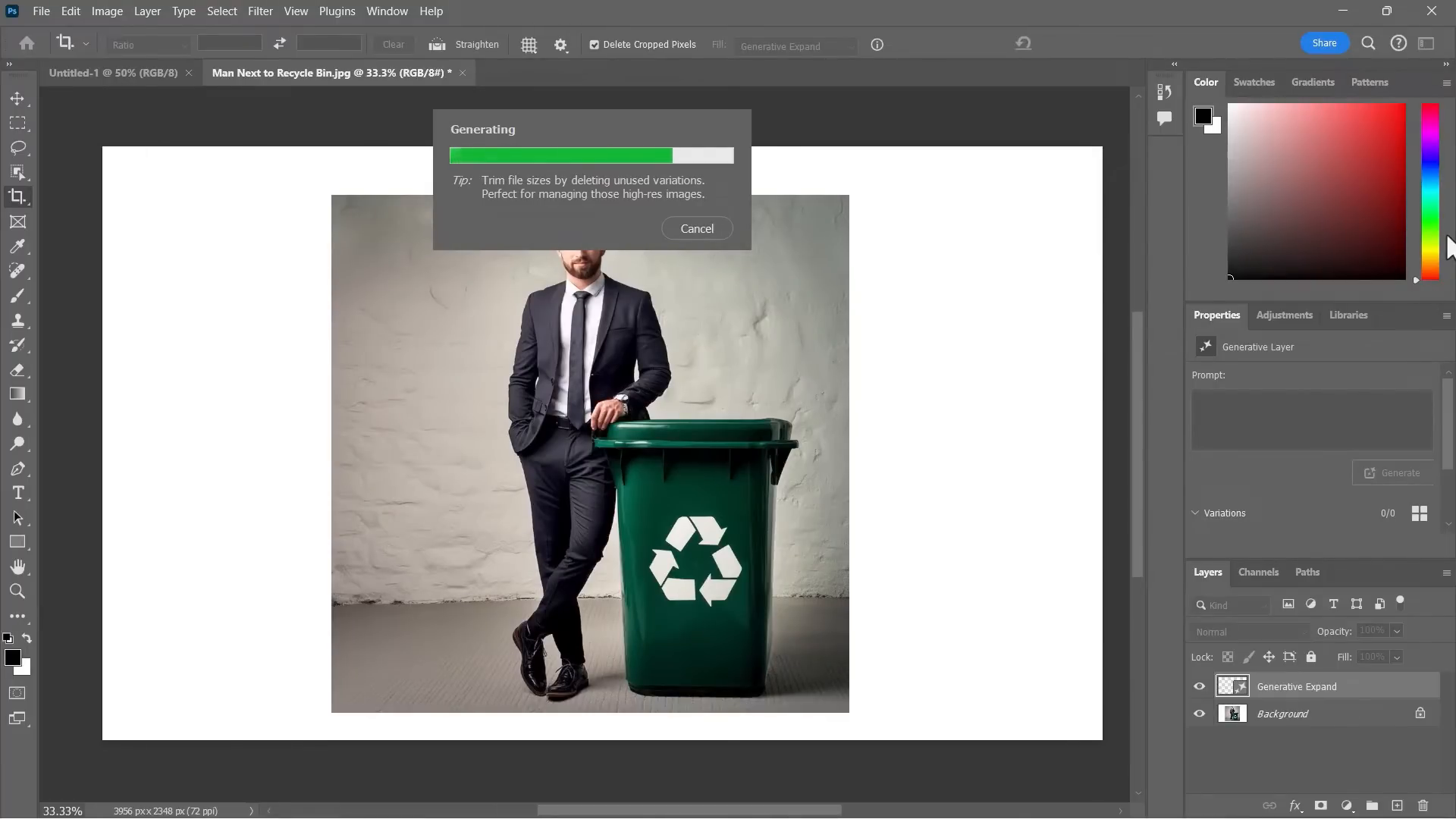
mouse_move(640, 135)
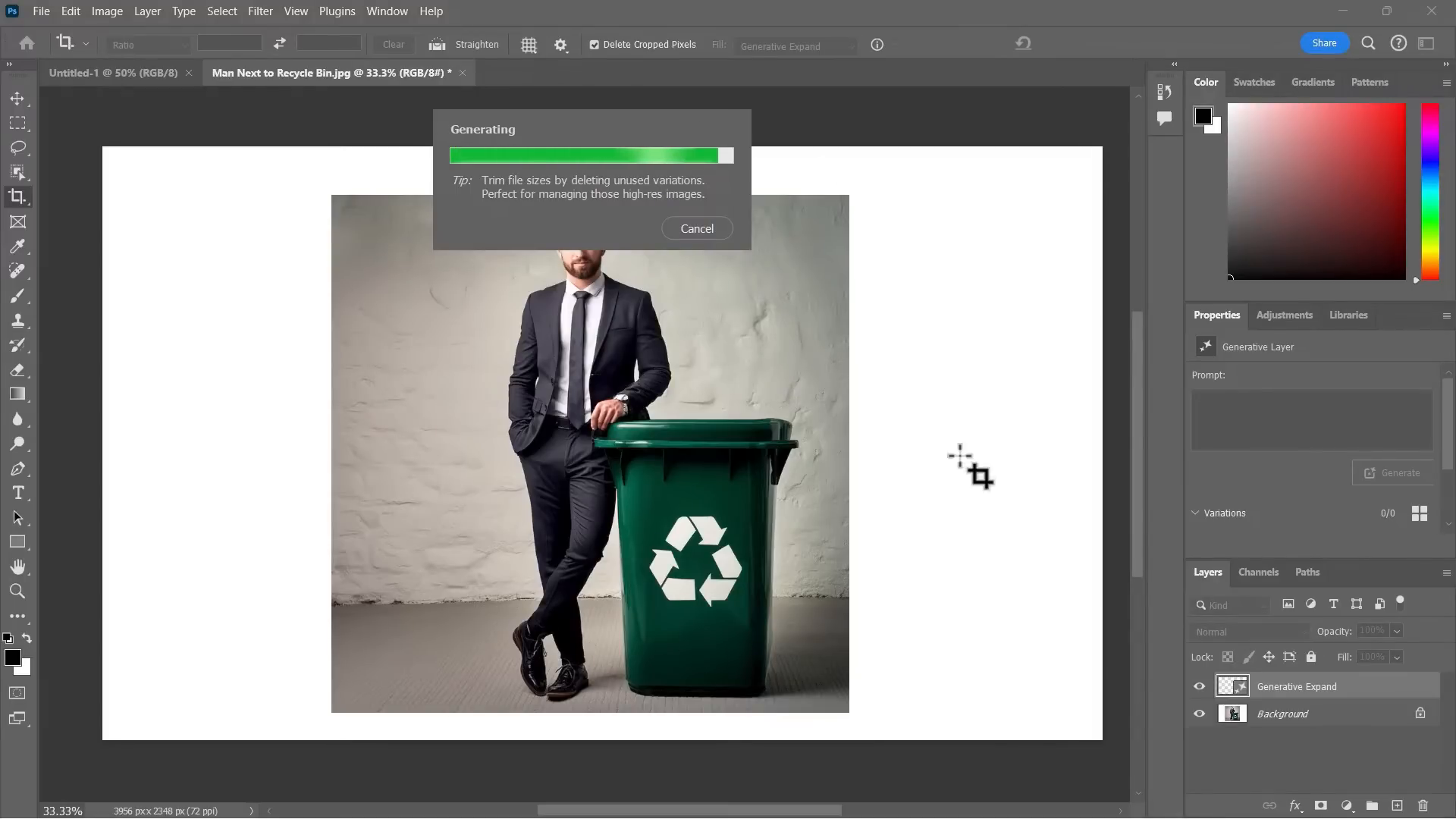
mouse_move(725, 199)
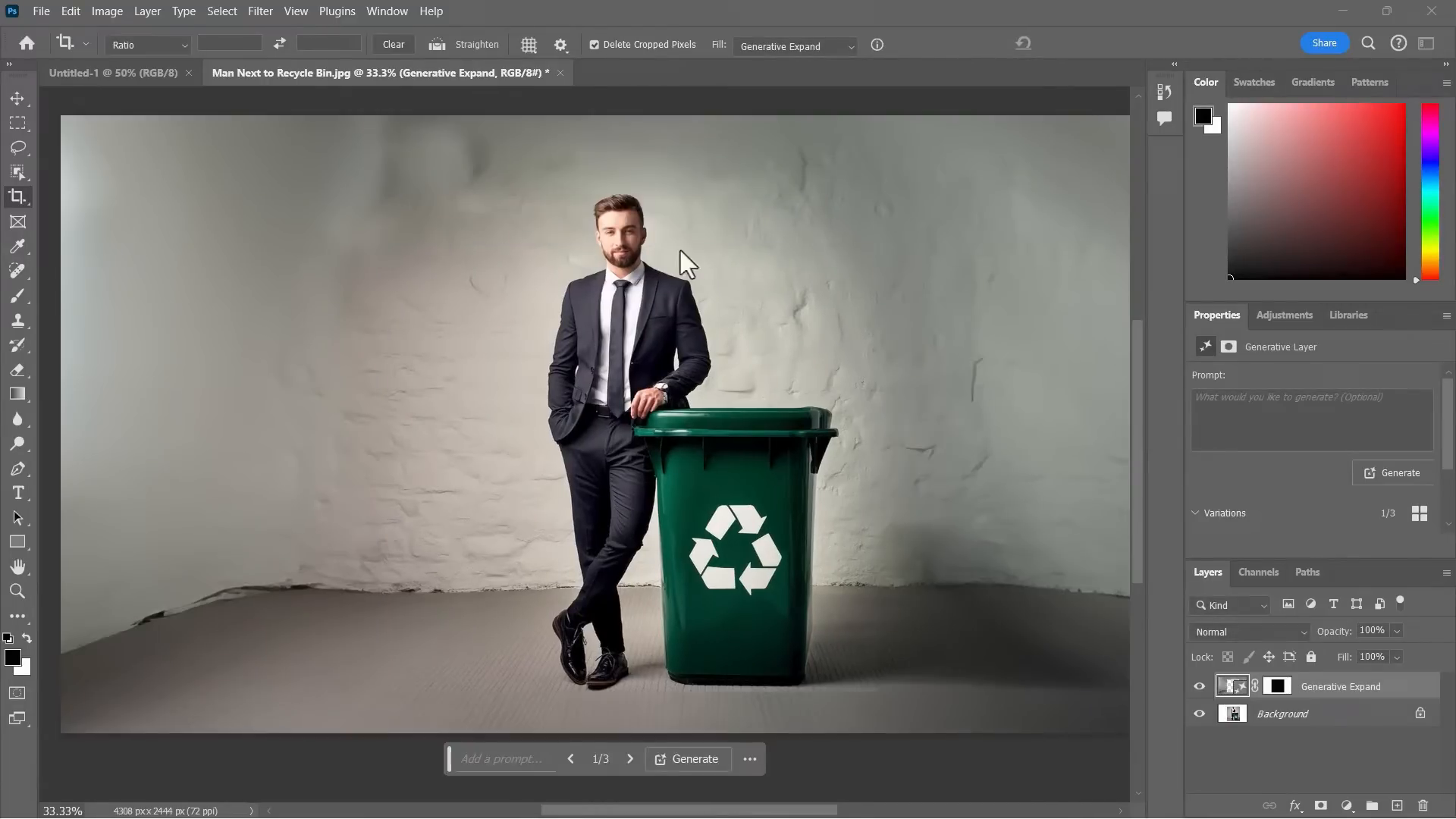
mouse_move(1014, 161)
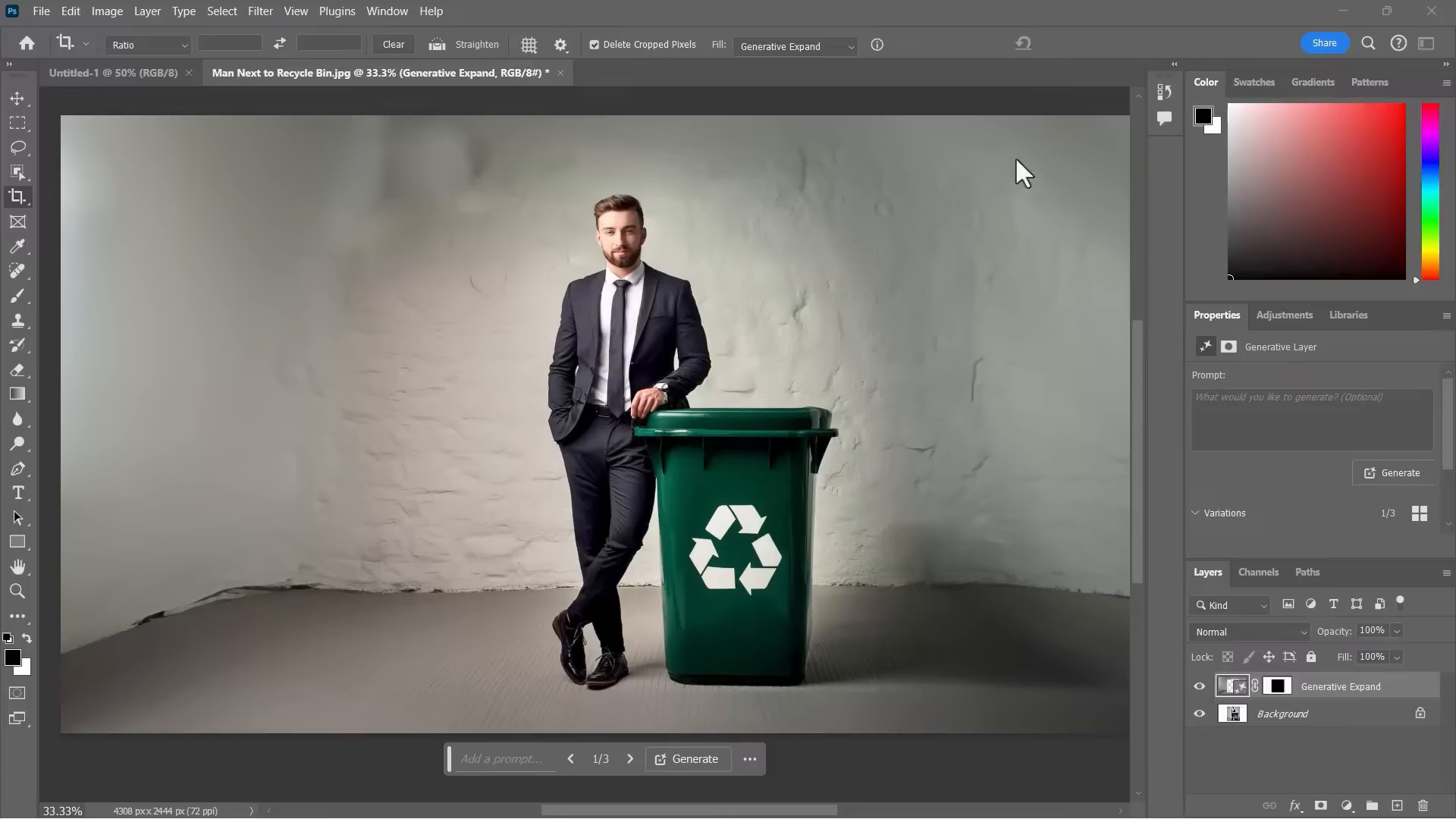
mouse_move(1431, 71)
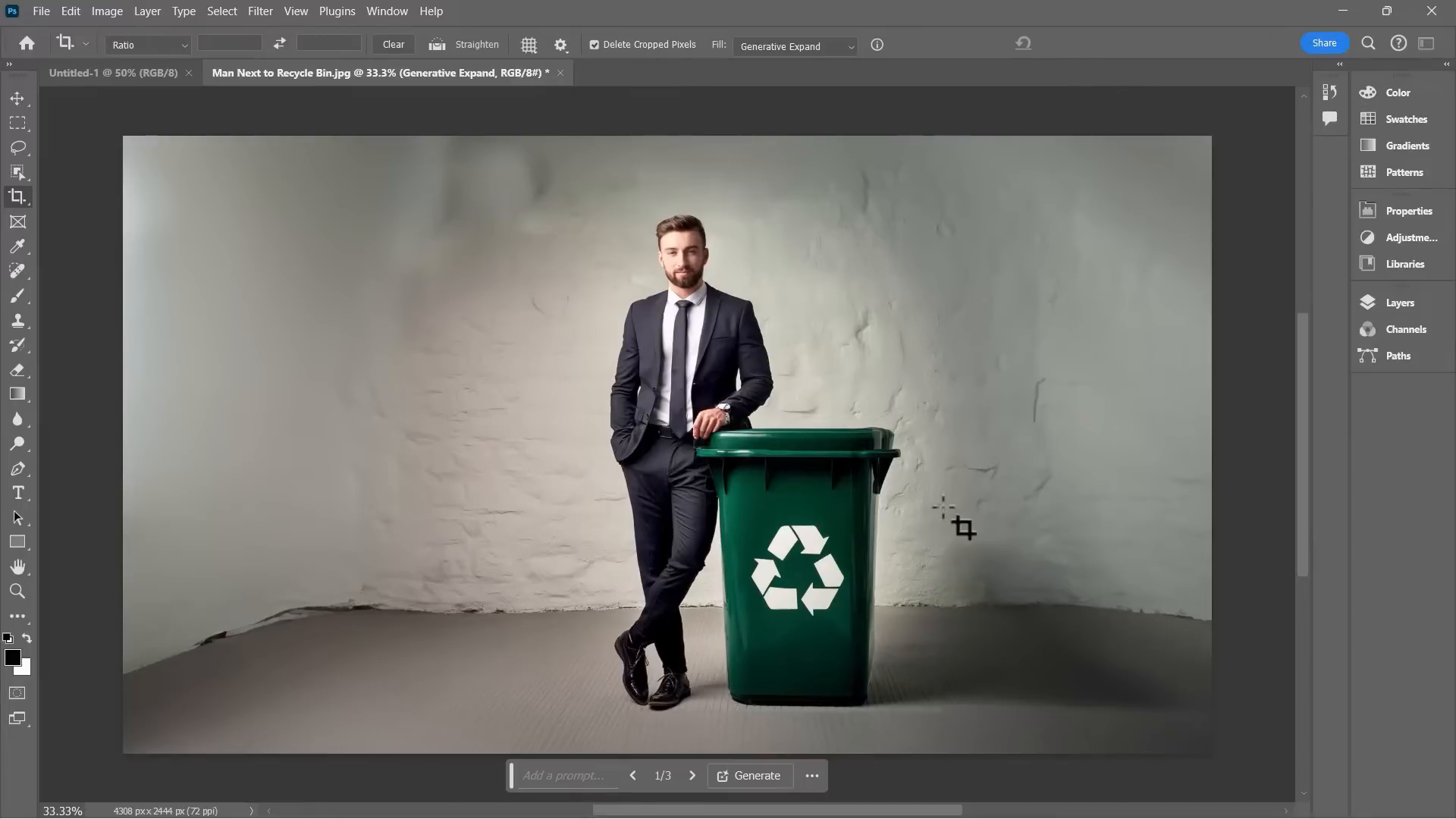
mouse_move(975, 672)
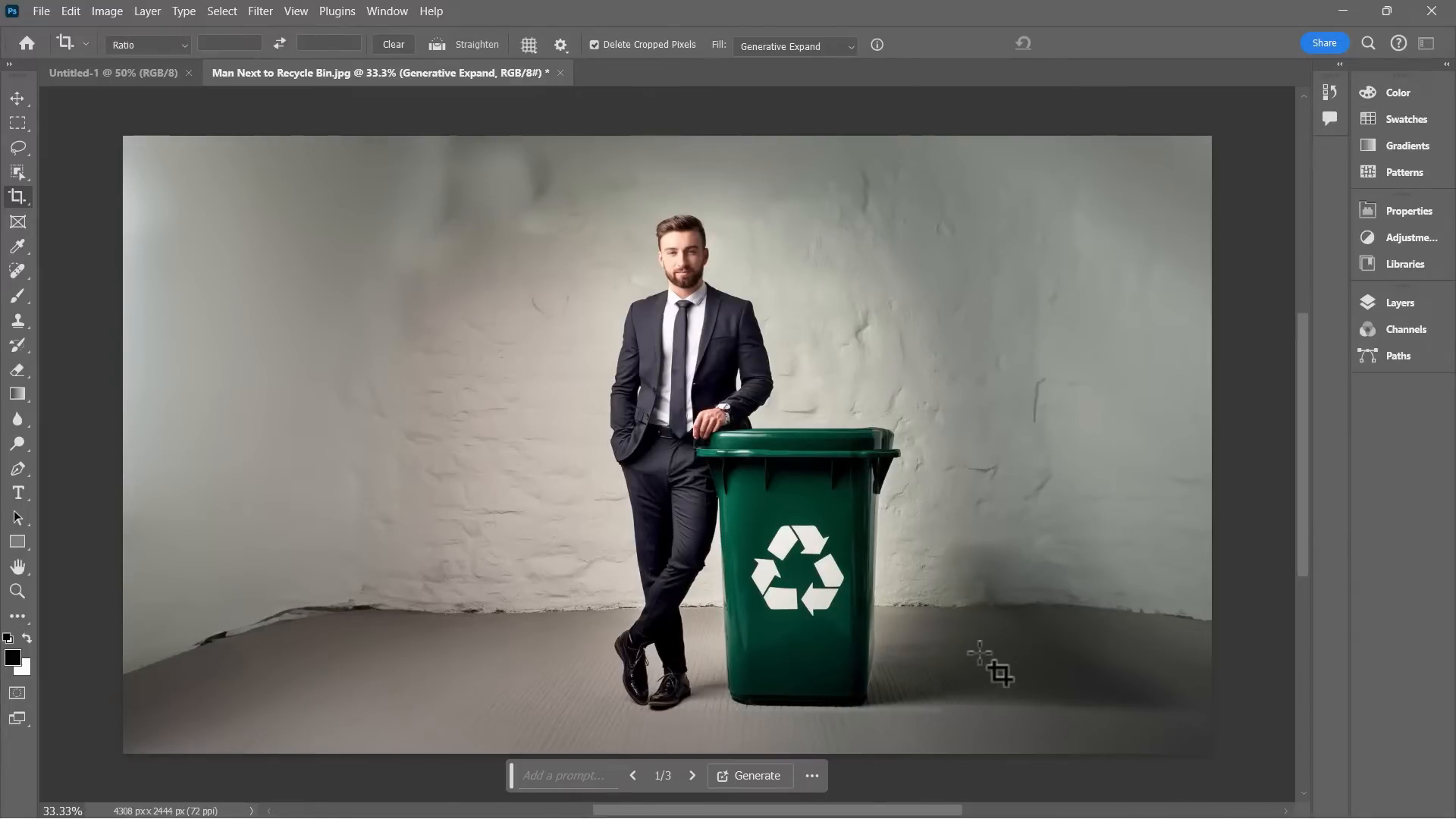
mouse_move(490, 196)
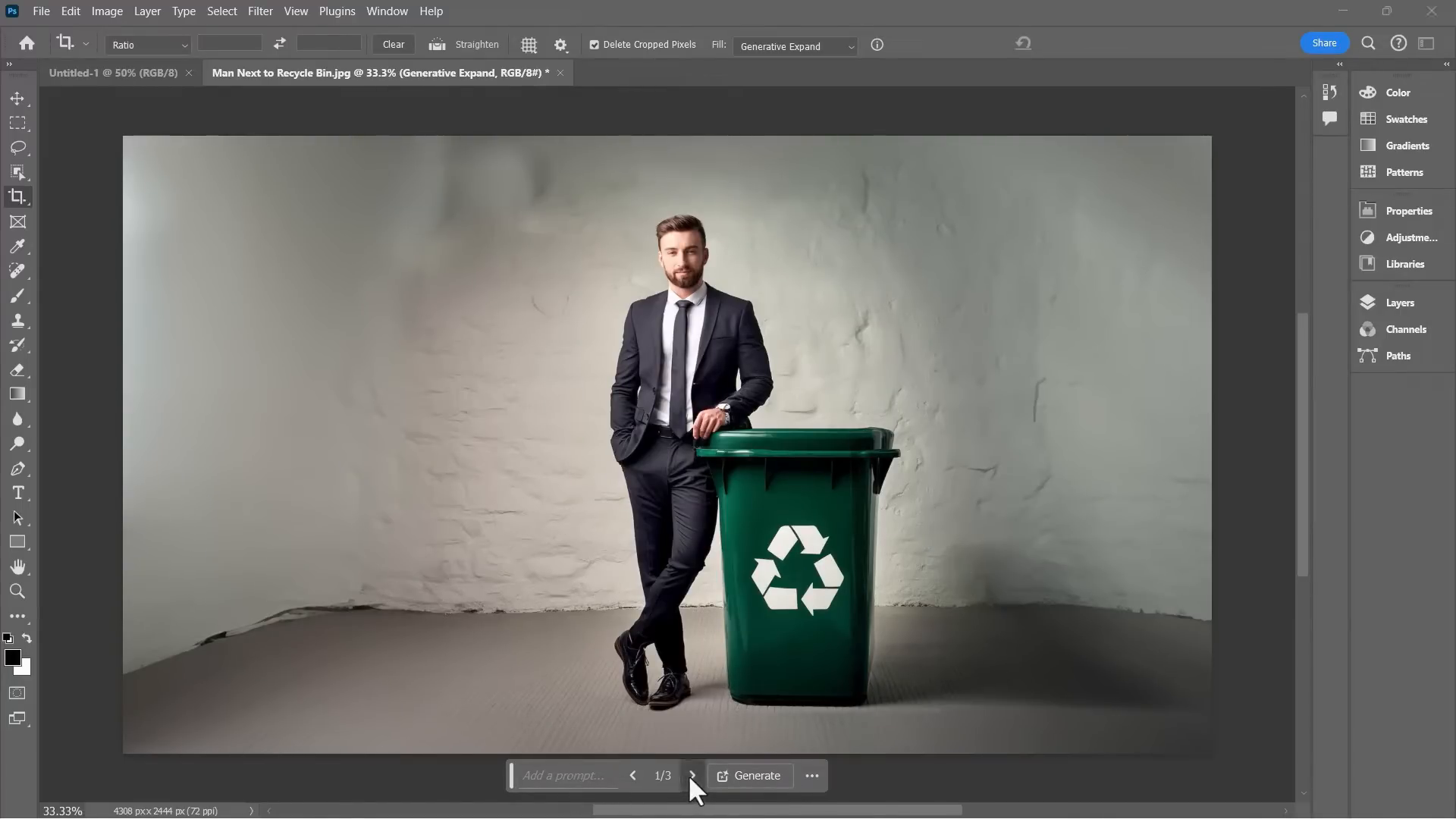
Step: Browse the three variations and delete the smoky one and the other, keeping the spotlit wall
left_click(693, 776)
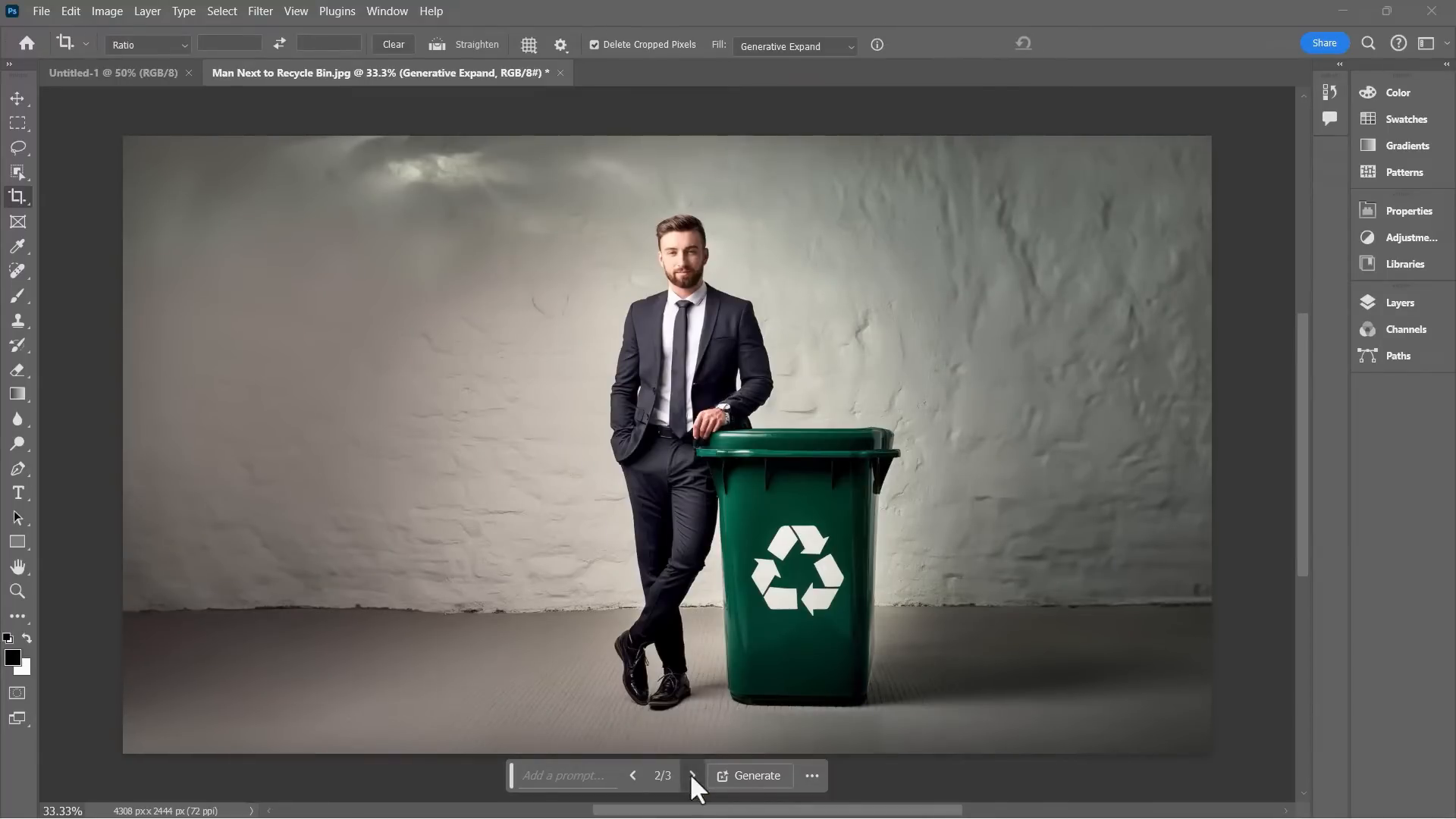
left_click(692, 777)
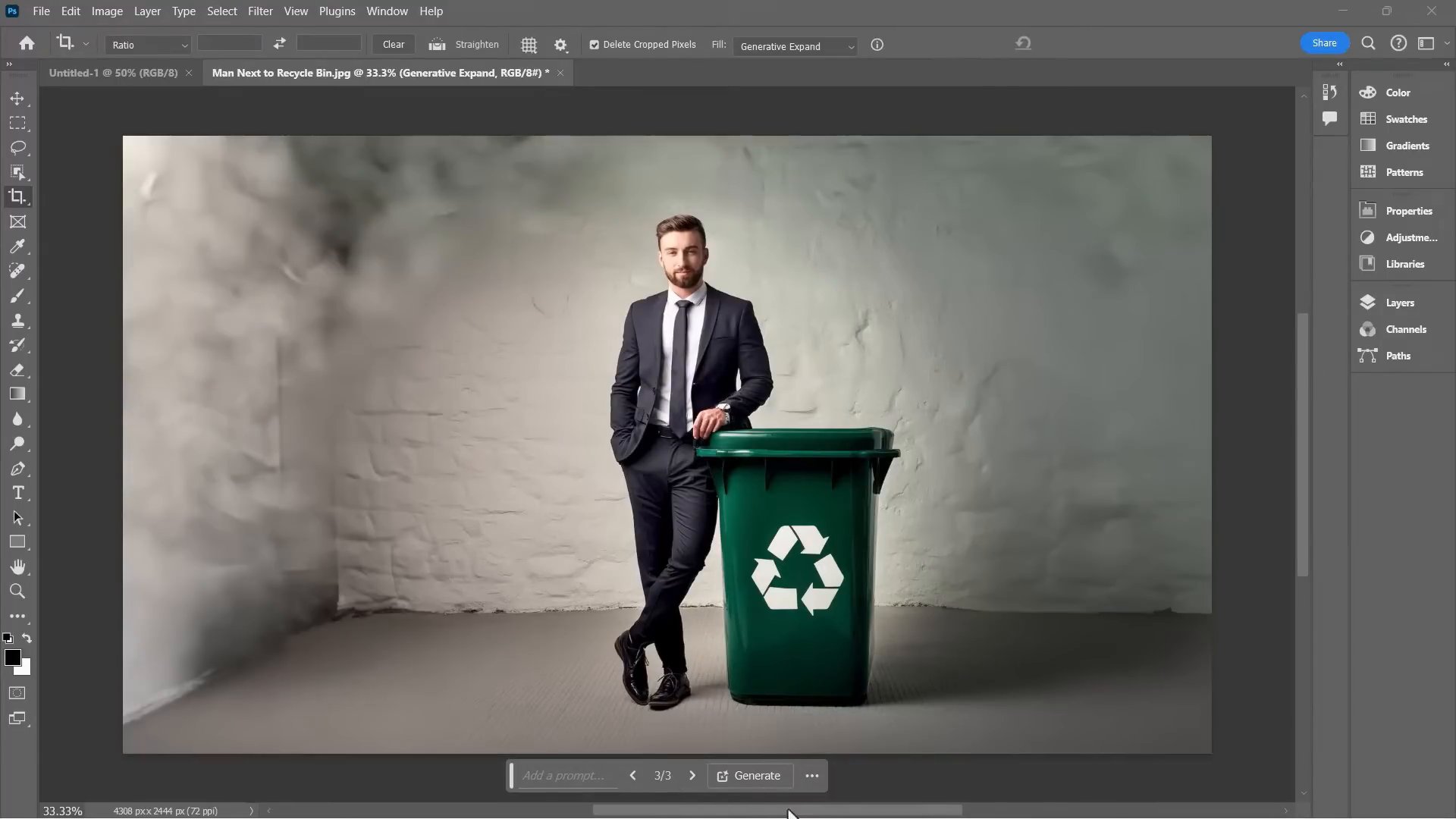
mouse_move(634, 776)
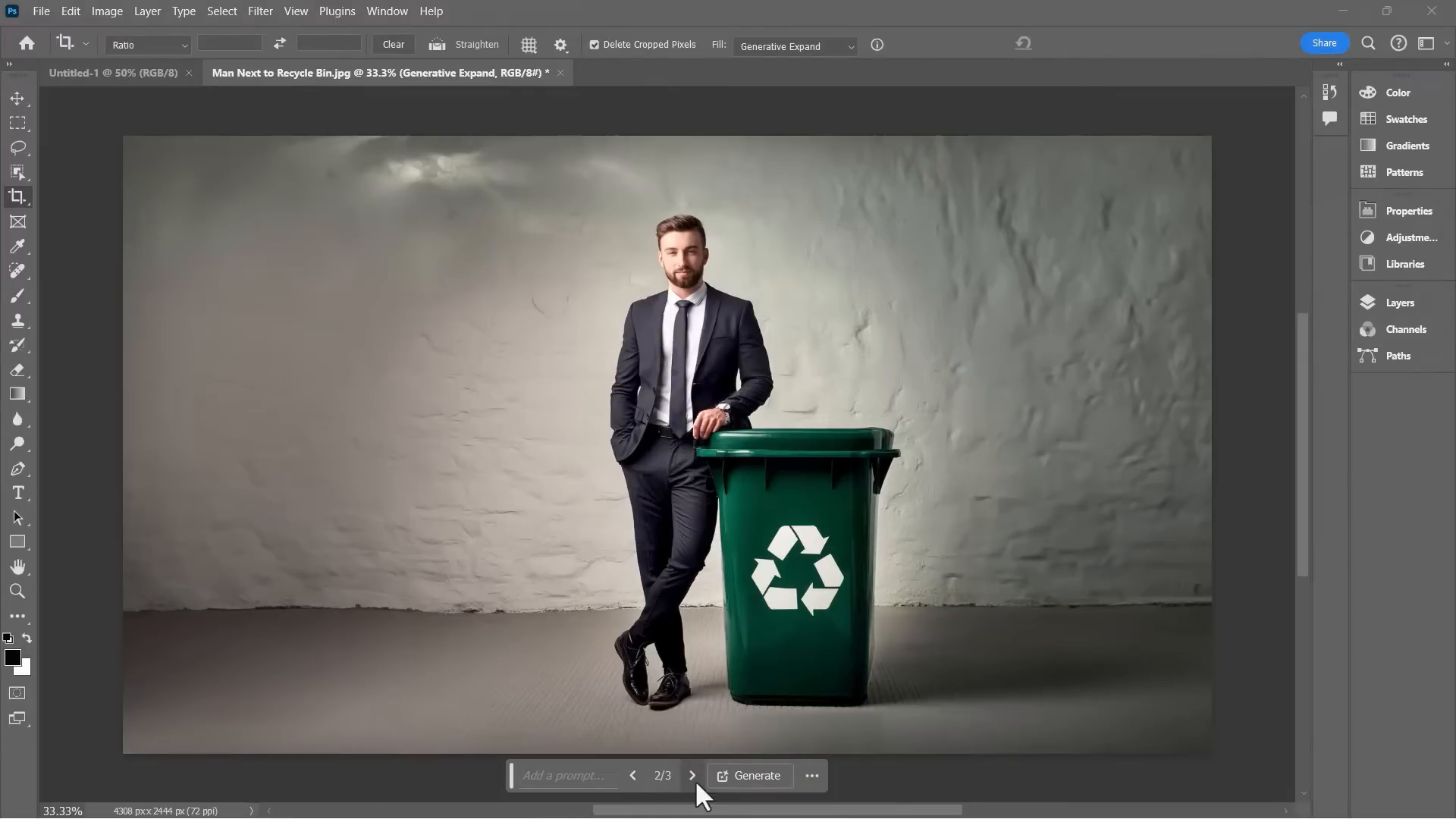
left_click(692, 776)
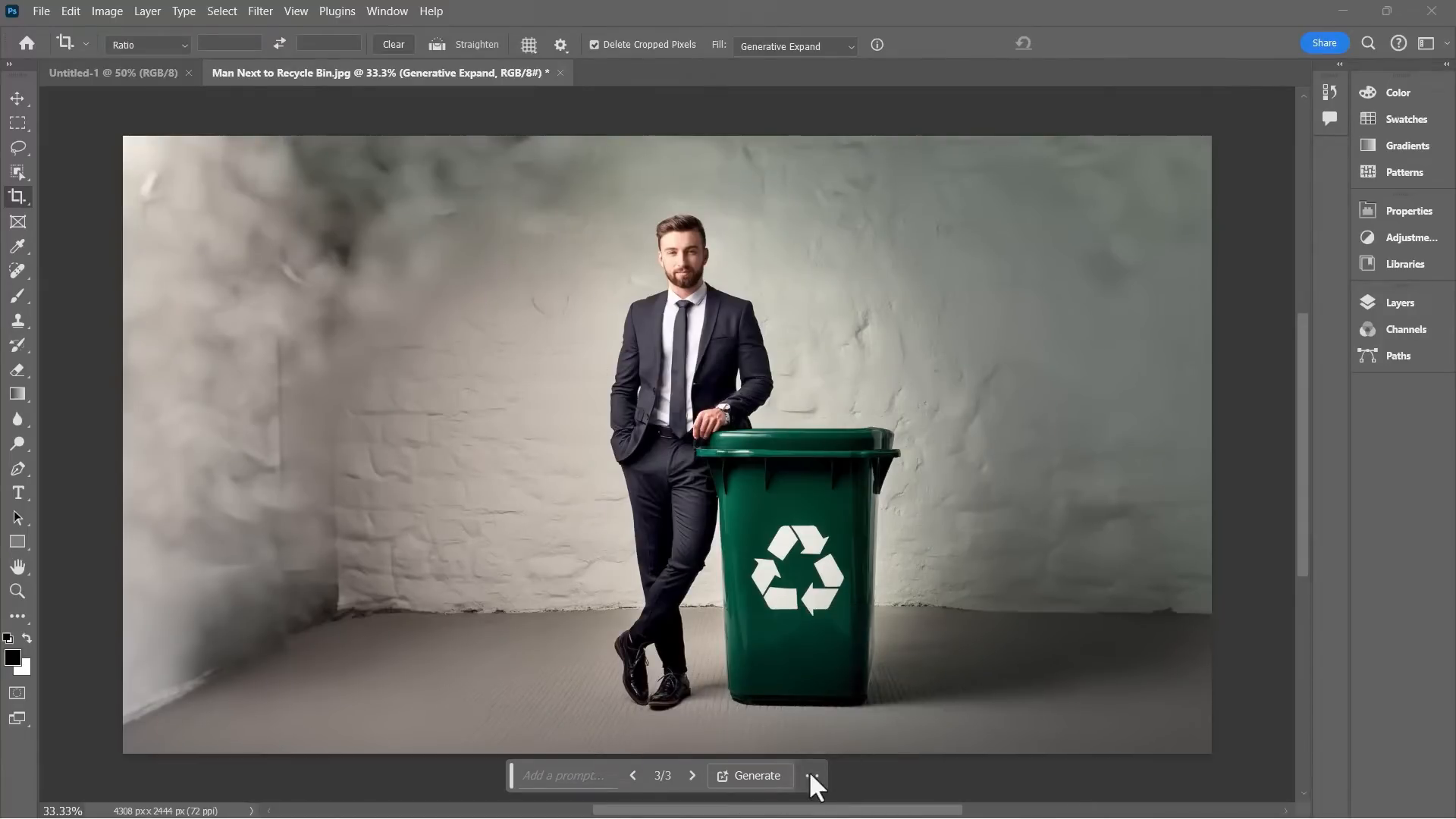
left_click(811, 776)
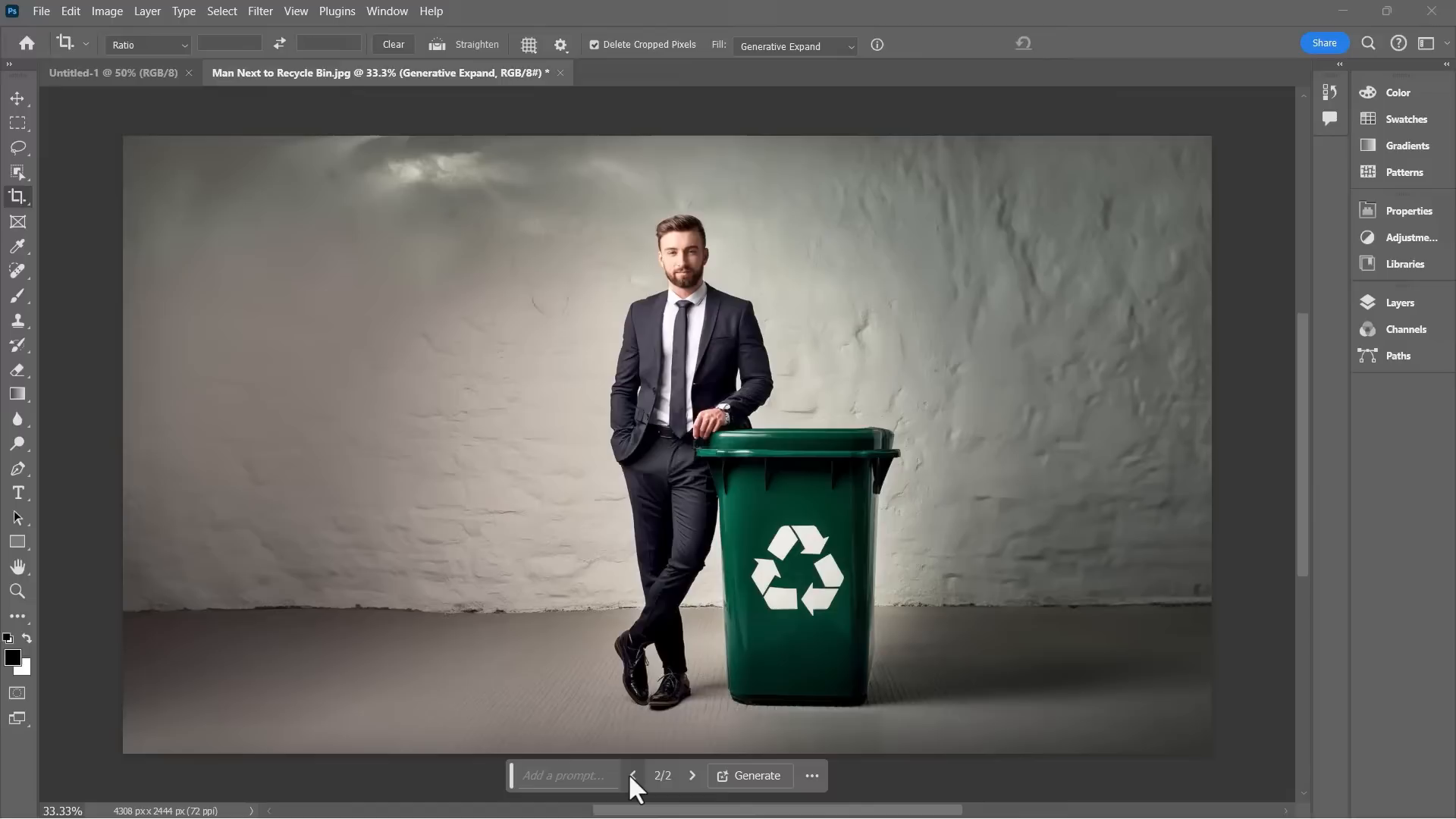
left_click(634, 777)
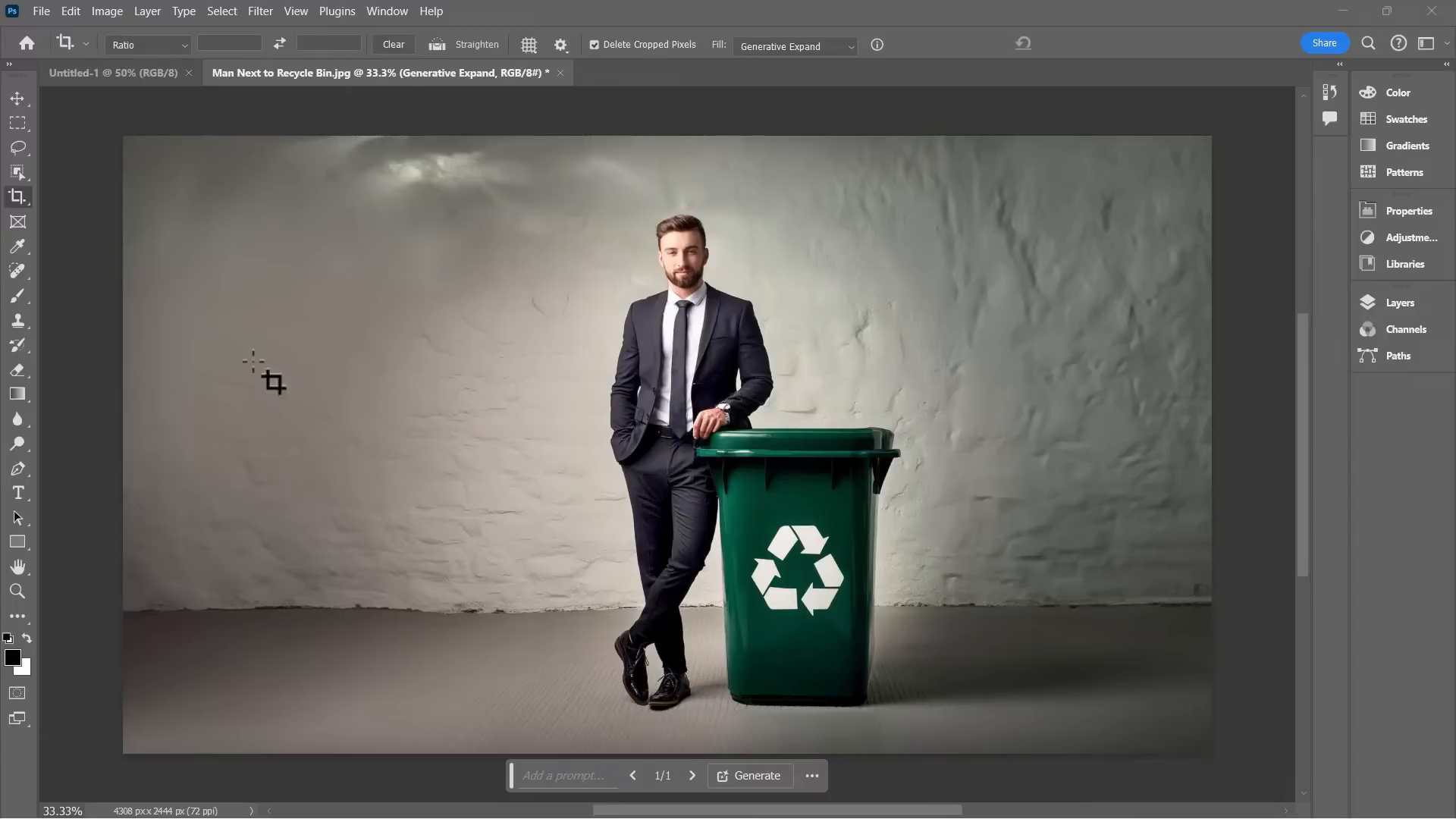
mouse_move(164, 235)
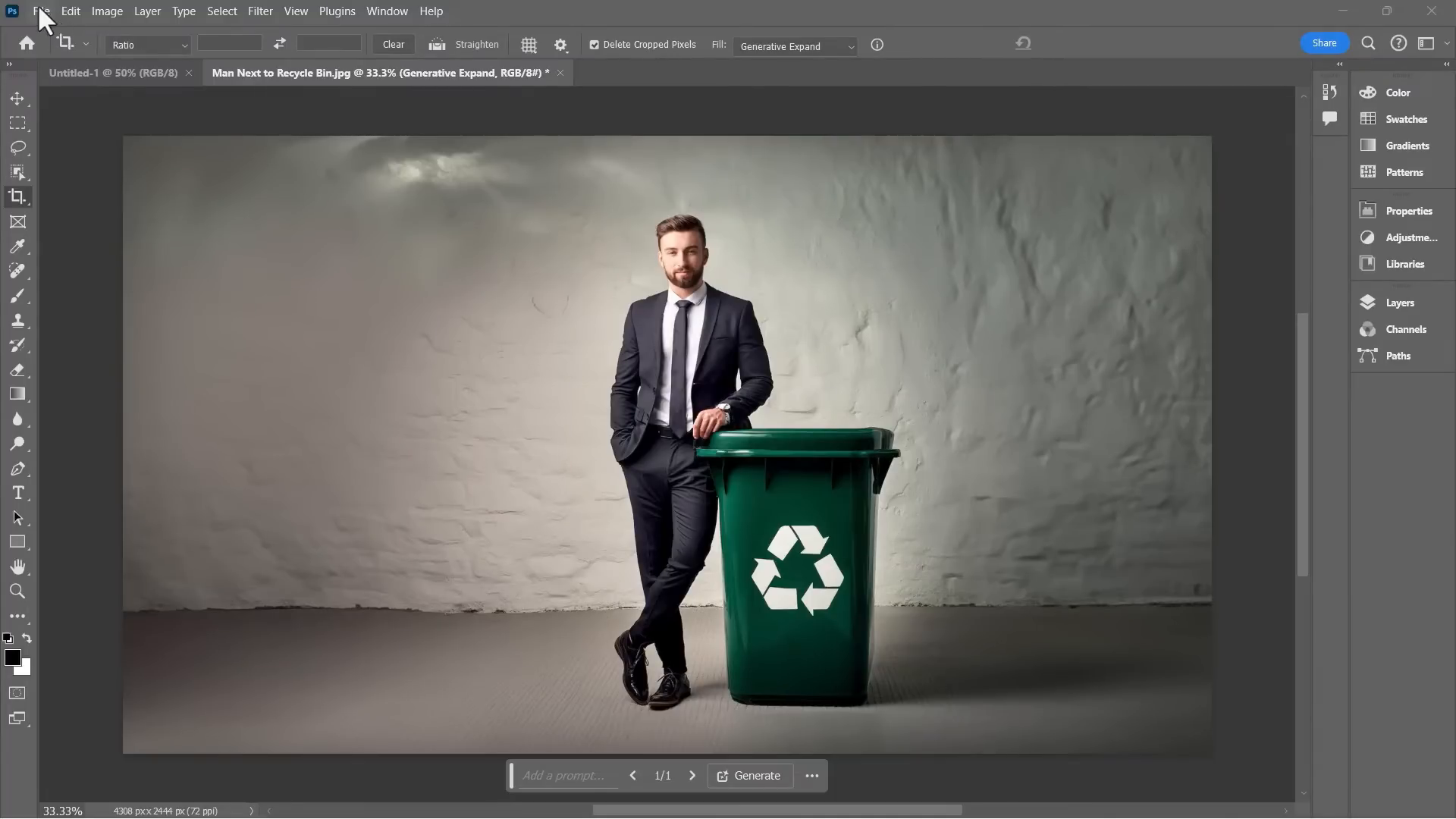
Step: Save a copy to Downloads as PNG named 'Man Next to Recycle Bin - Expanded'
left_click(46, 12)
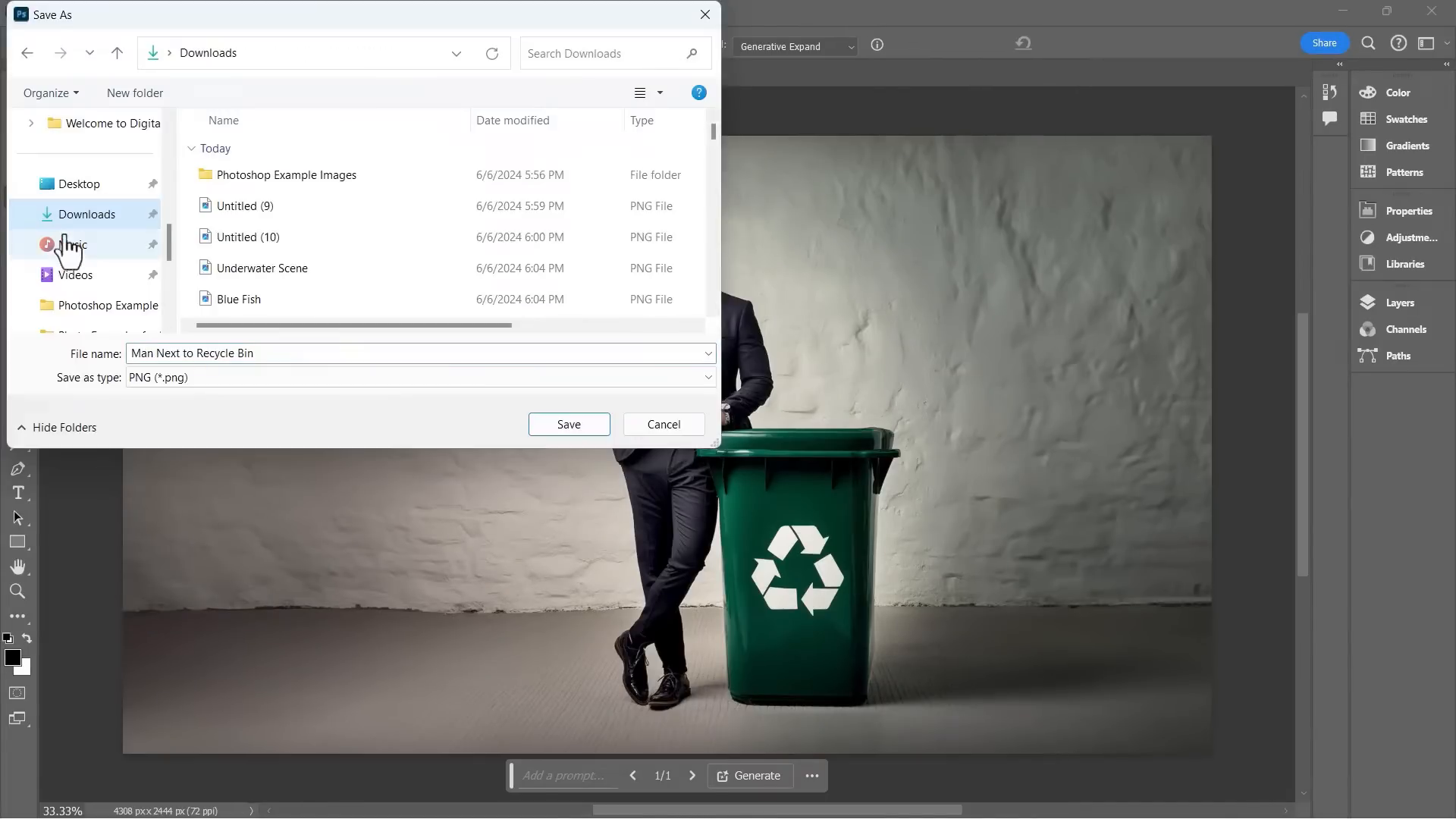
left_click(222, 353)
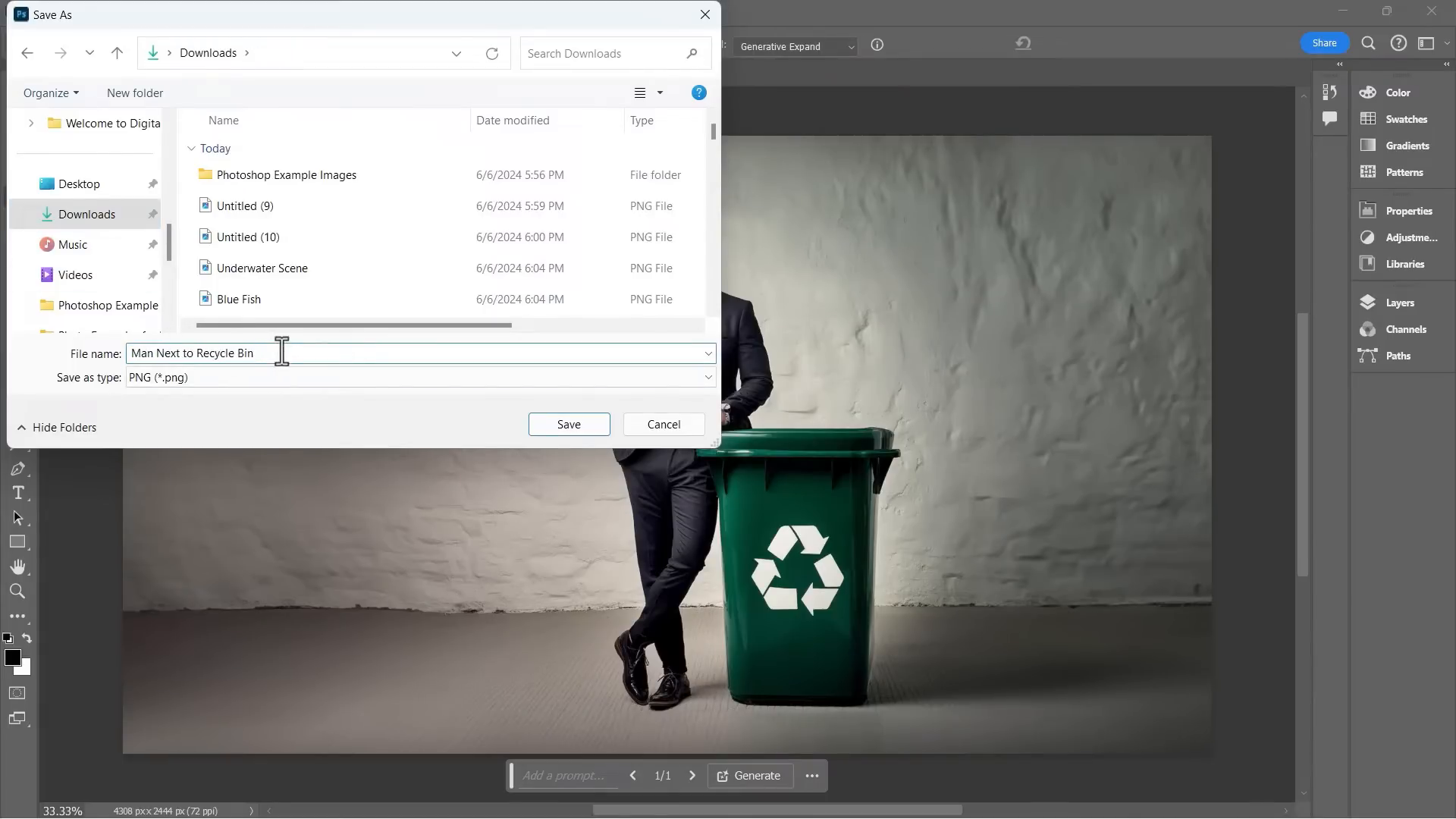
type("- Expanded")
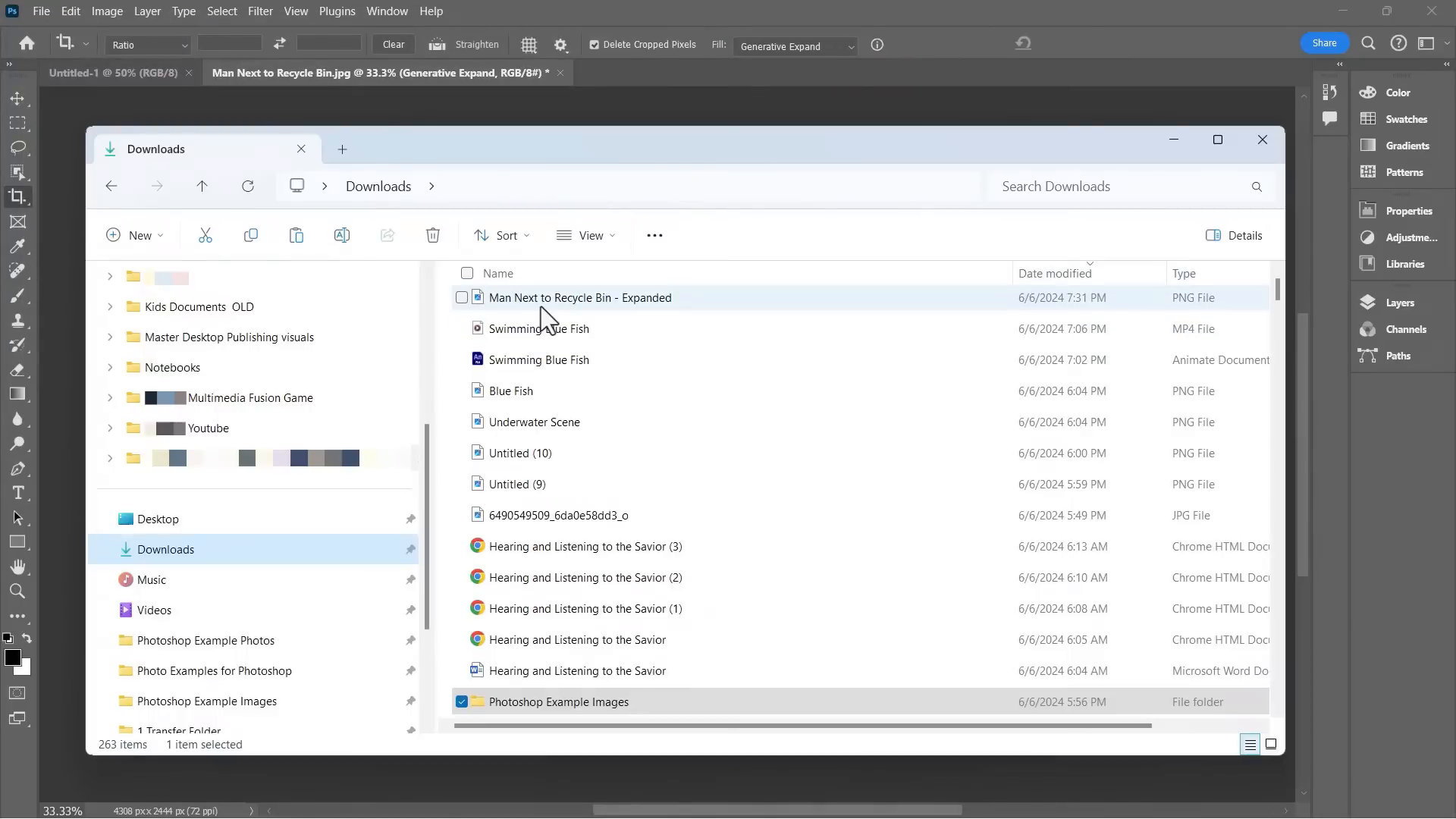
Step: Open the saved 'Man Next to Recycle Bin - Expanded' PNG in an image viewer
left_click(578, 298)
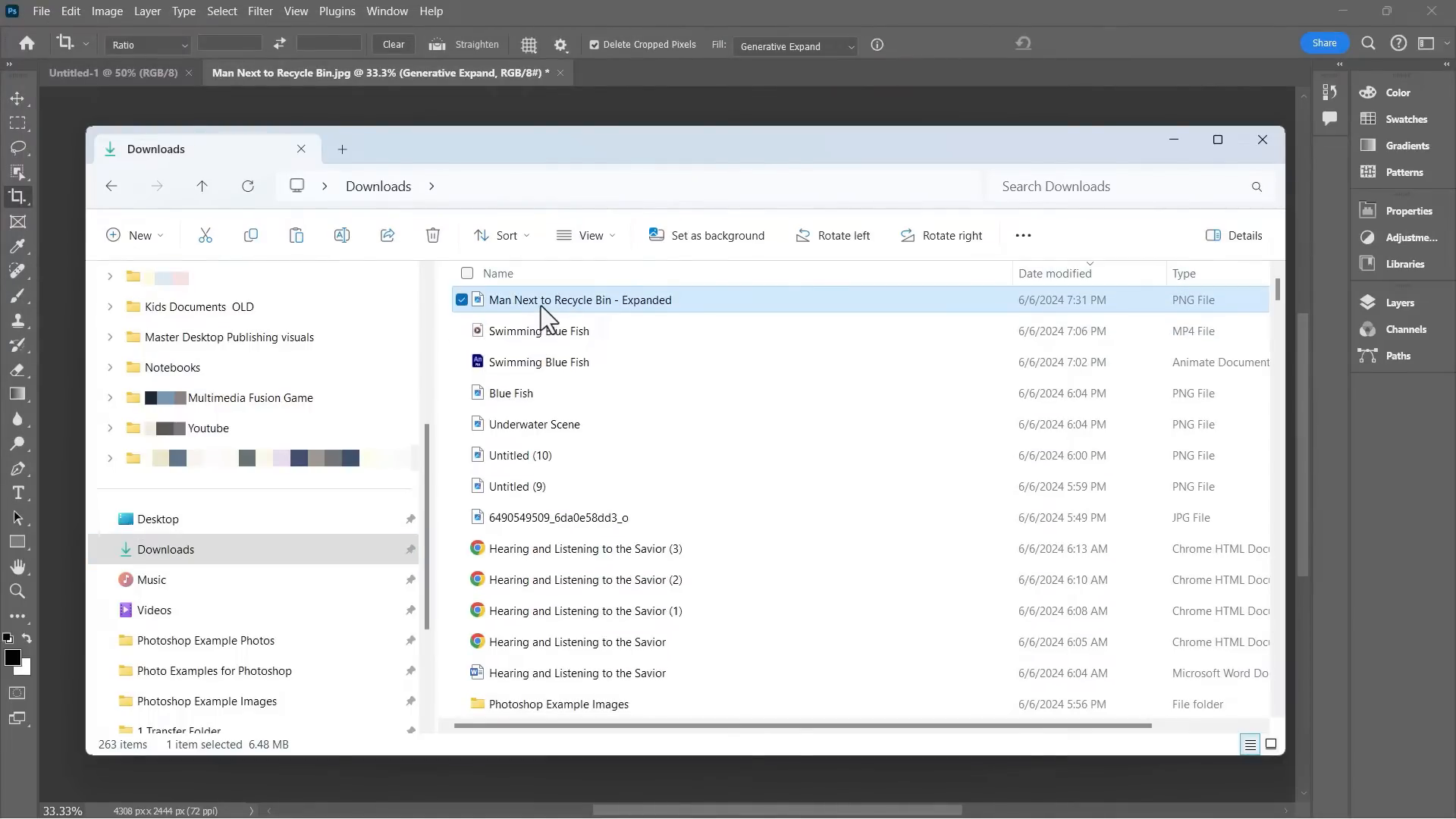
double_click(579, 299)
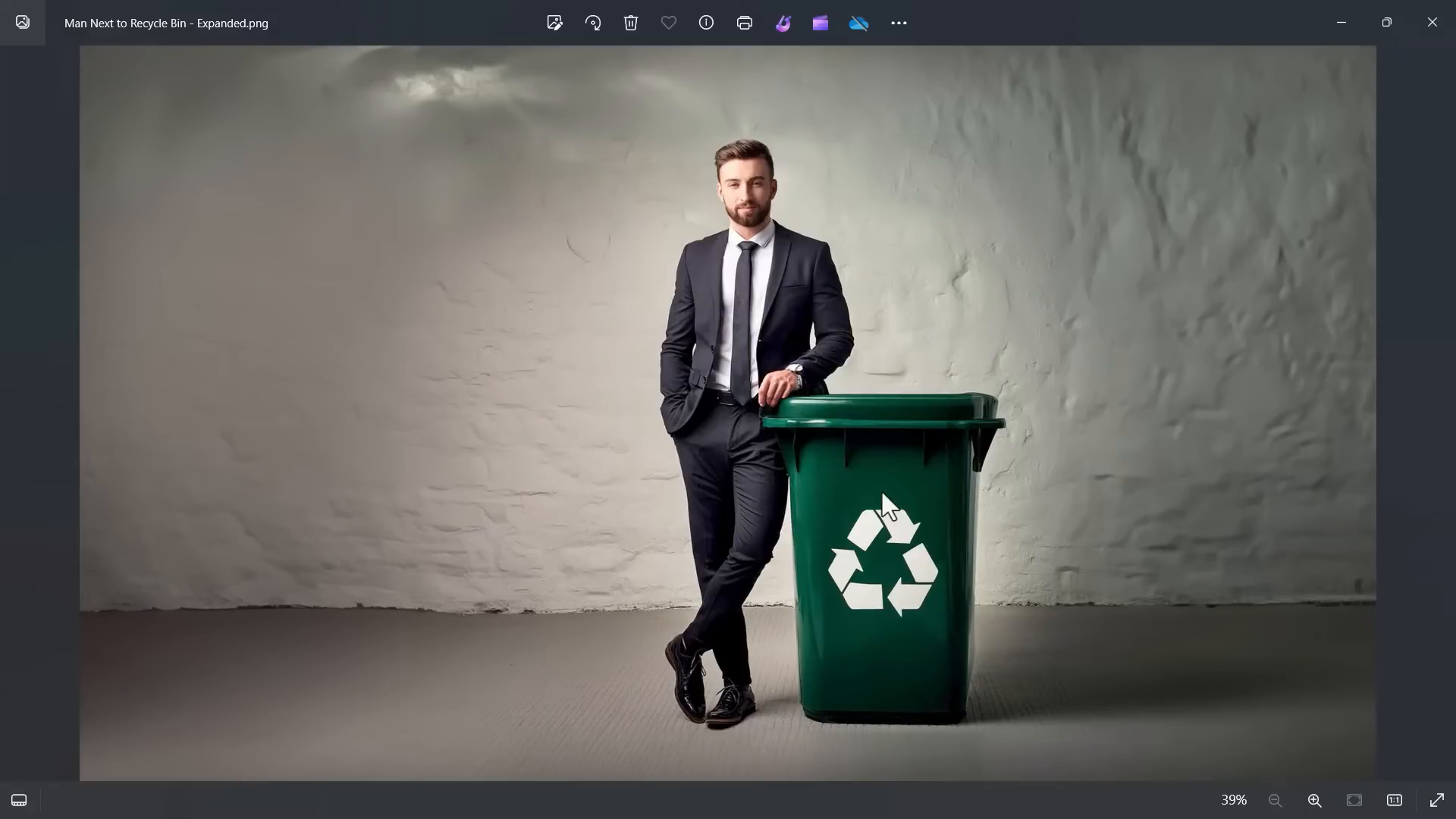
mouse_move(1432, 21)
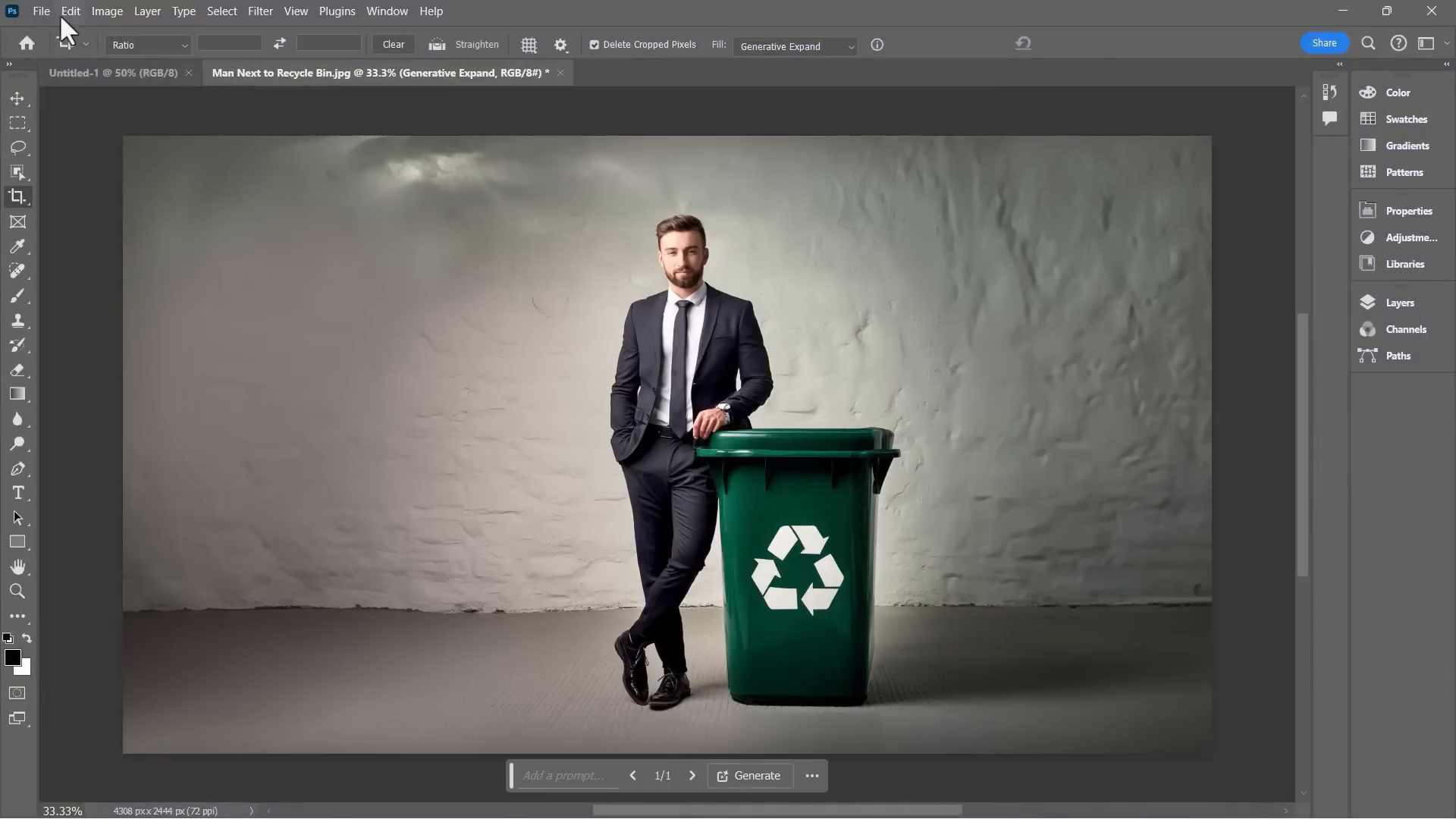
Step: Open Cottage.jpg via File > Open, keeping Generative Expand cropping active
left_click(43, 12)
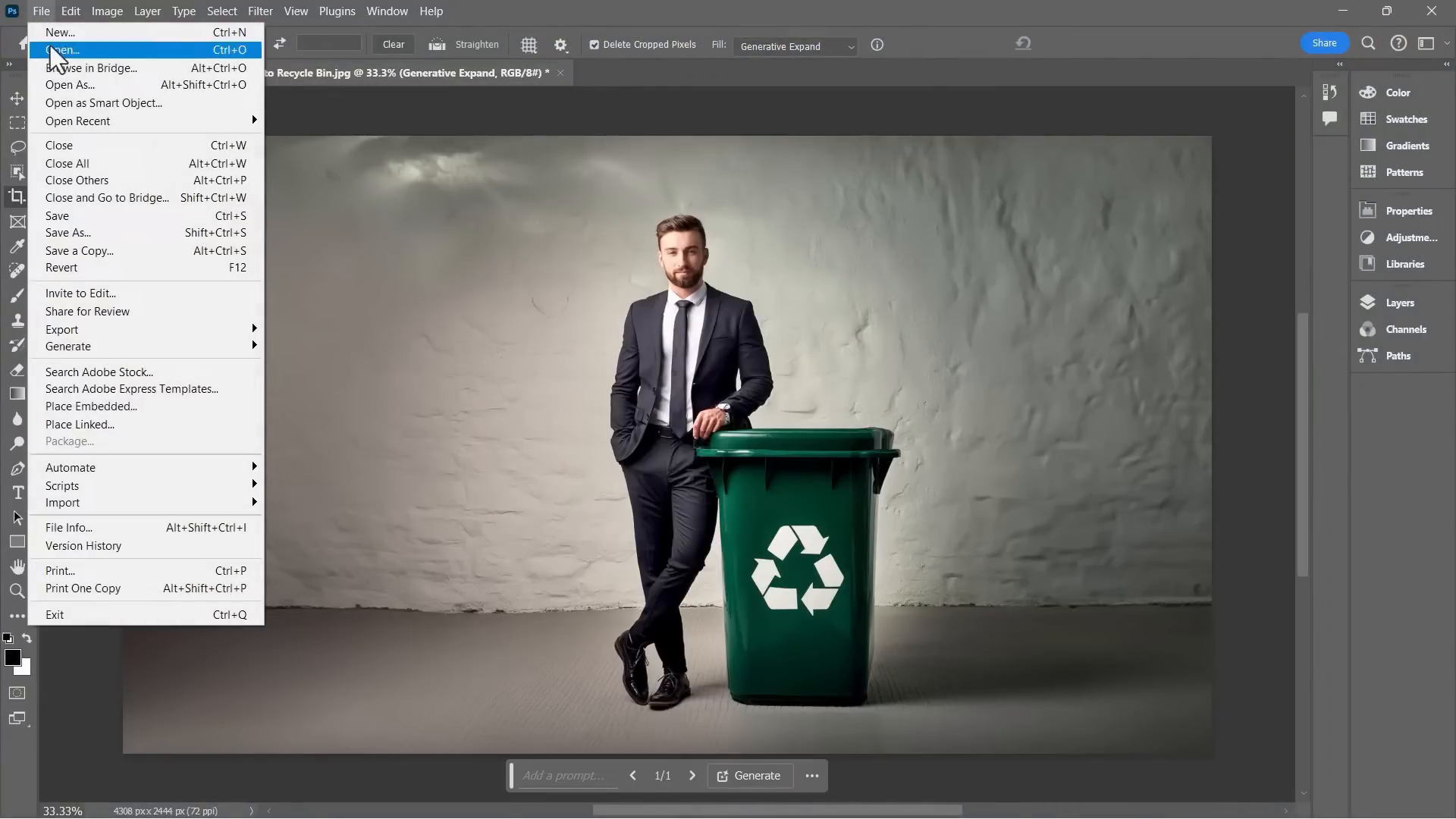
left_click(67, 32)
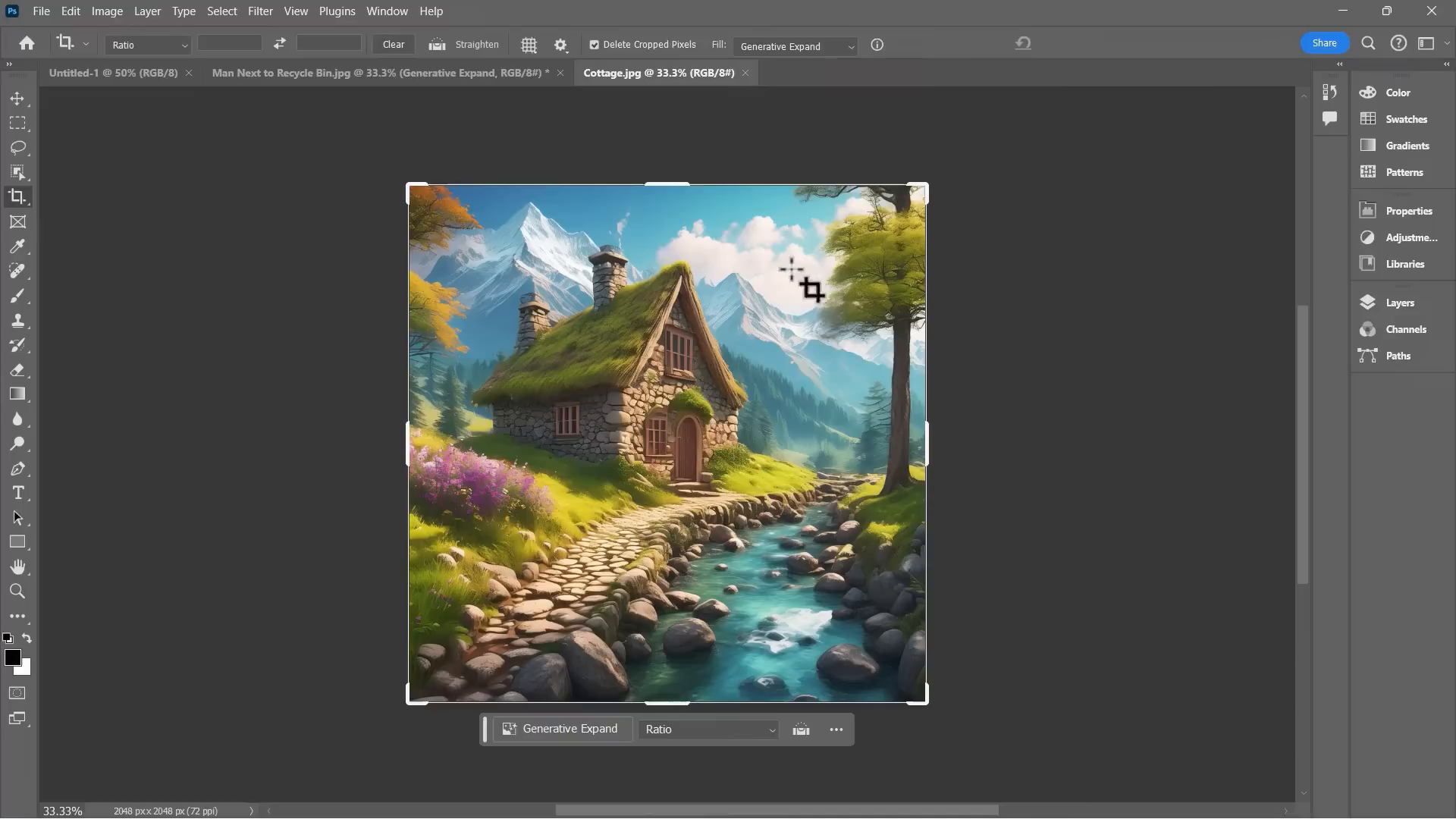
mouse_move(935, 418)
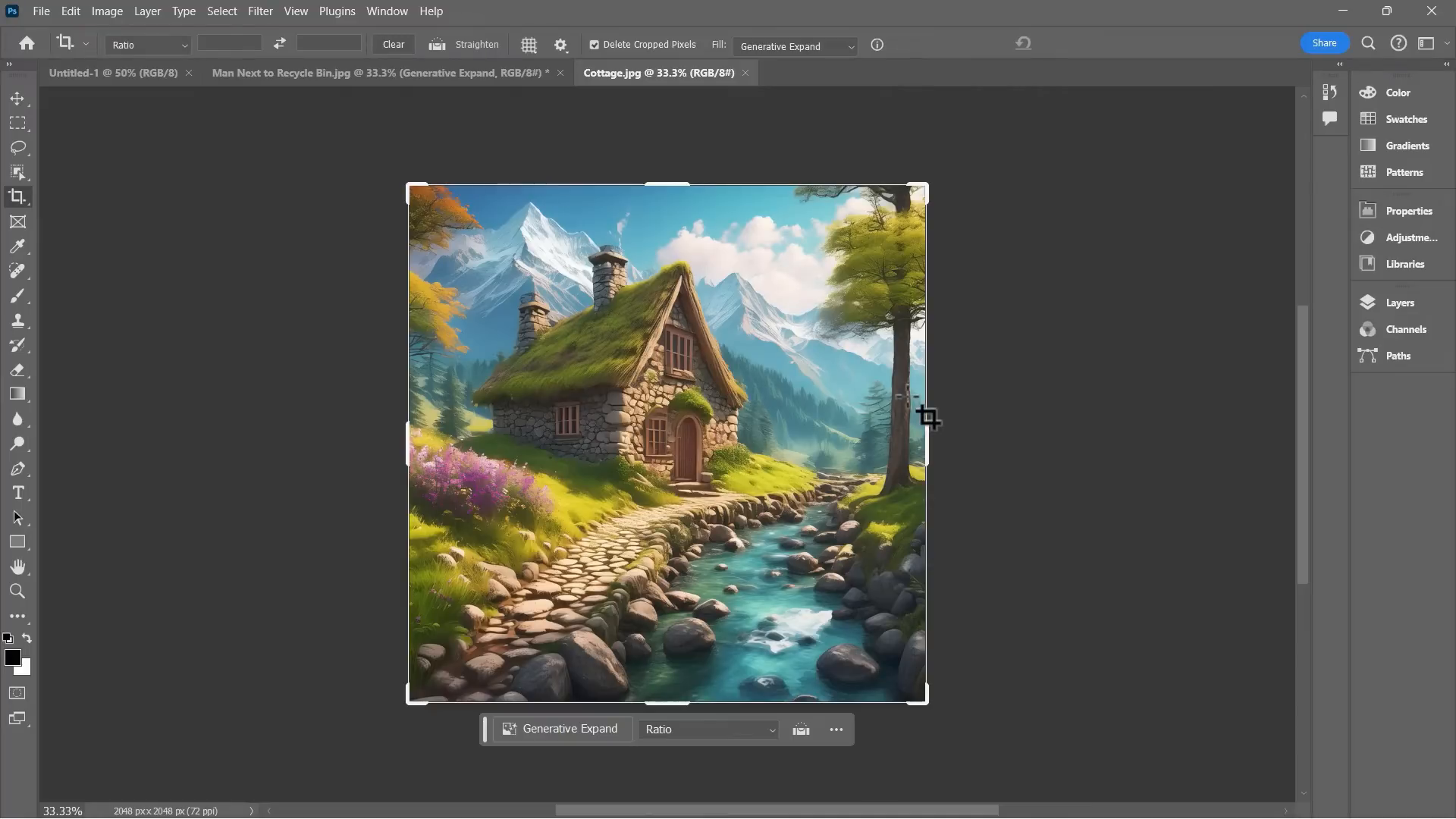
mouse_move(944, 494)
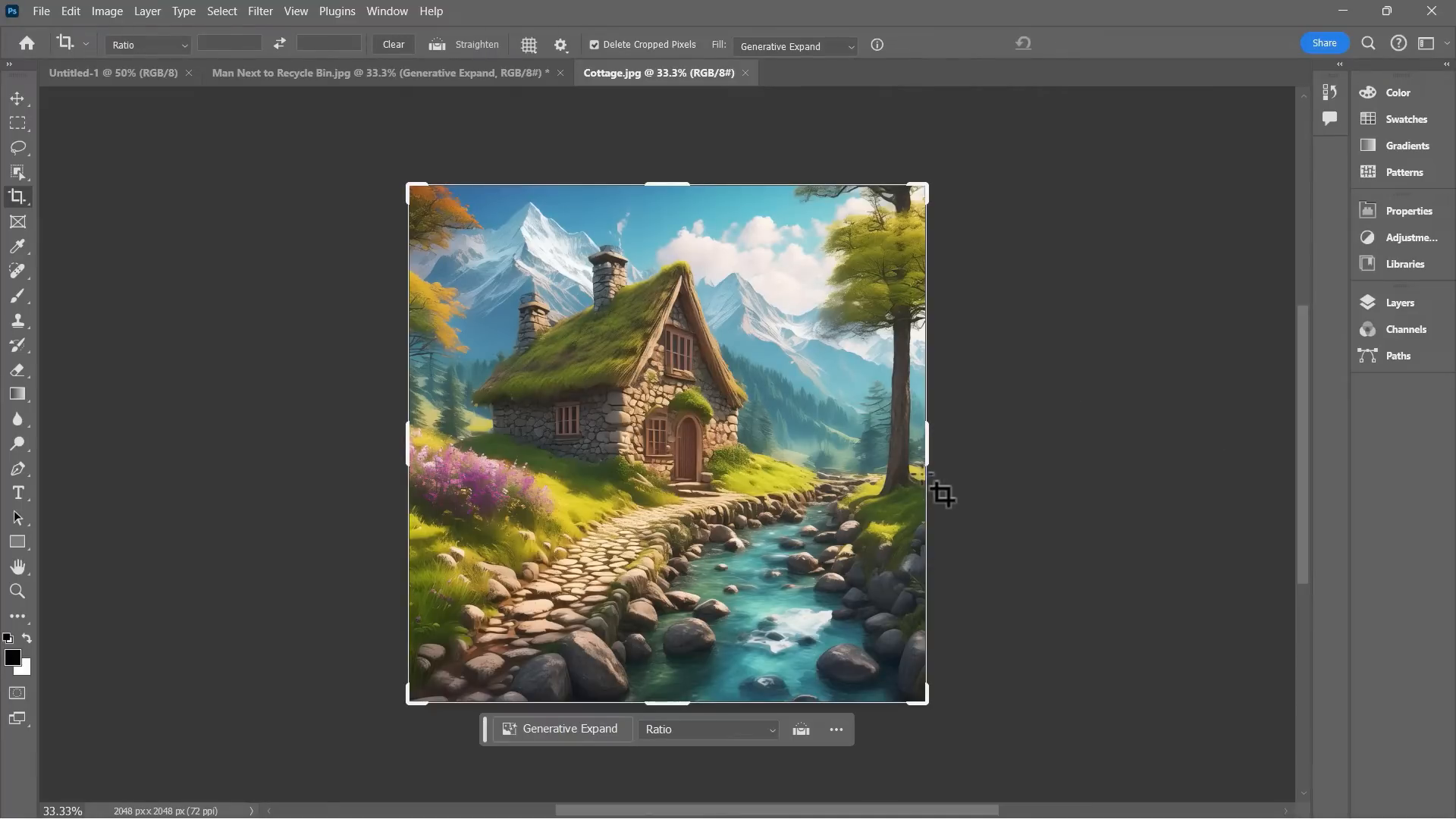
mouse_move(737, 334)
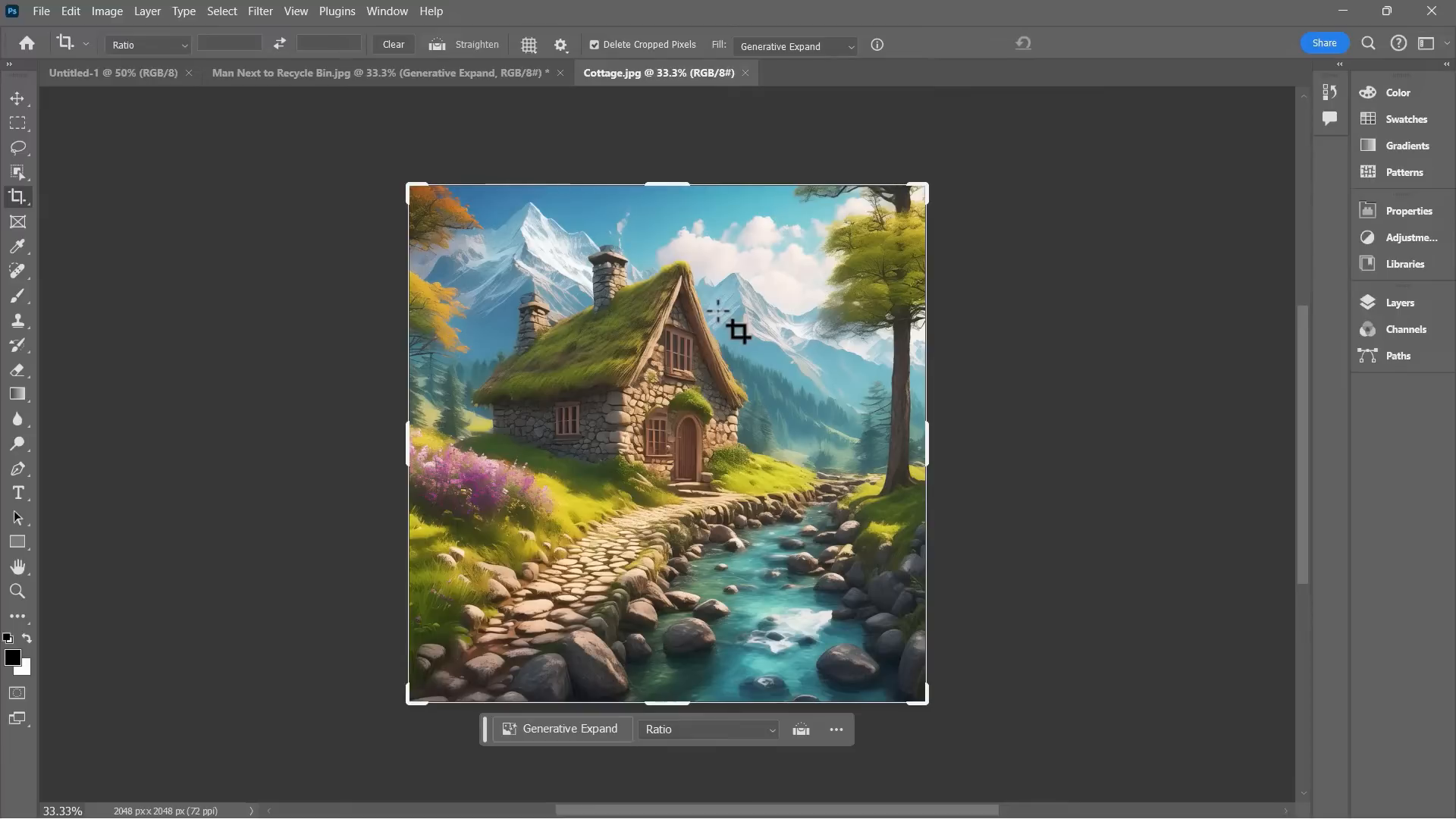
mouse_move(661, 370)
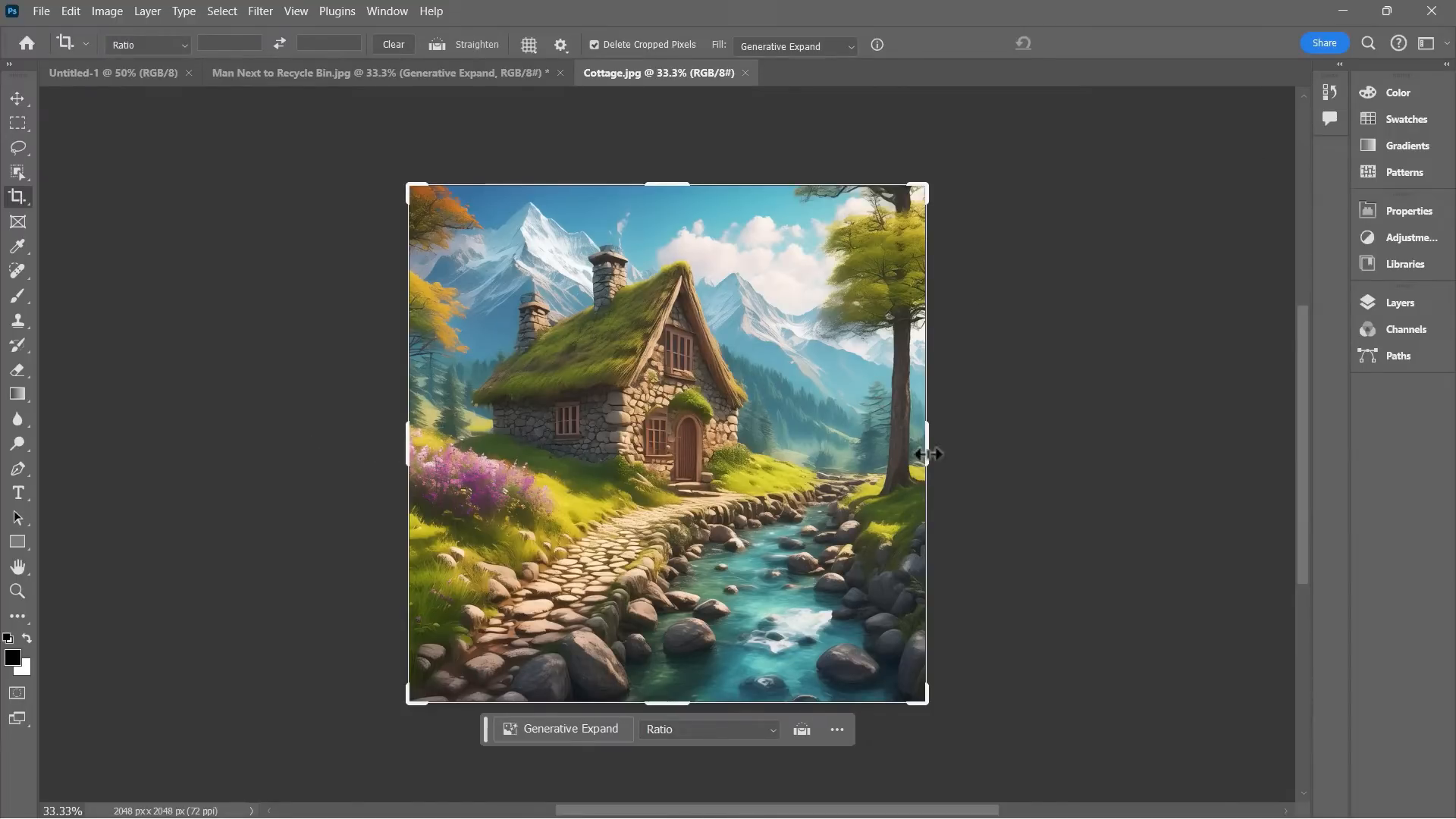
Step: Expand the Cottage canvas on all sides to 3140 × 2294 px and generate the new scenery
left_click_drag(929, 454, 992, 453)
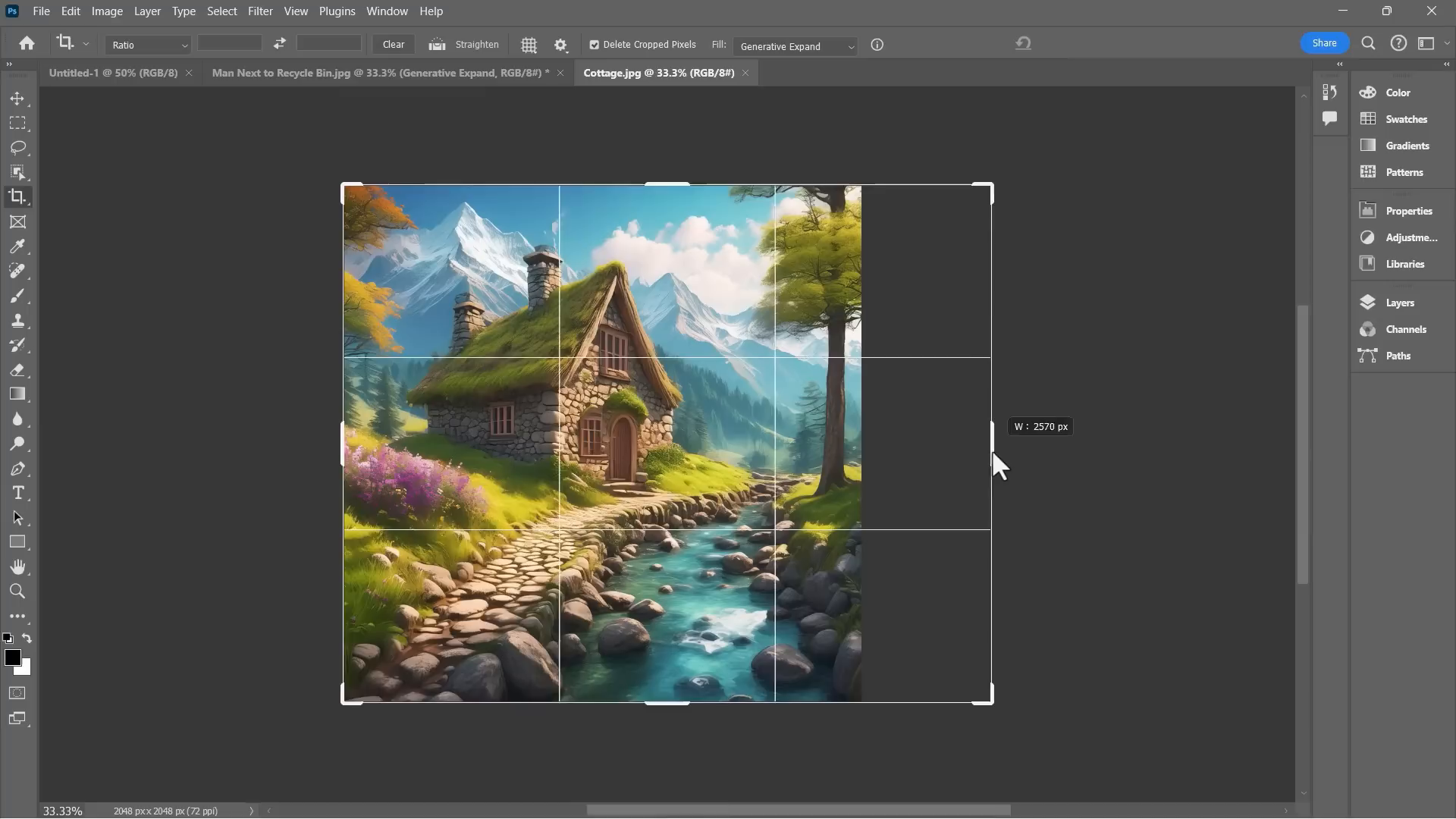
left_click_drag(998, 455, 989, 455)
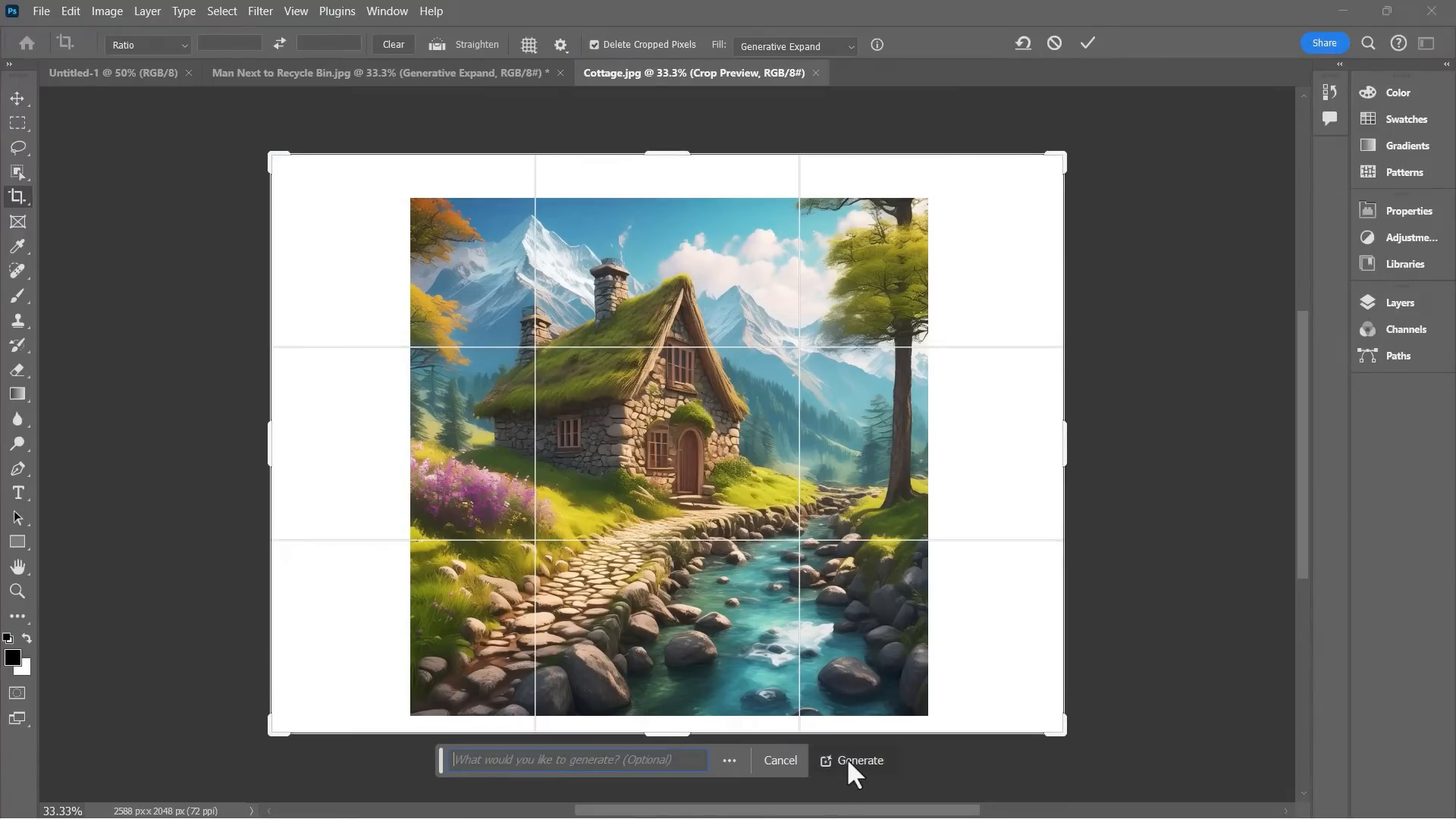
left_click(859, 760)
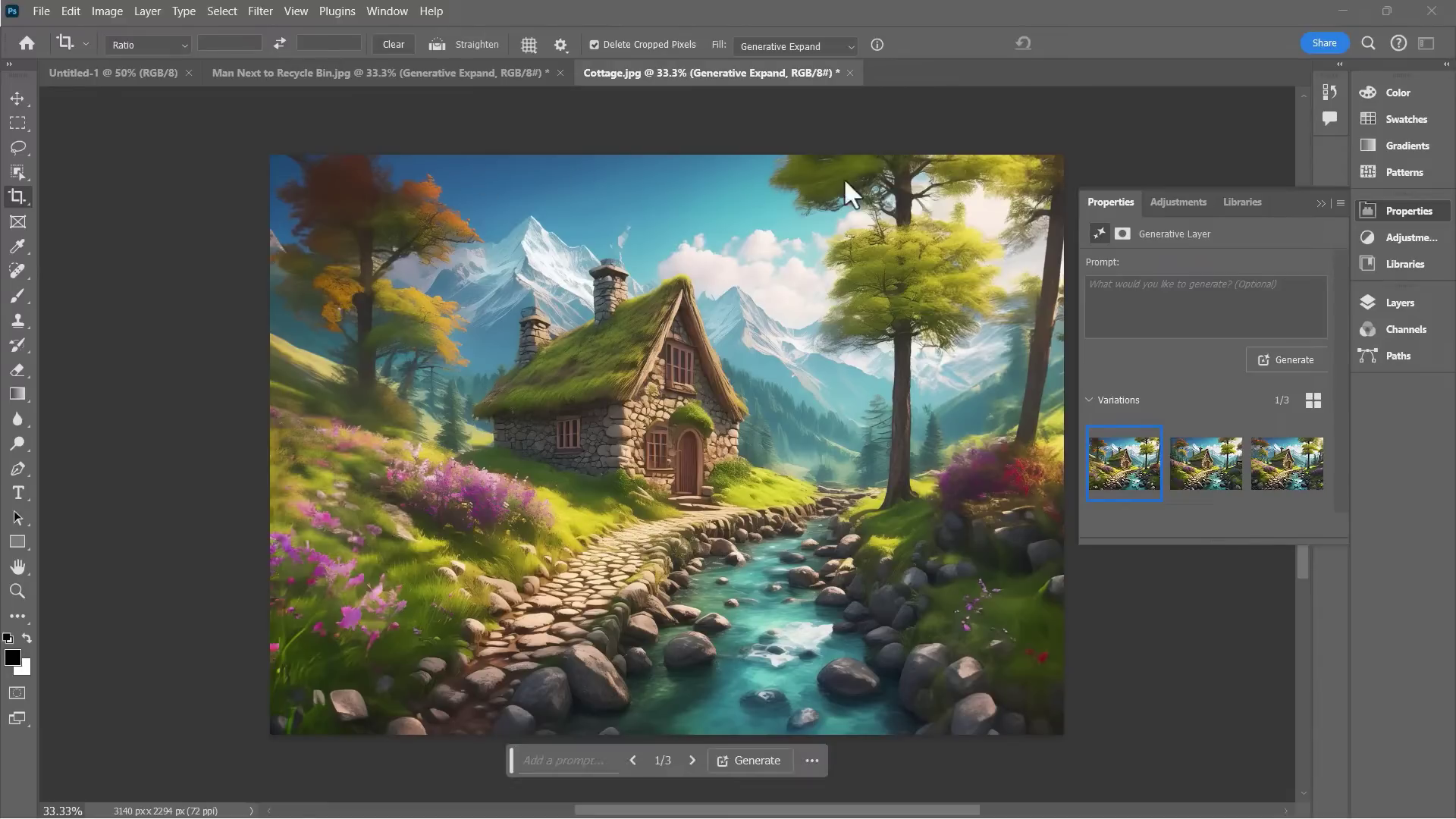
mouse_move(528, 722)
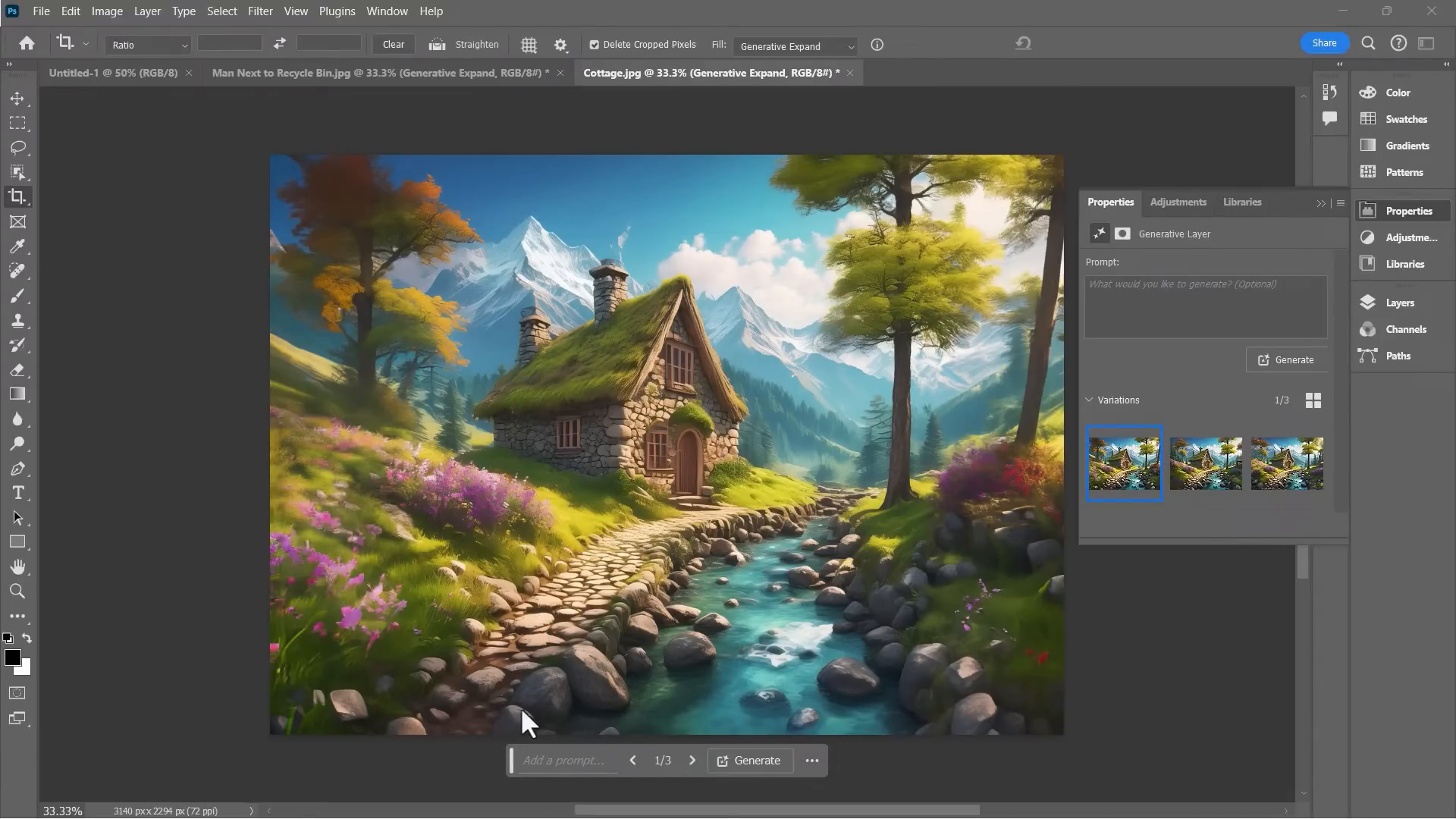
mouse_move(547, 500)
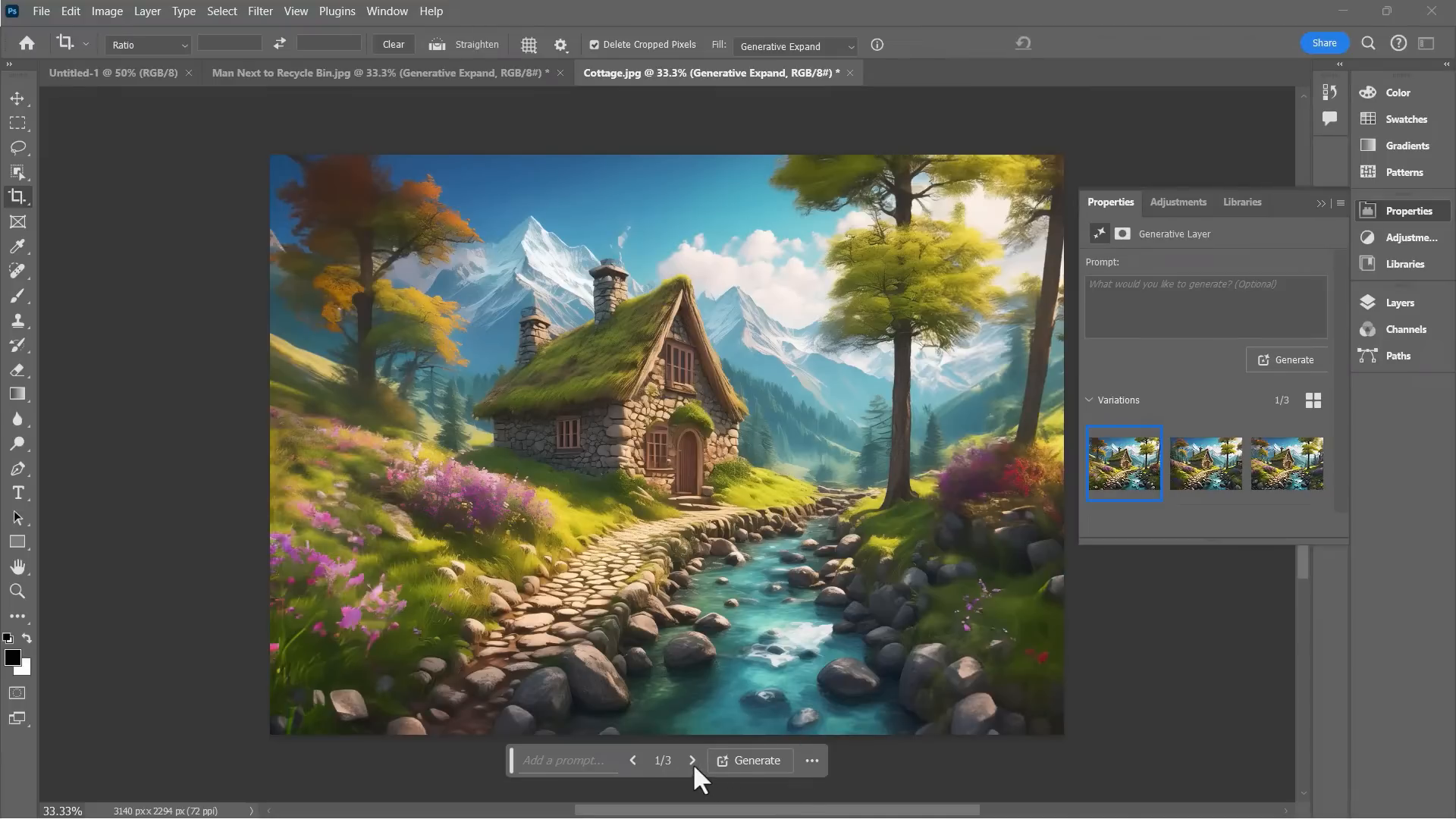
Step: Preview the cottage variations and delete the unwanted one, keeping the first
left_click(692, 761)
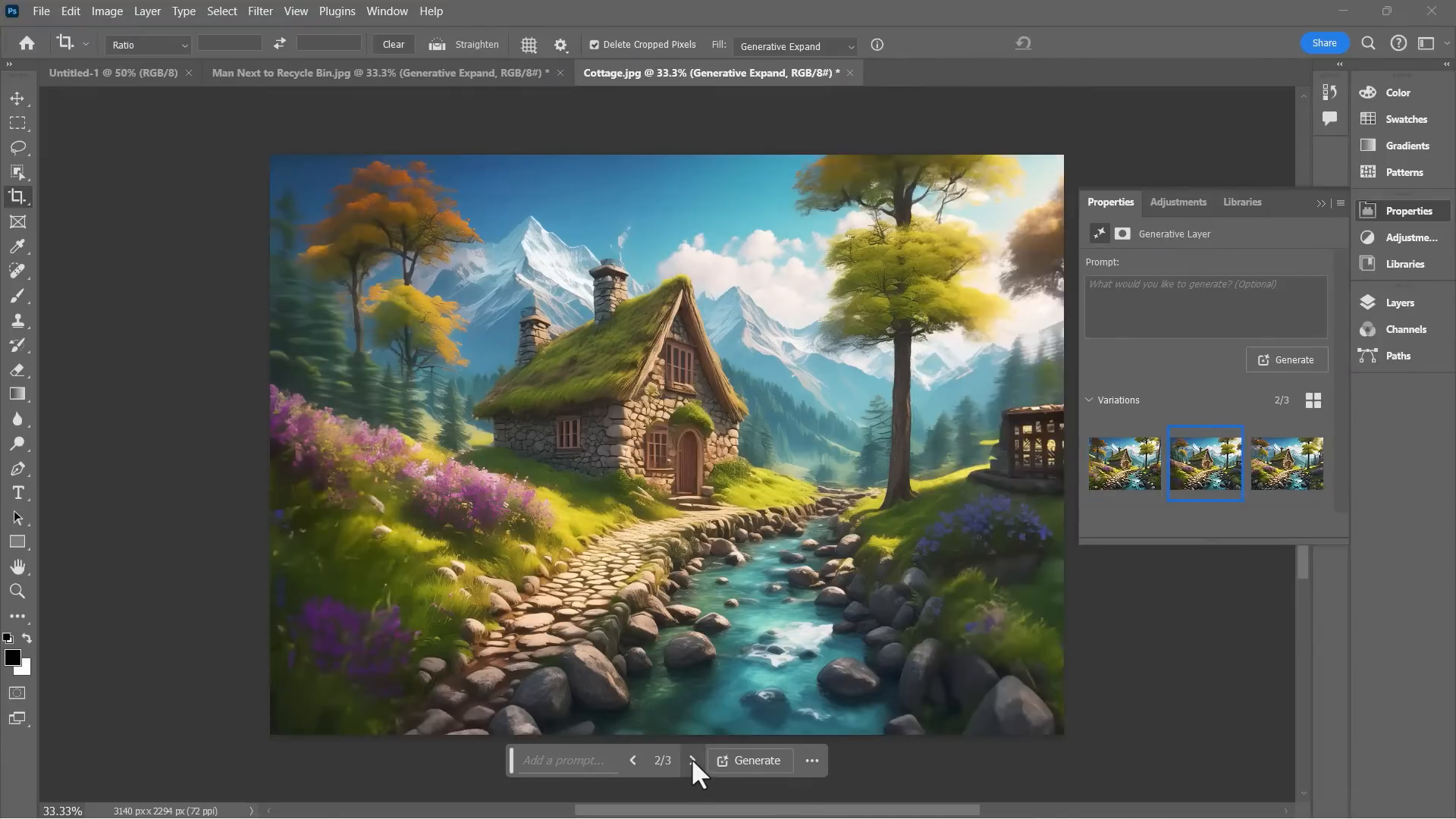
left_click(692, 762)
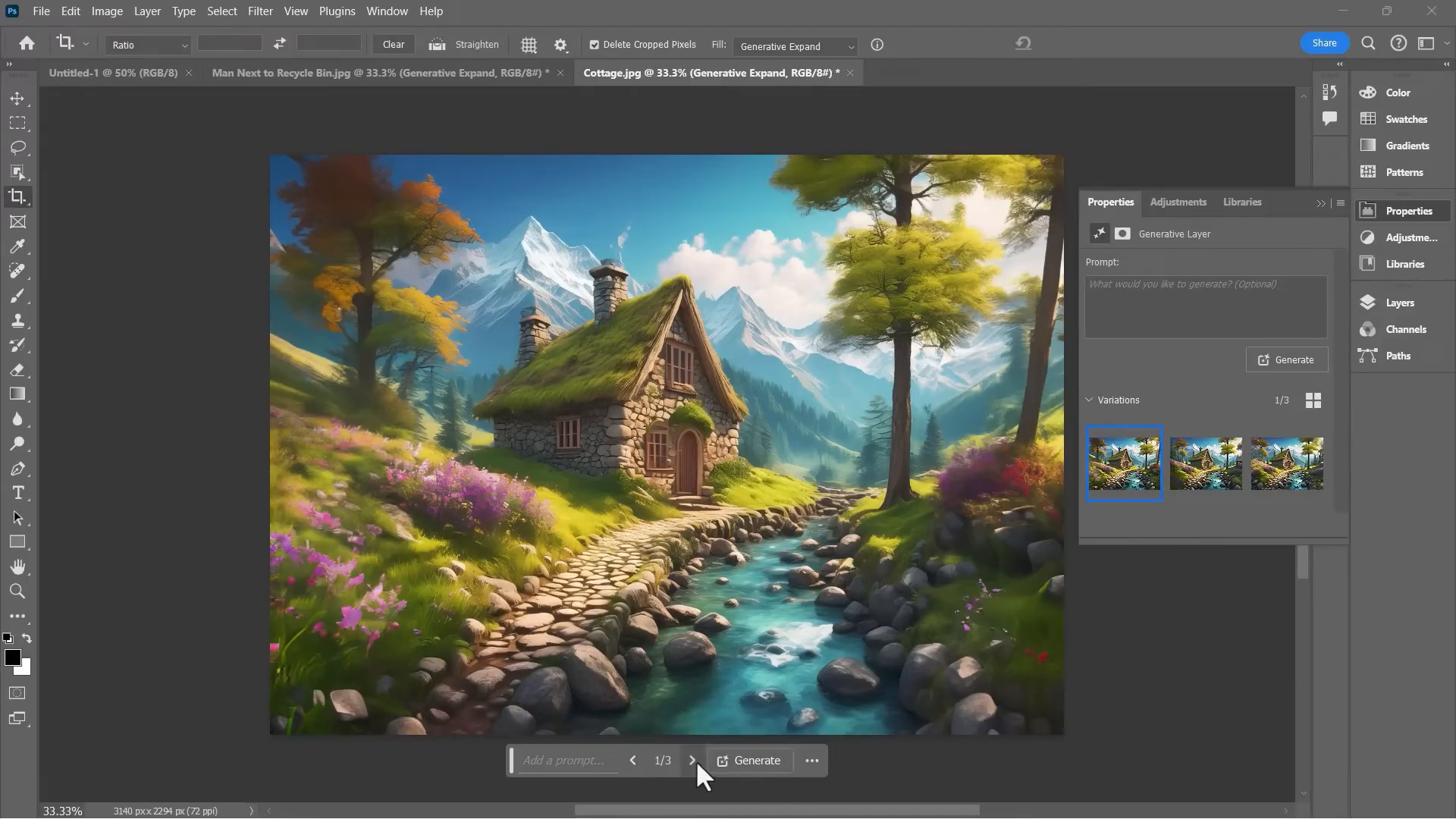
left_click(691, 761)
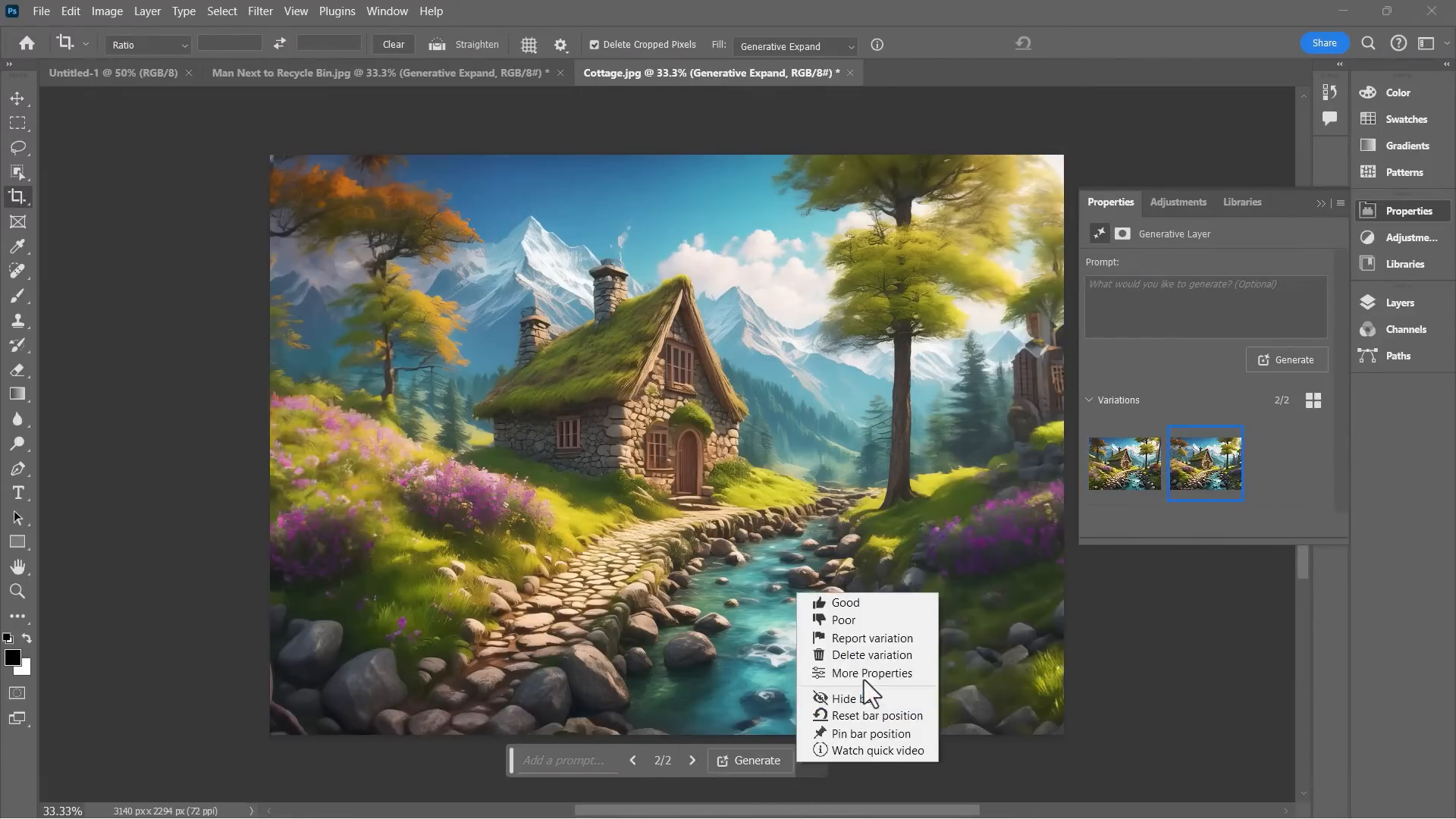
left_click(872, 656)
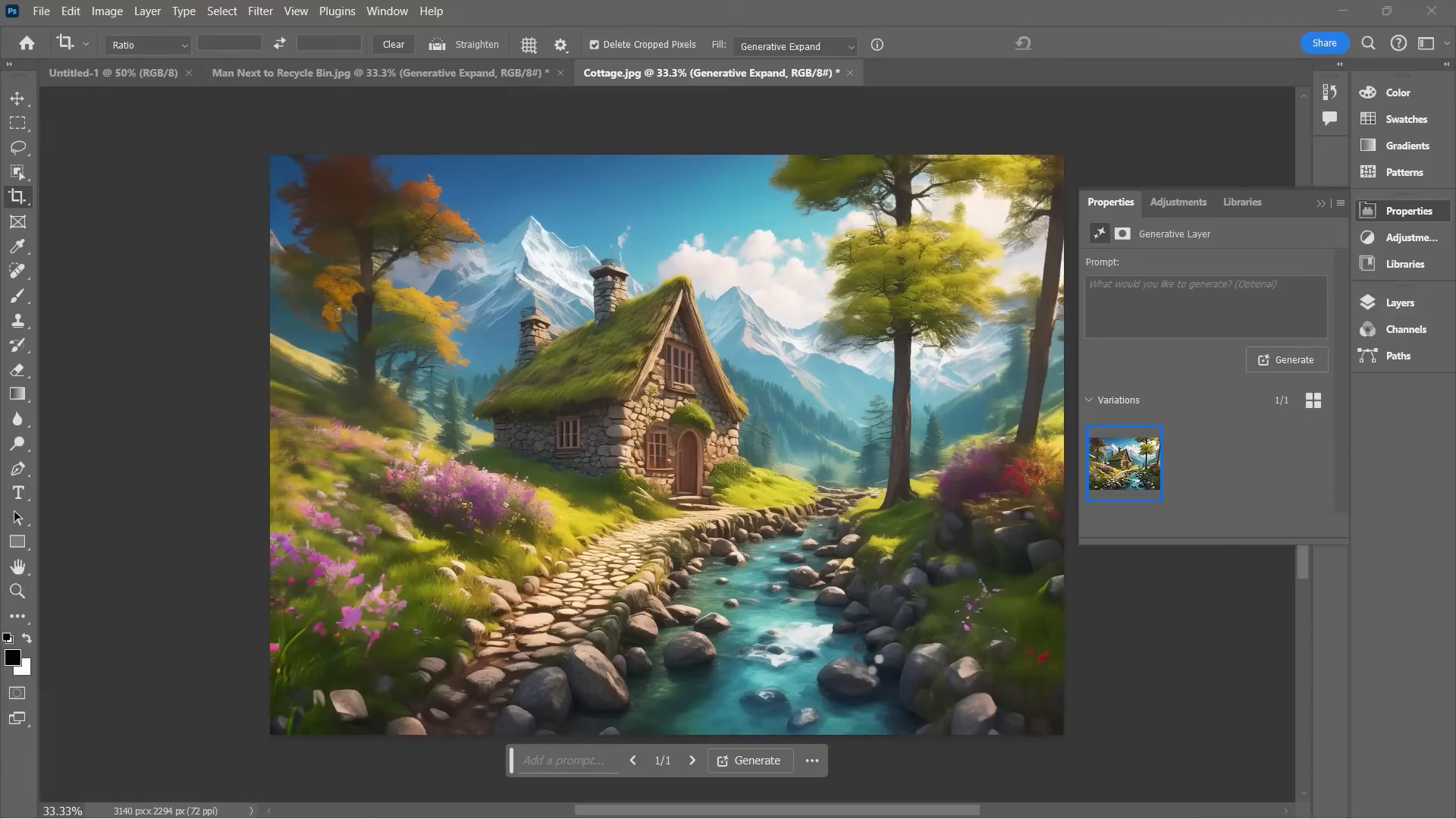
left_click(60, 12)
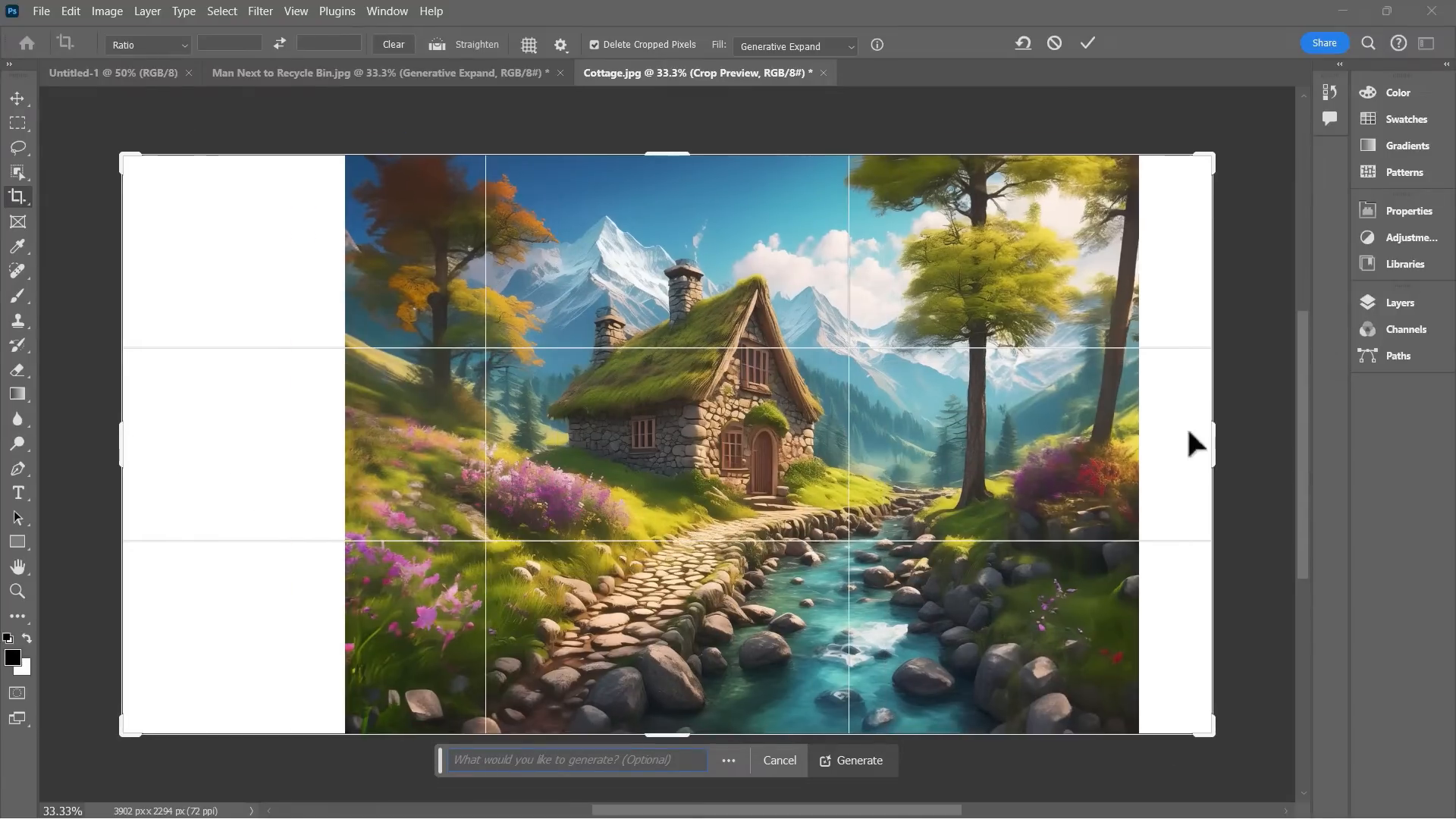
Step: Extend the cottage canvas leftward to 4022 × 2294 px and generate a 'cow' there
left_click_drag(1211, 445, 1174, 455)
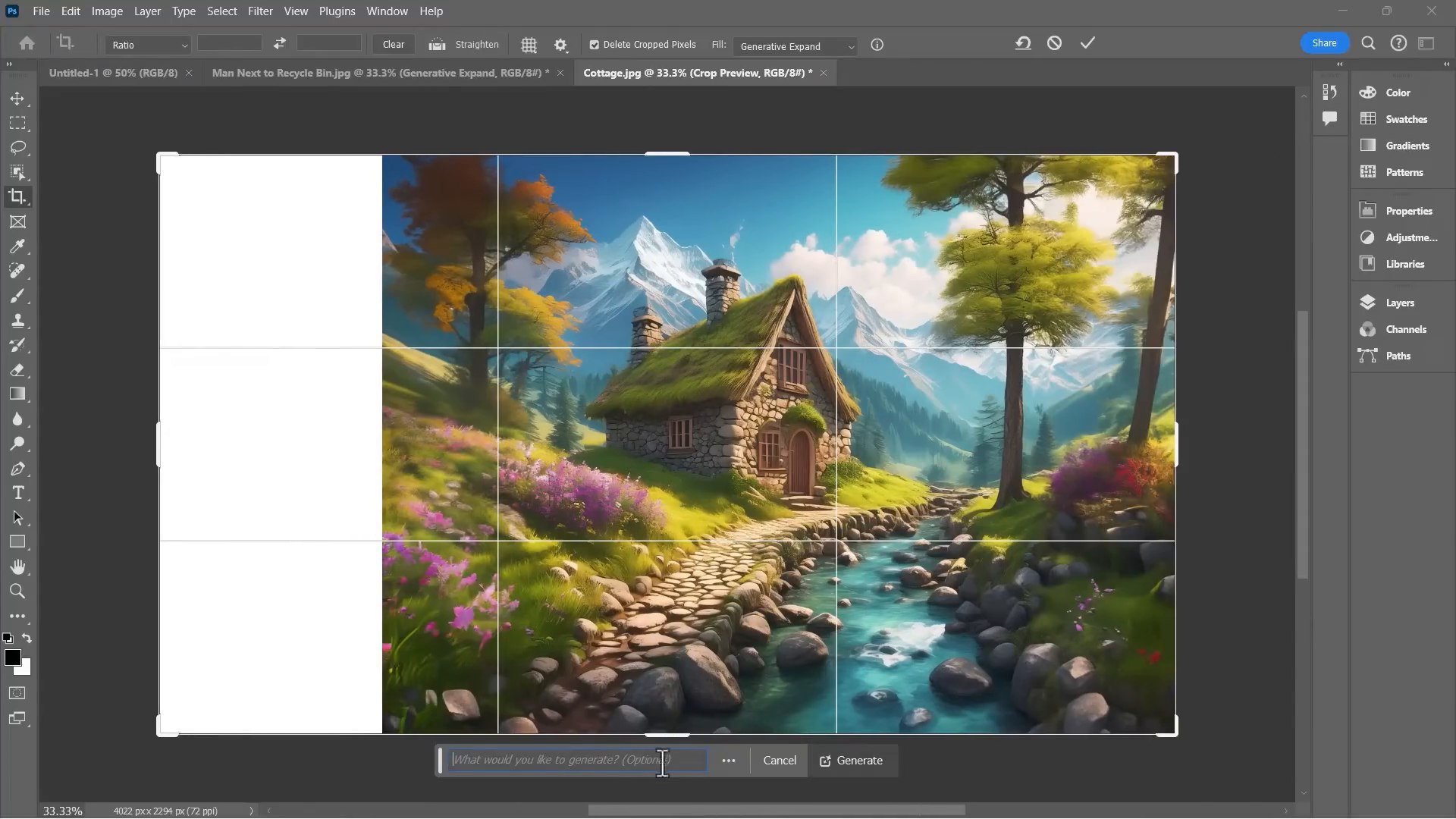
type("c")
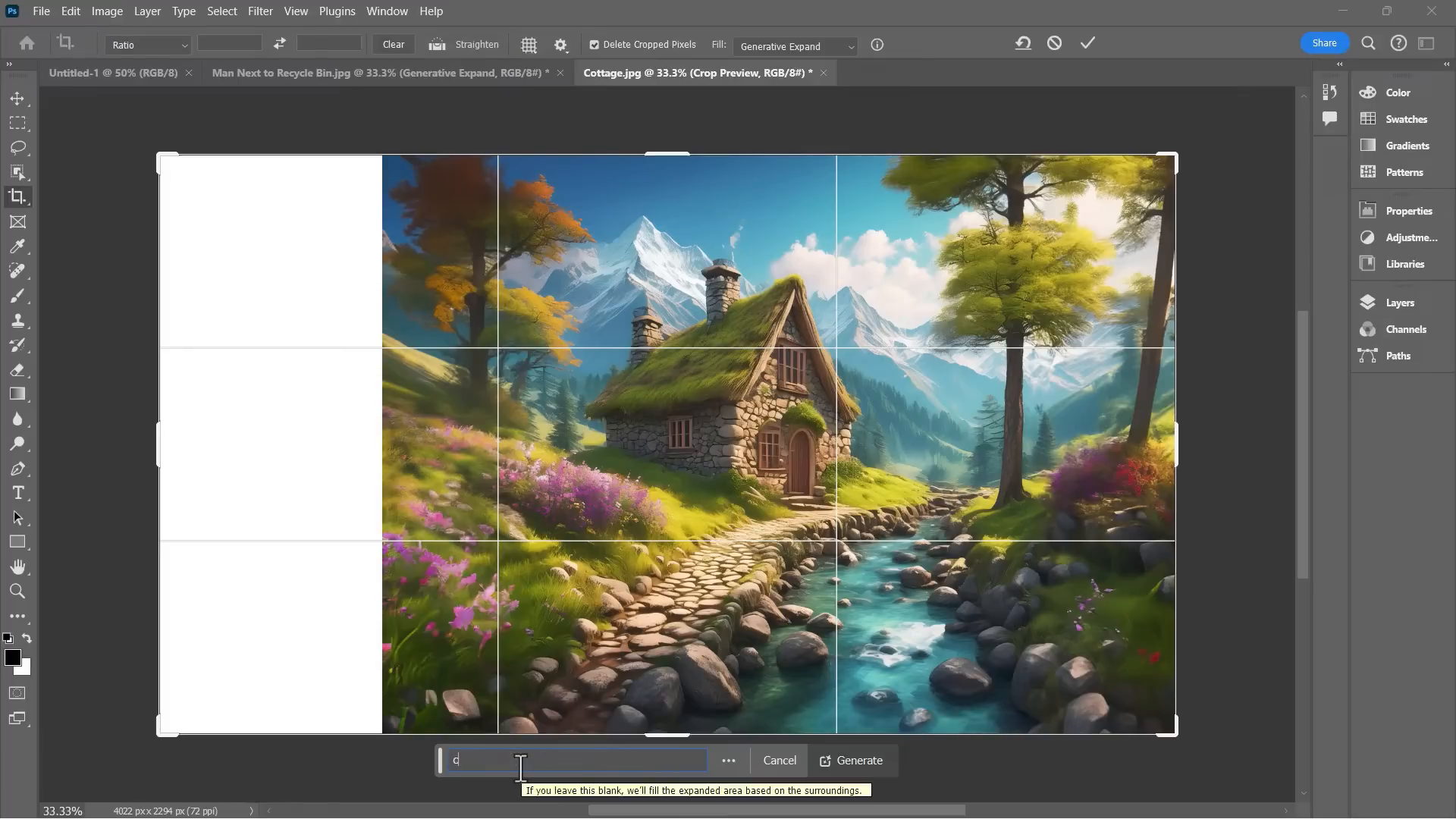
type("ow")
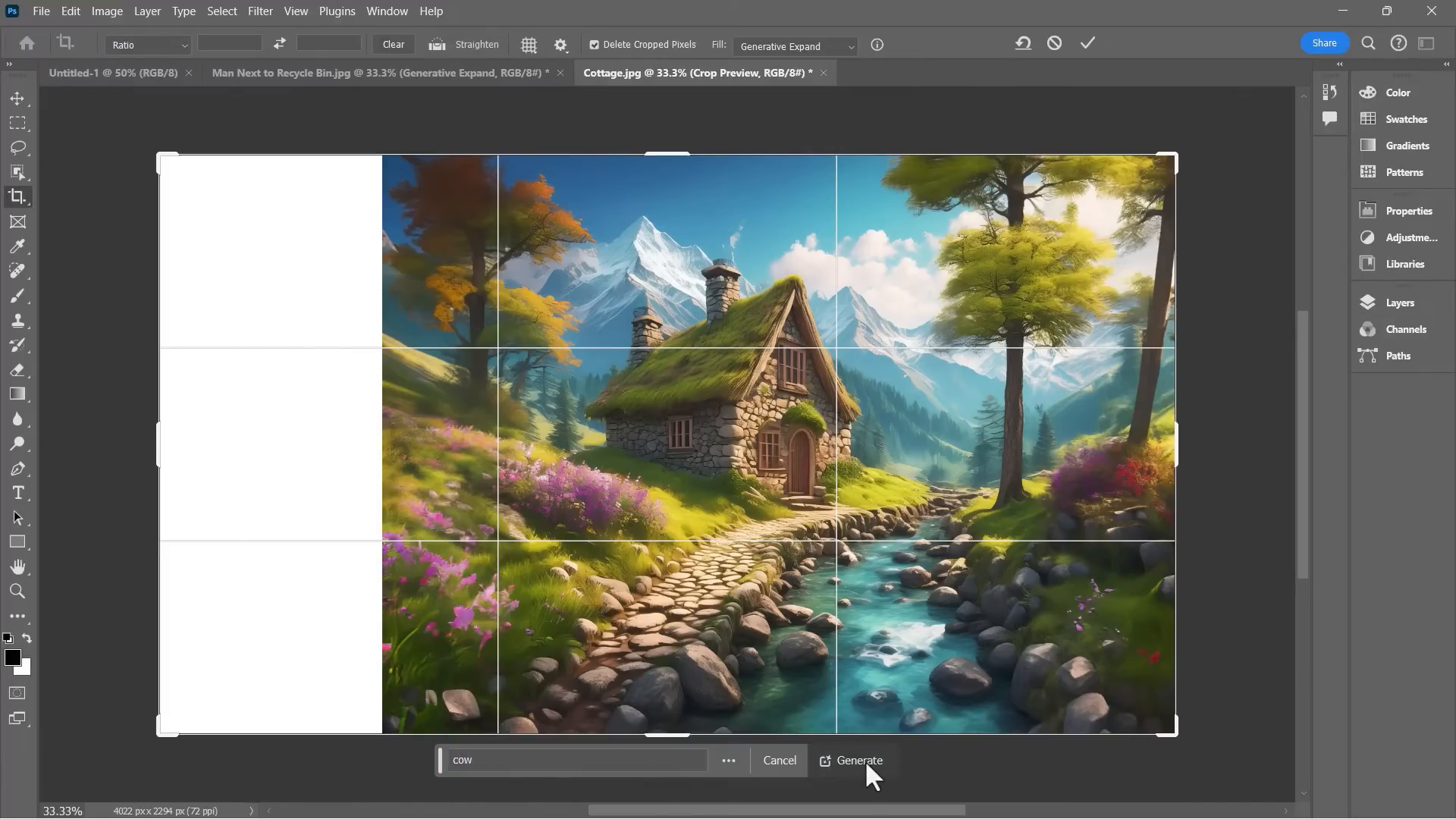
left_click(859, 762)
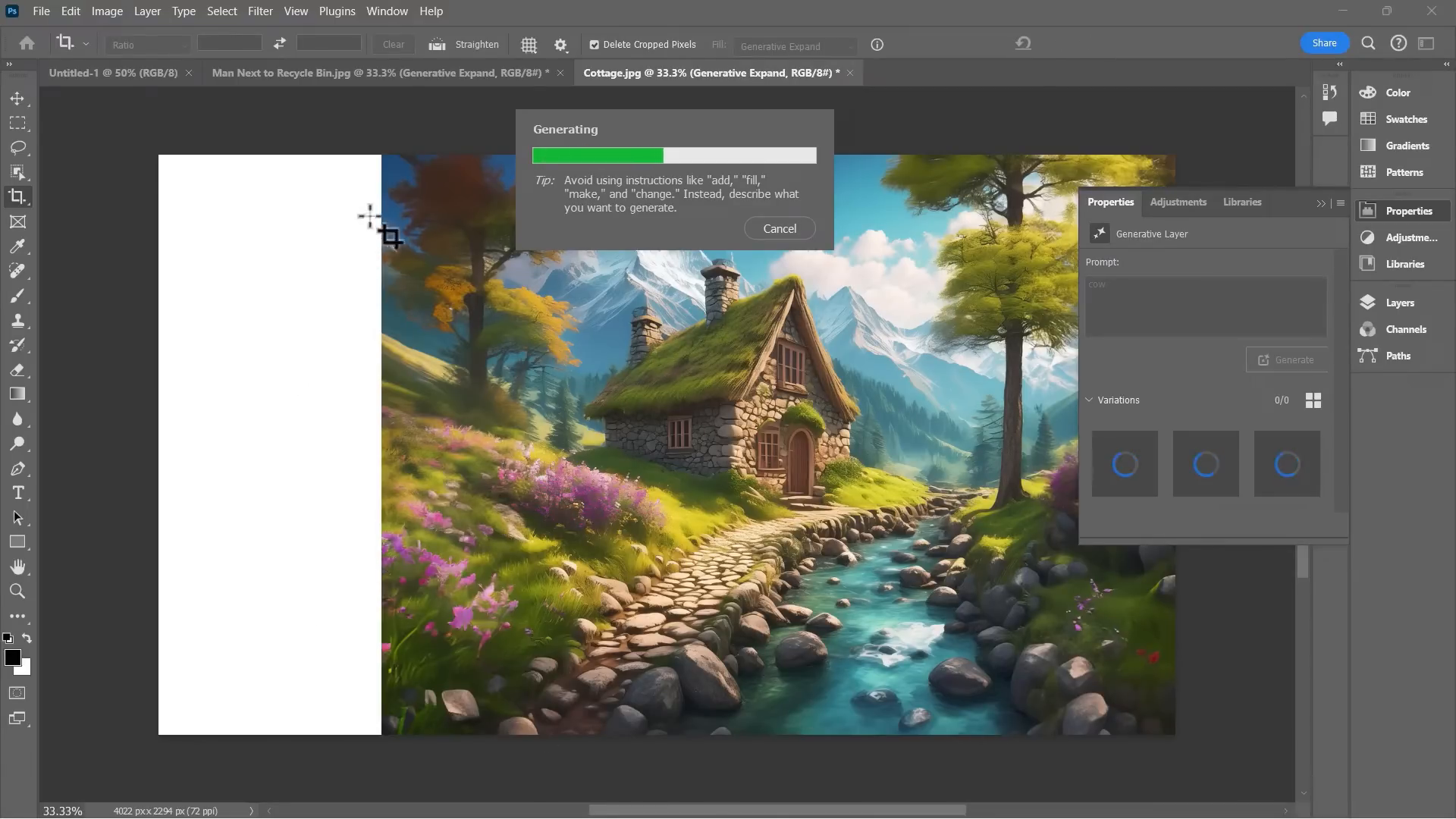
mouse_move(462, 577)
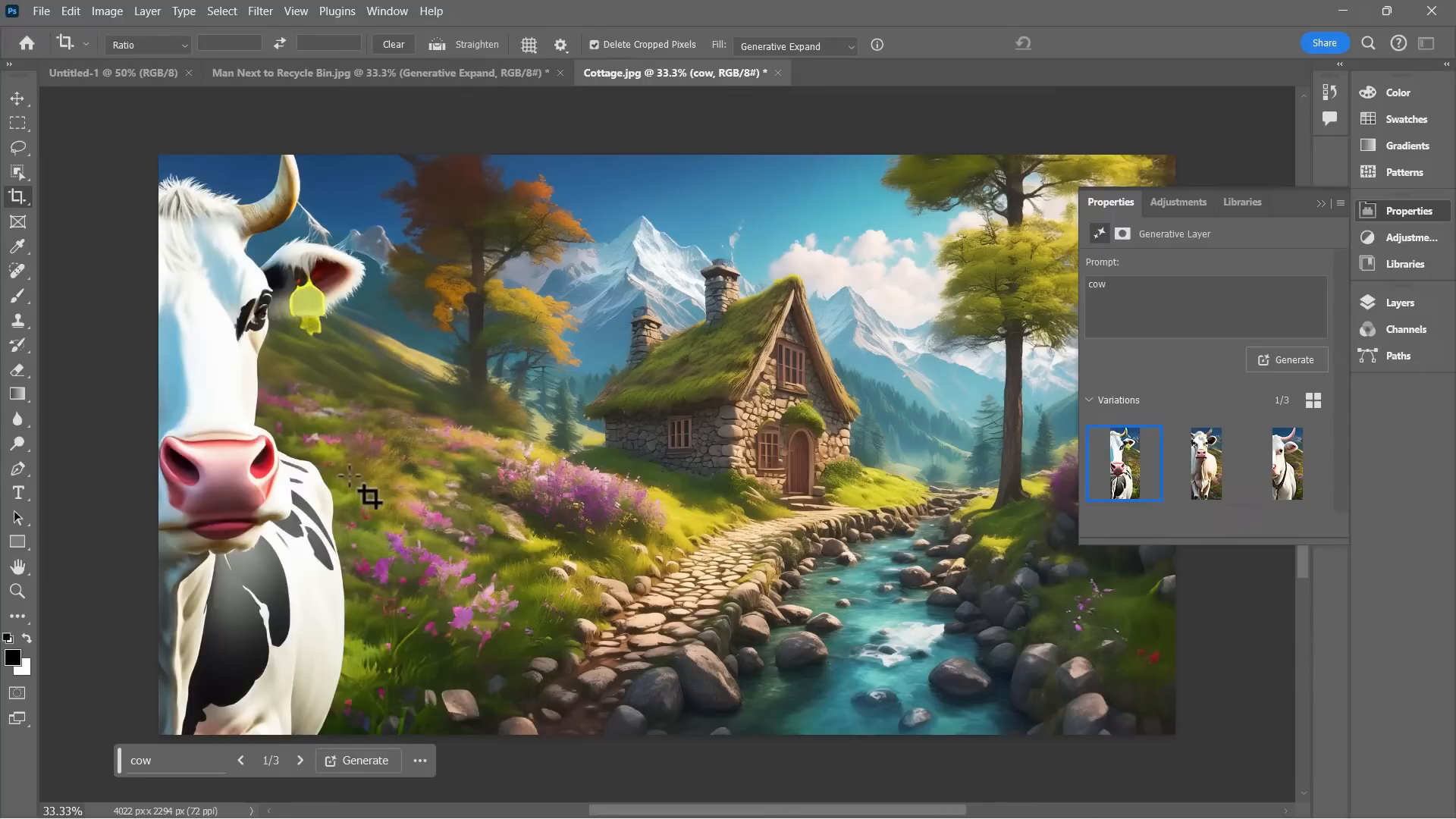
mouse_move(438, 777)
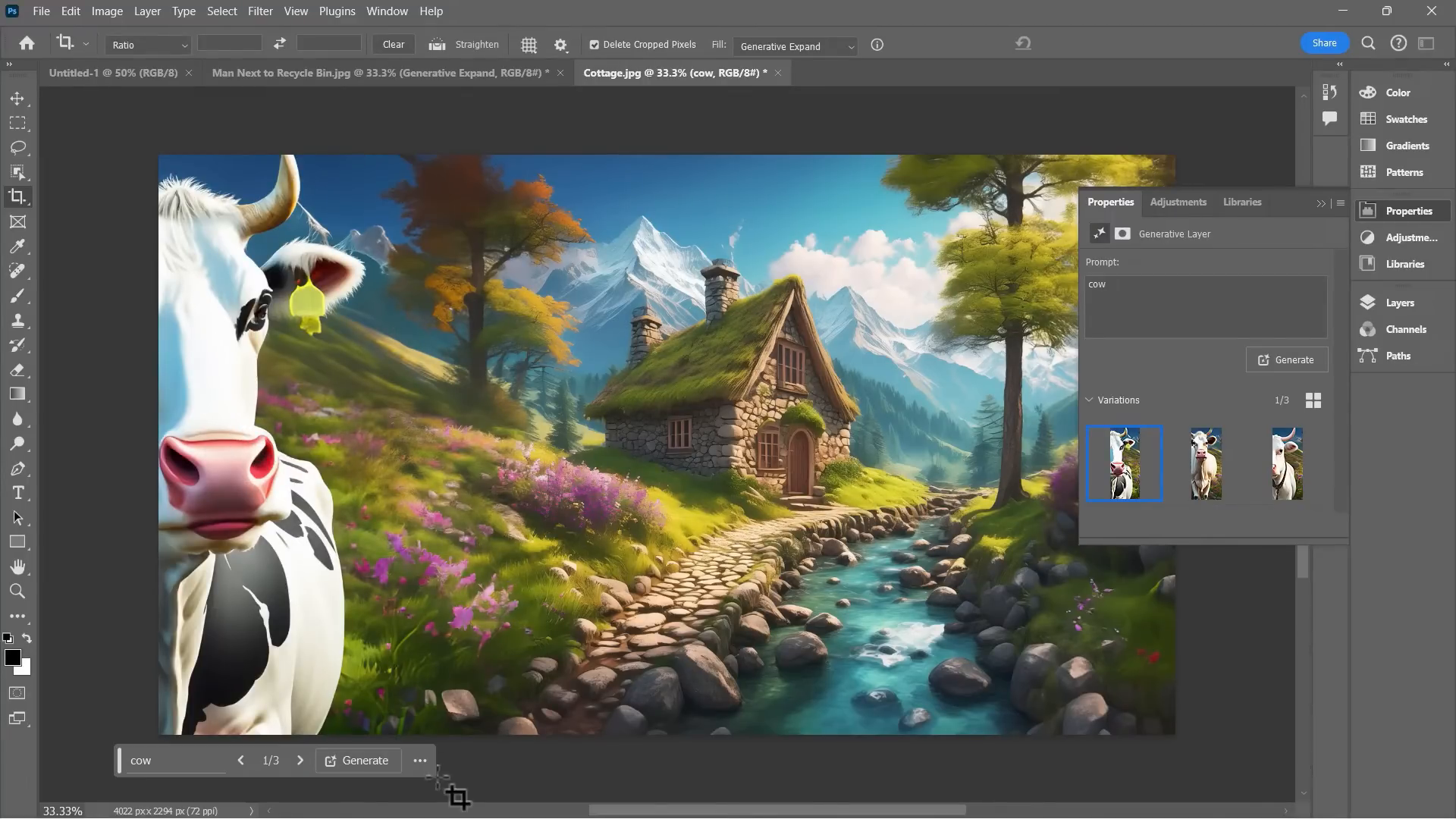
Step: Cycle the cow results to a white cow facing forward
left_click(300, 761)
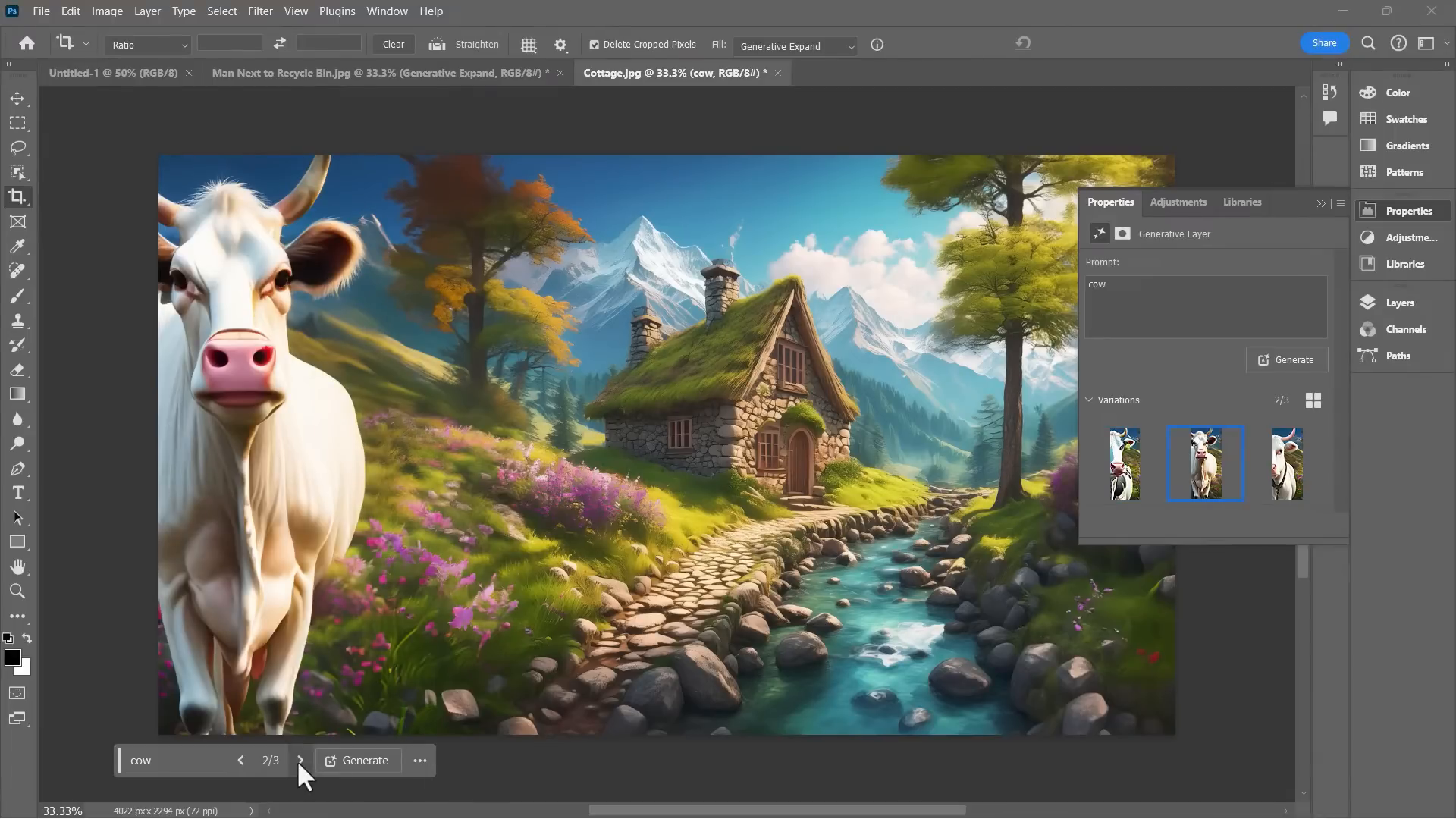
left_click(301, 760)
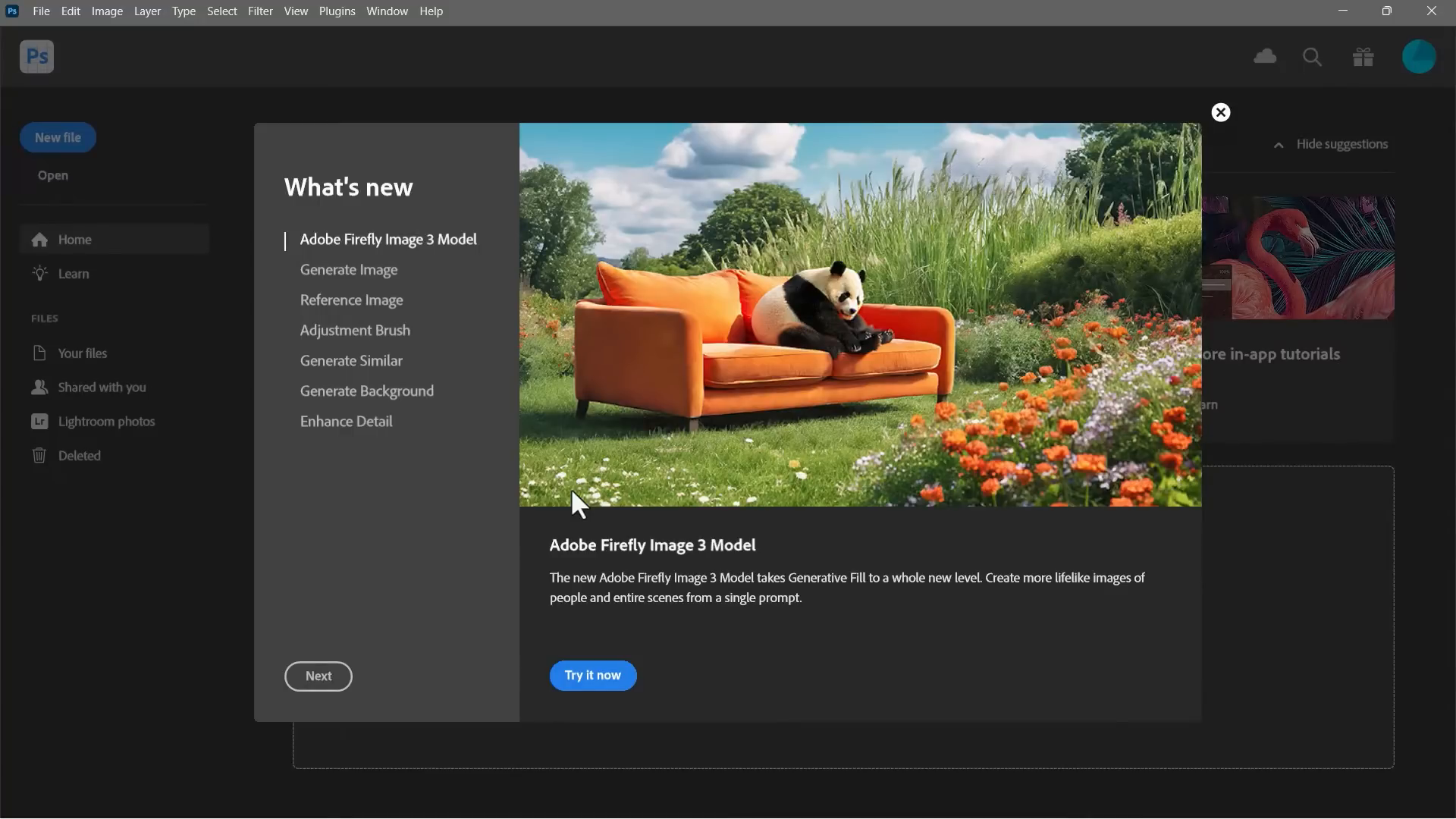
mouse_move(653, 498)
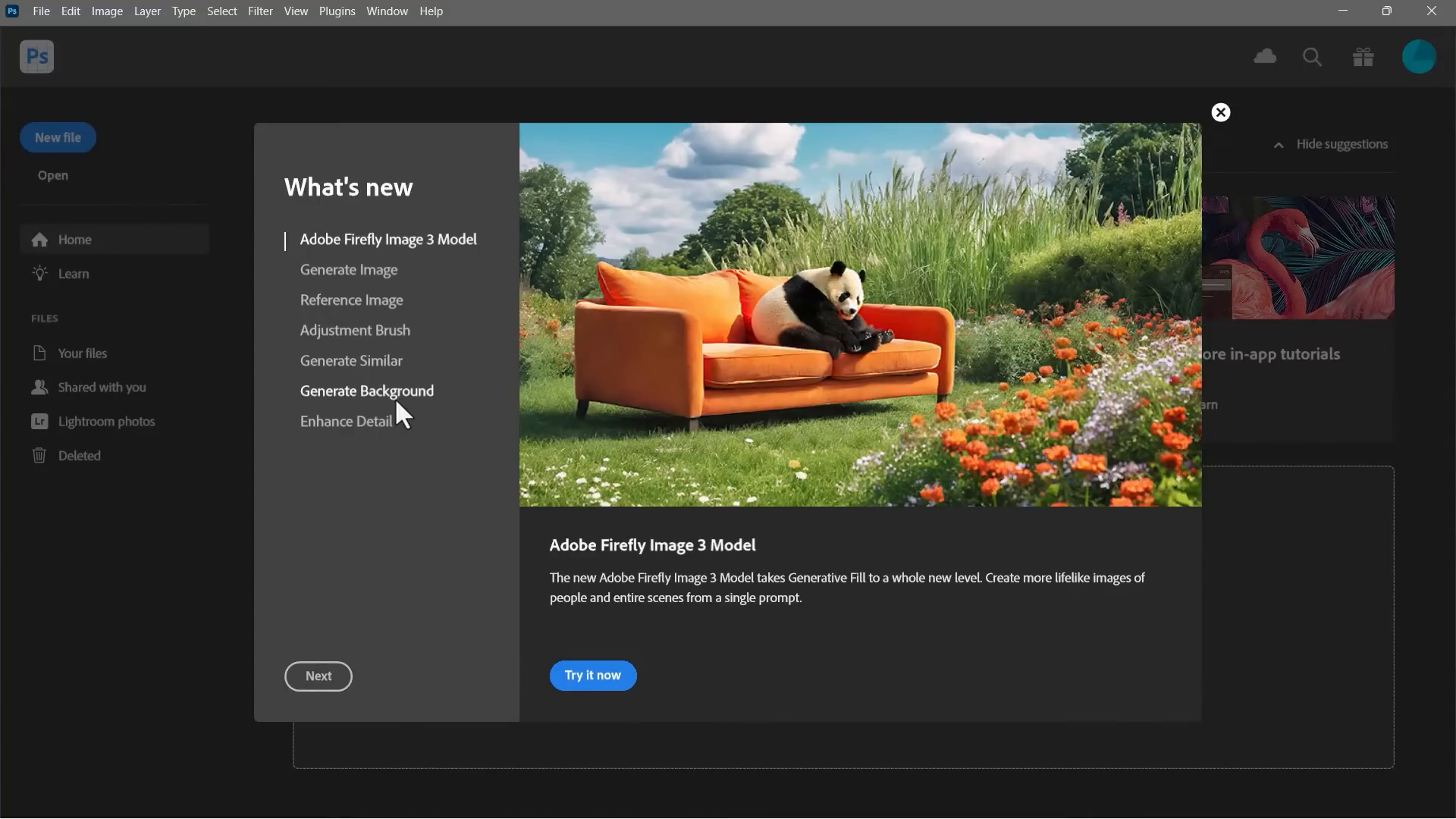
Step: Dismiss the What's new overview and open the Square Pegasus image from the File menu
left_click(367, 391)
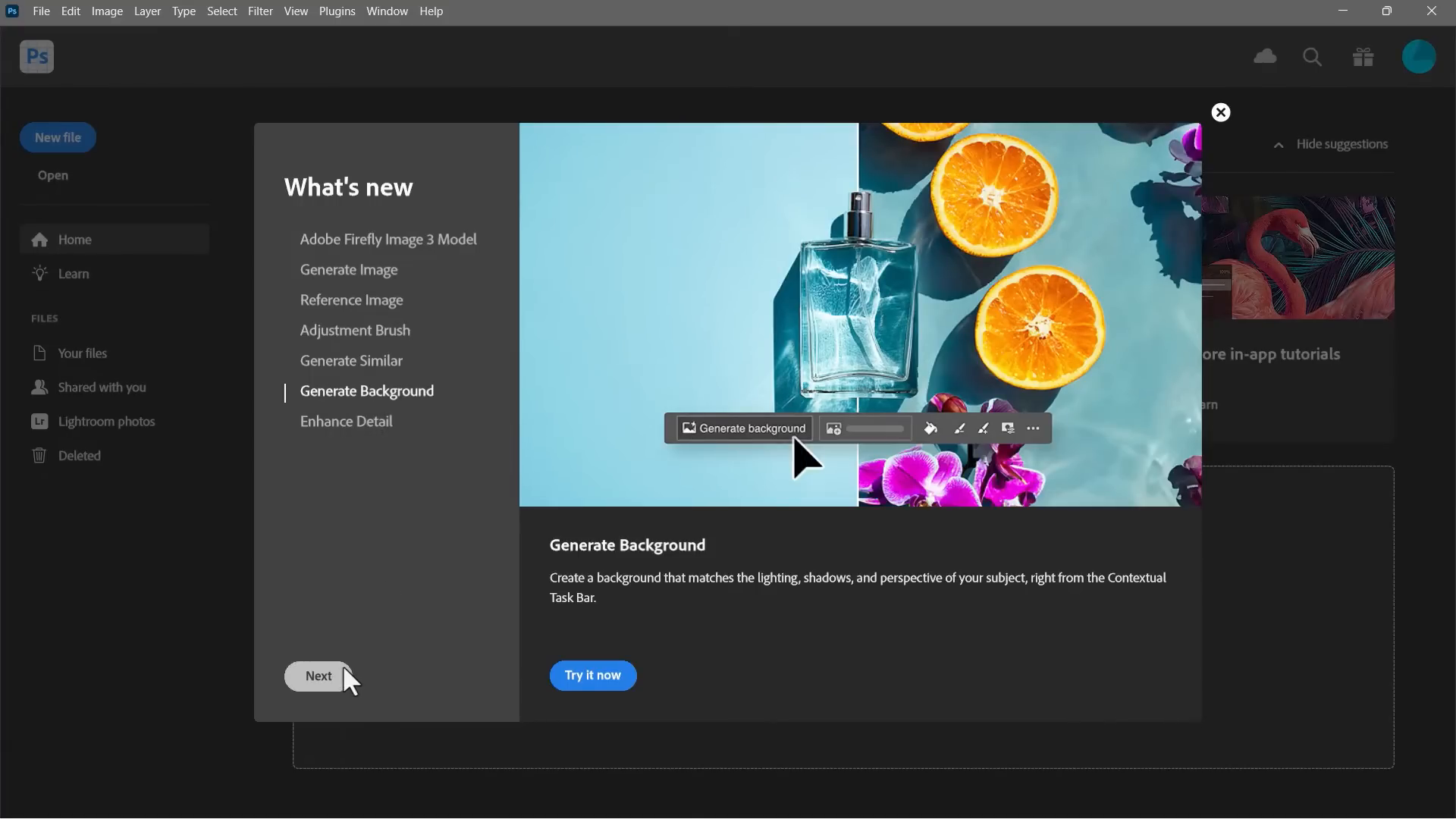
left_click(1220, 113)
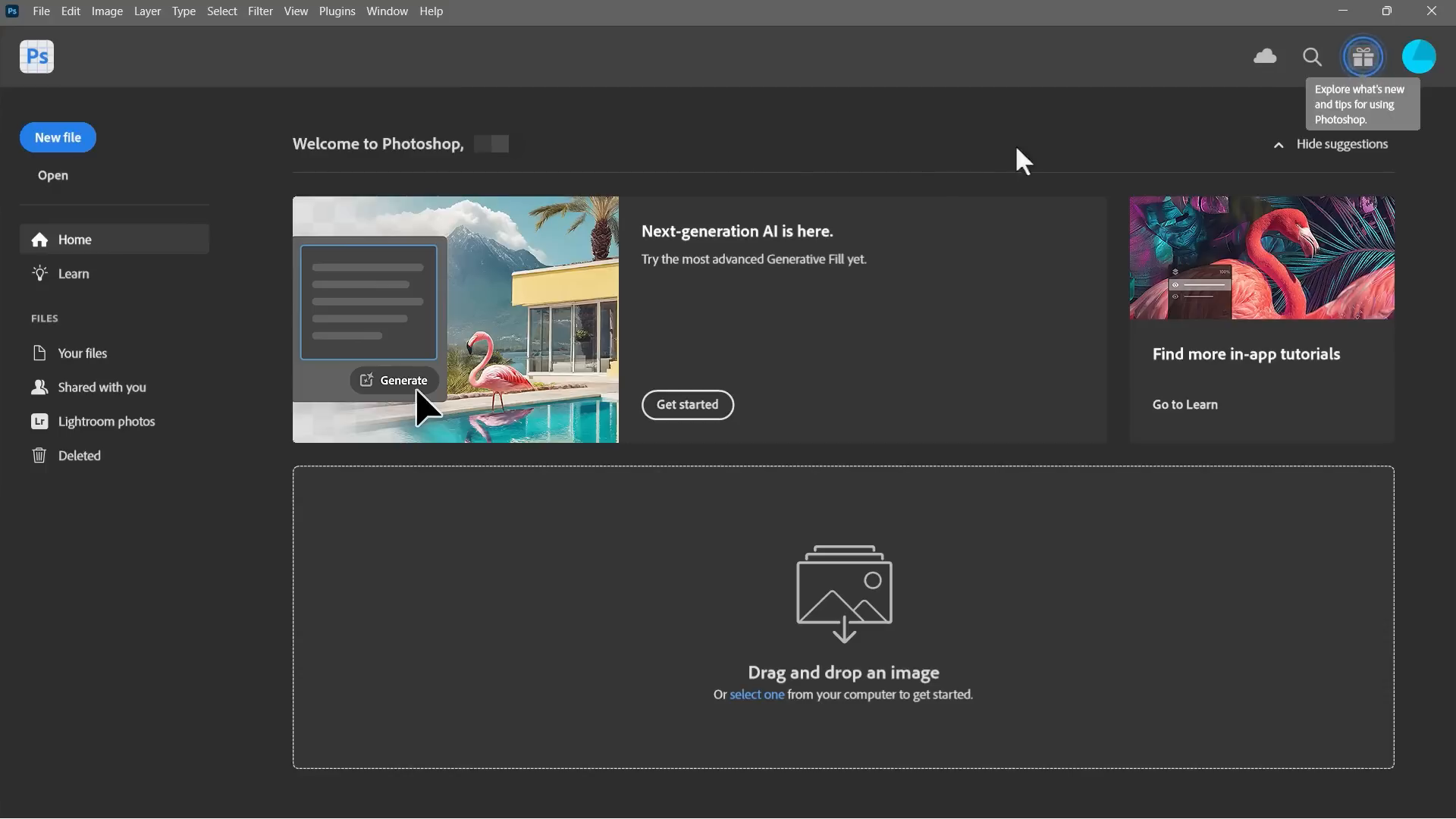
left_click(41, 11)
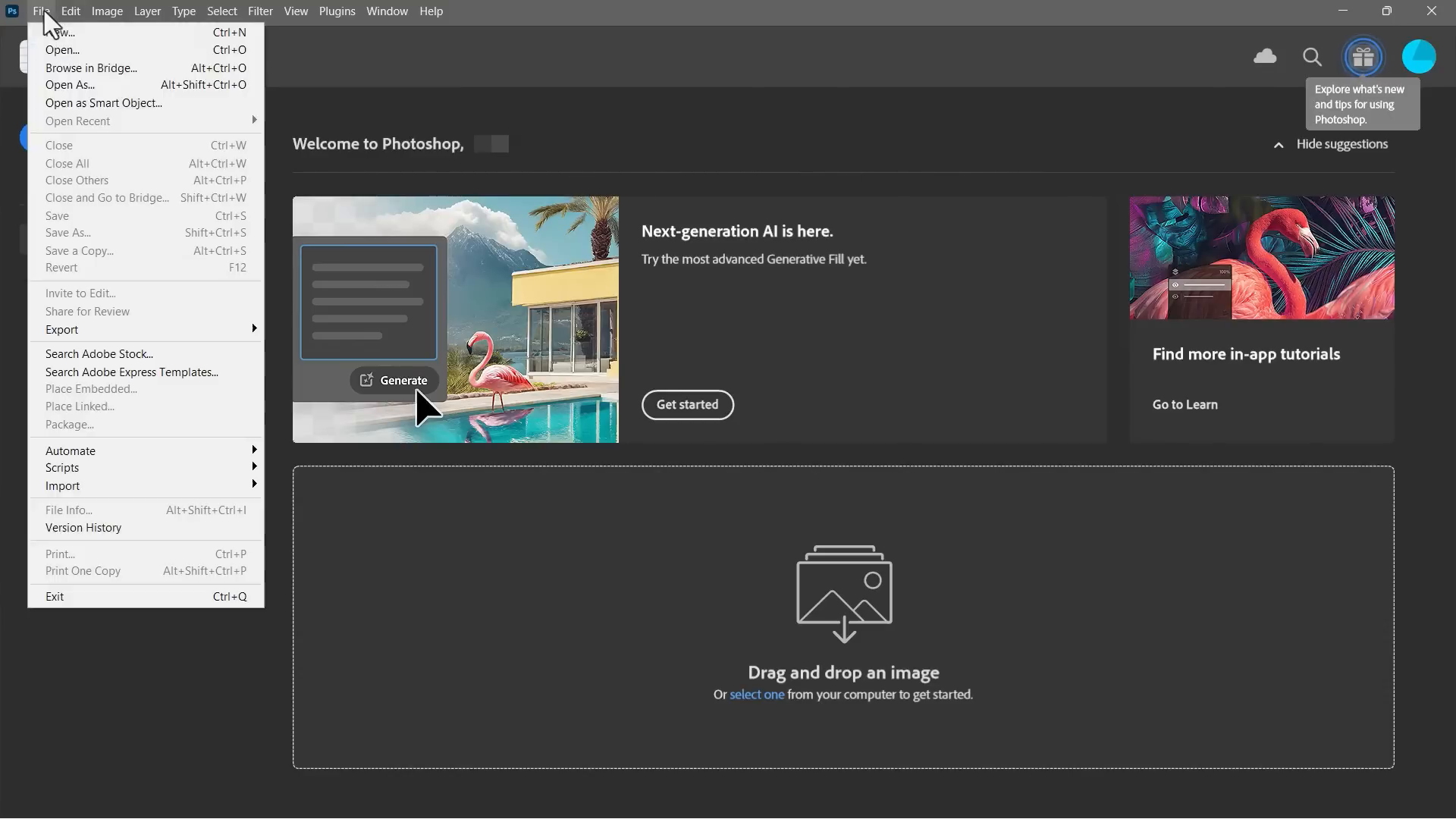
left_click(43, 13)
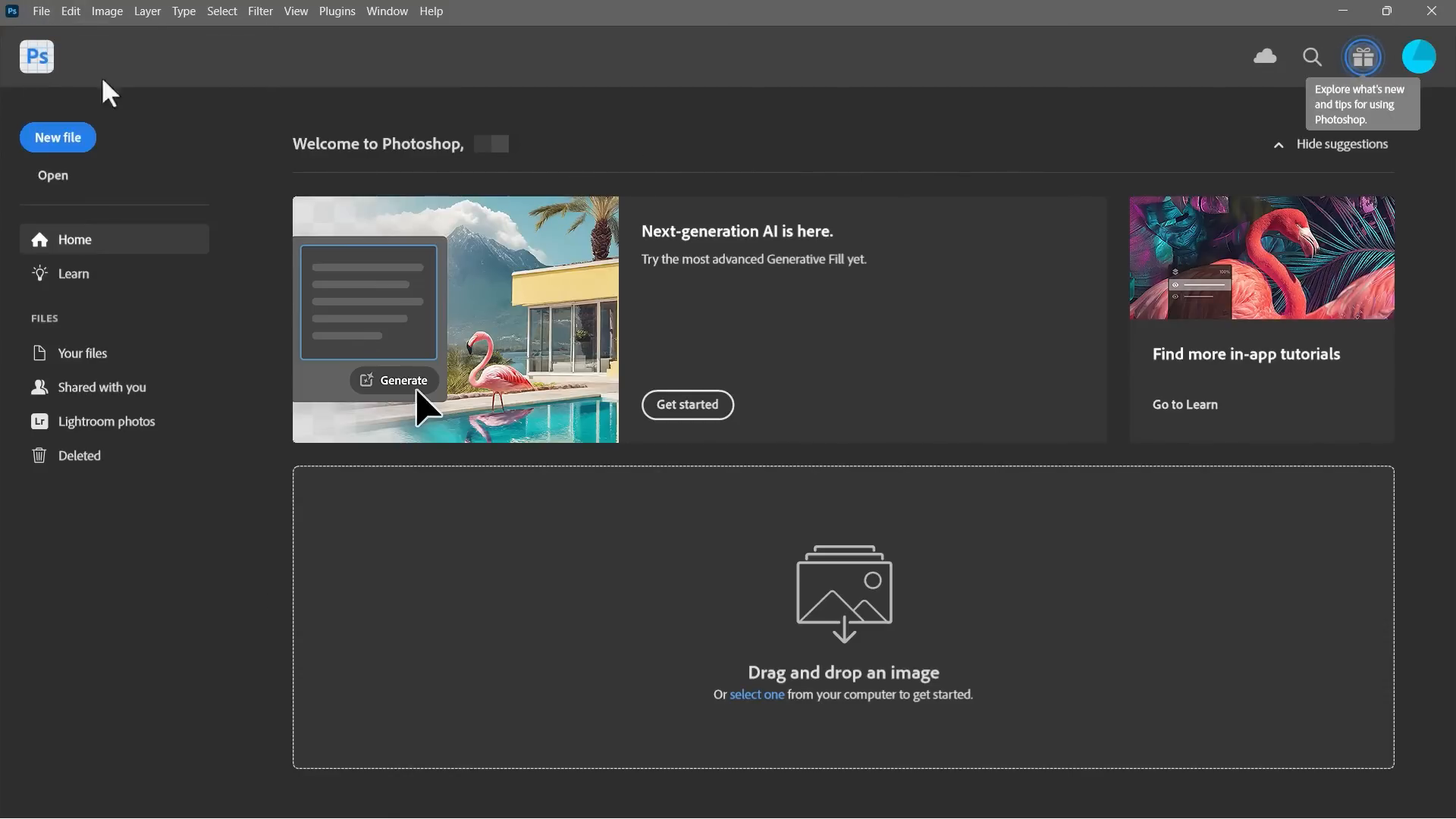
mouse_move(573, 495)
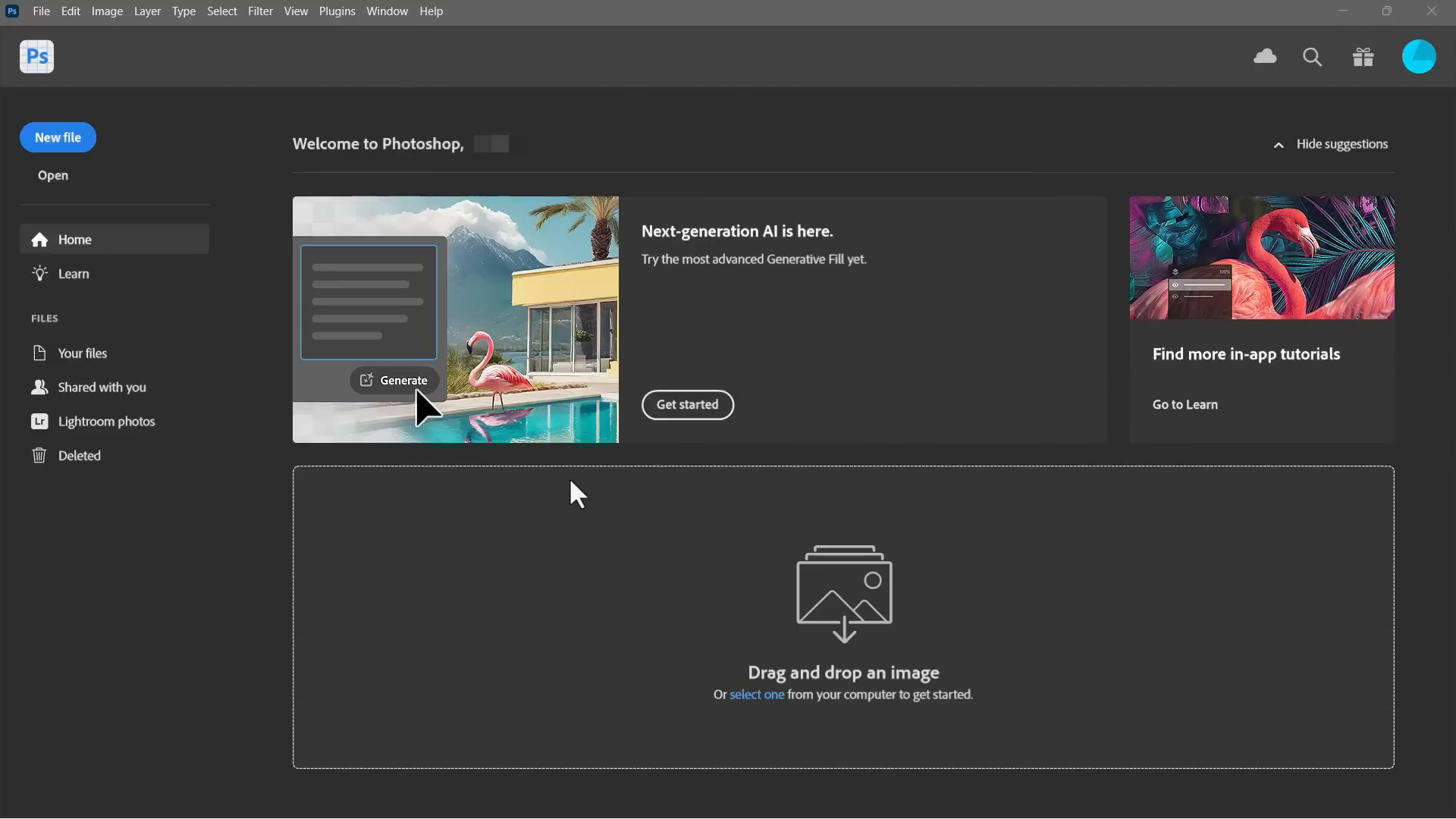
left_click(53, 176)
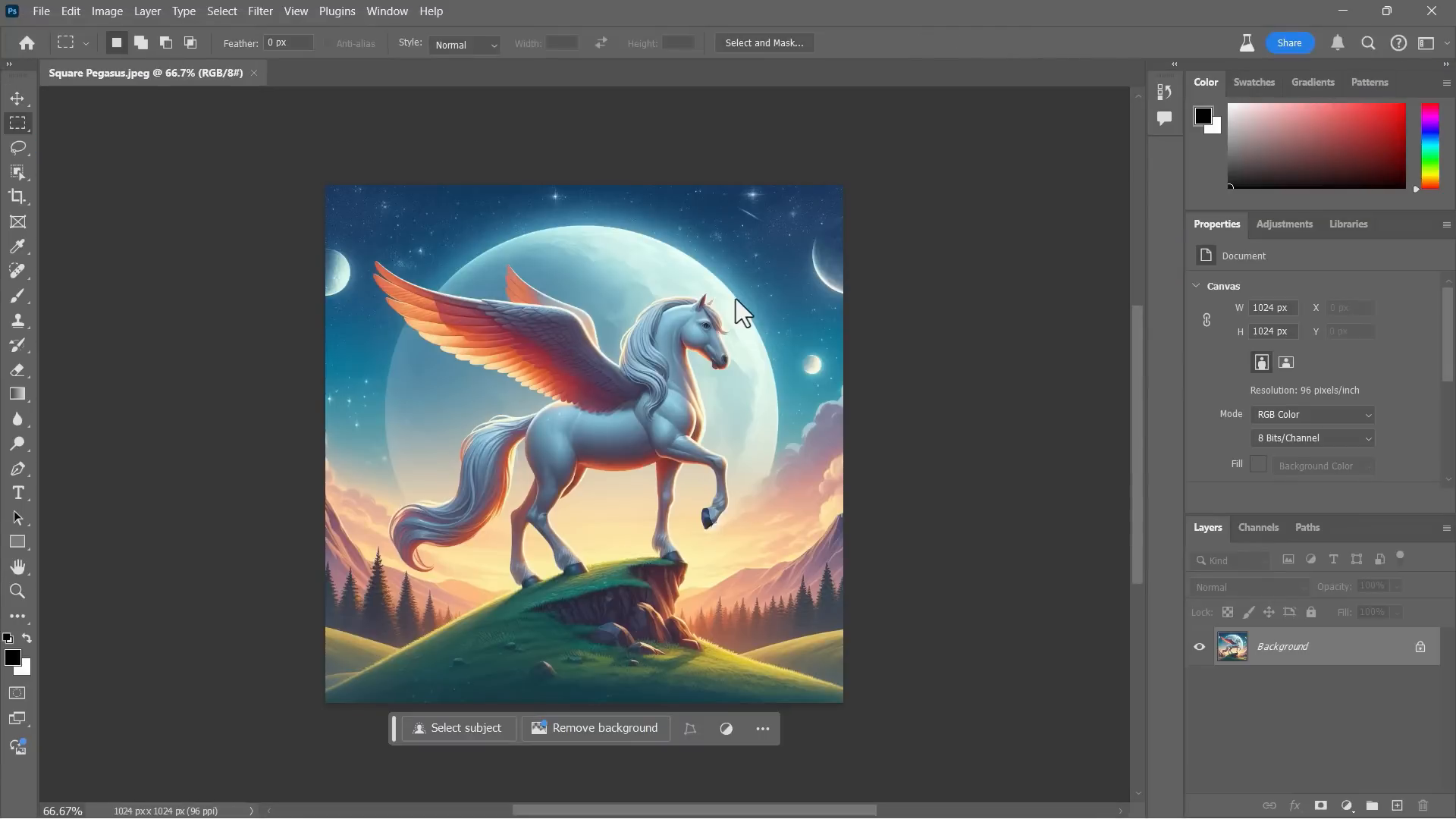
mouse_move(787, 79)
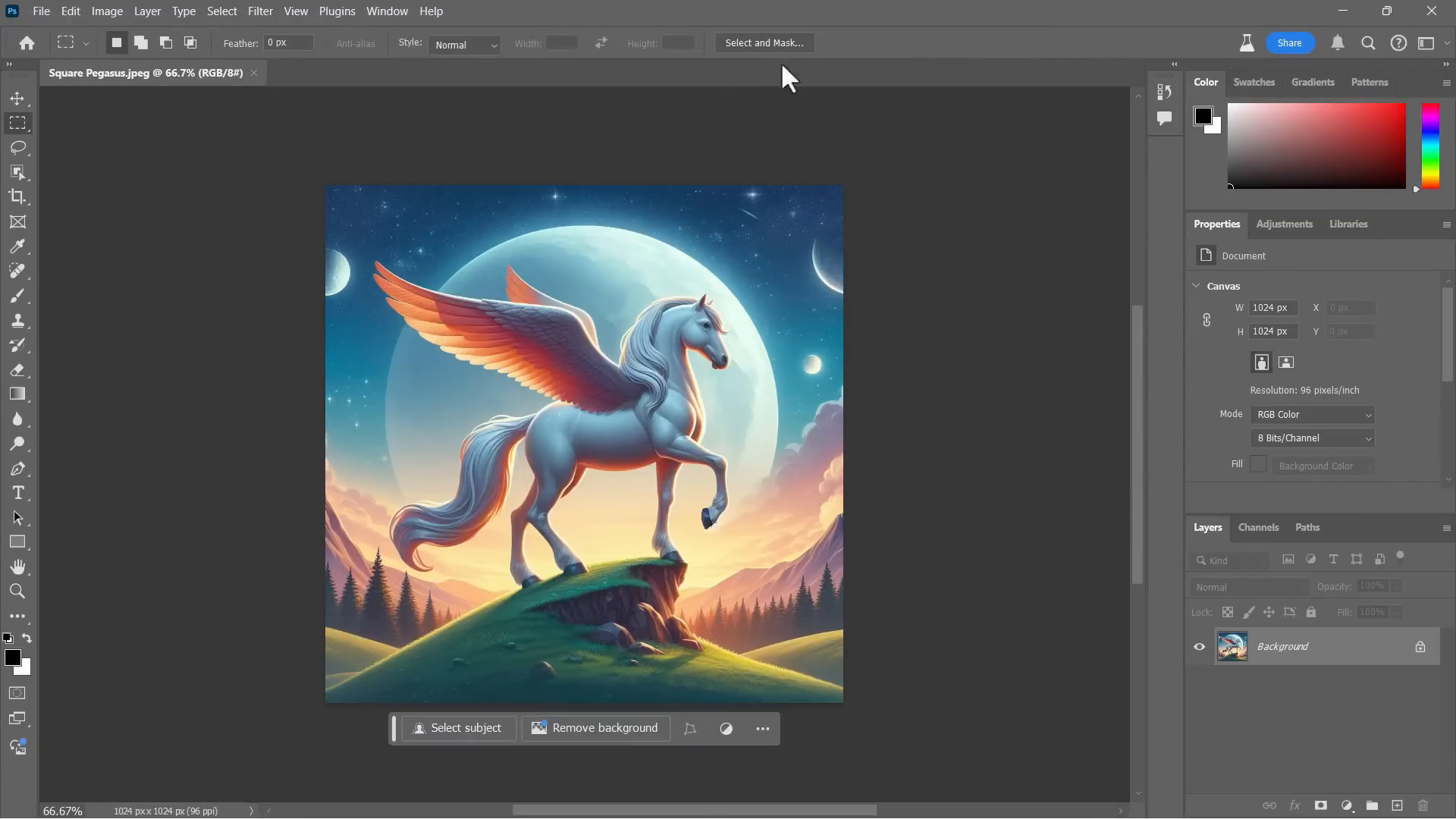
mouse_move(728, 318)
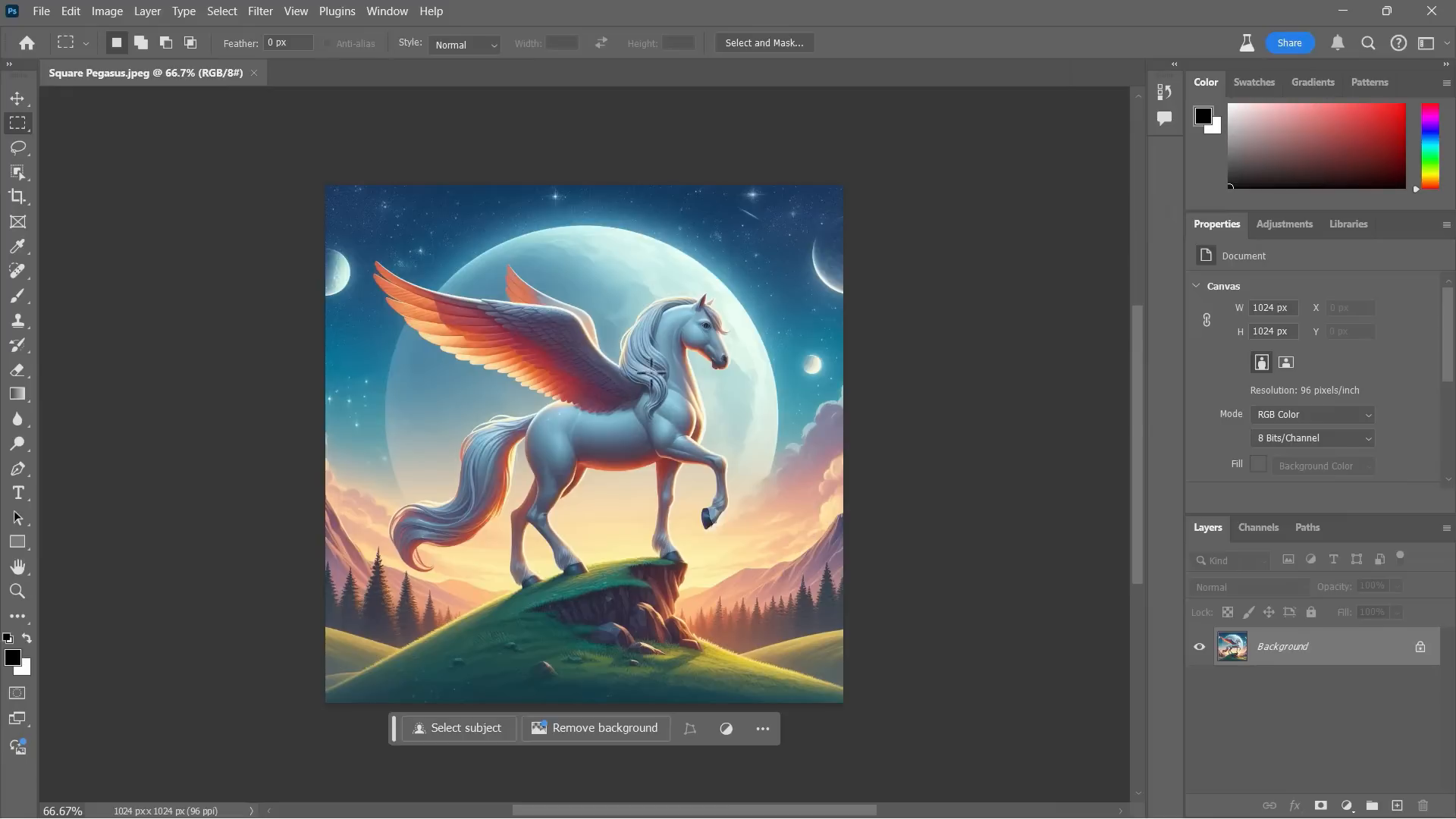
mouse_move(519, 174)
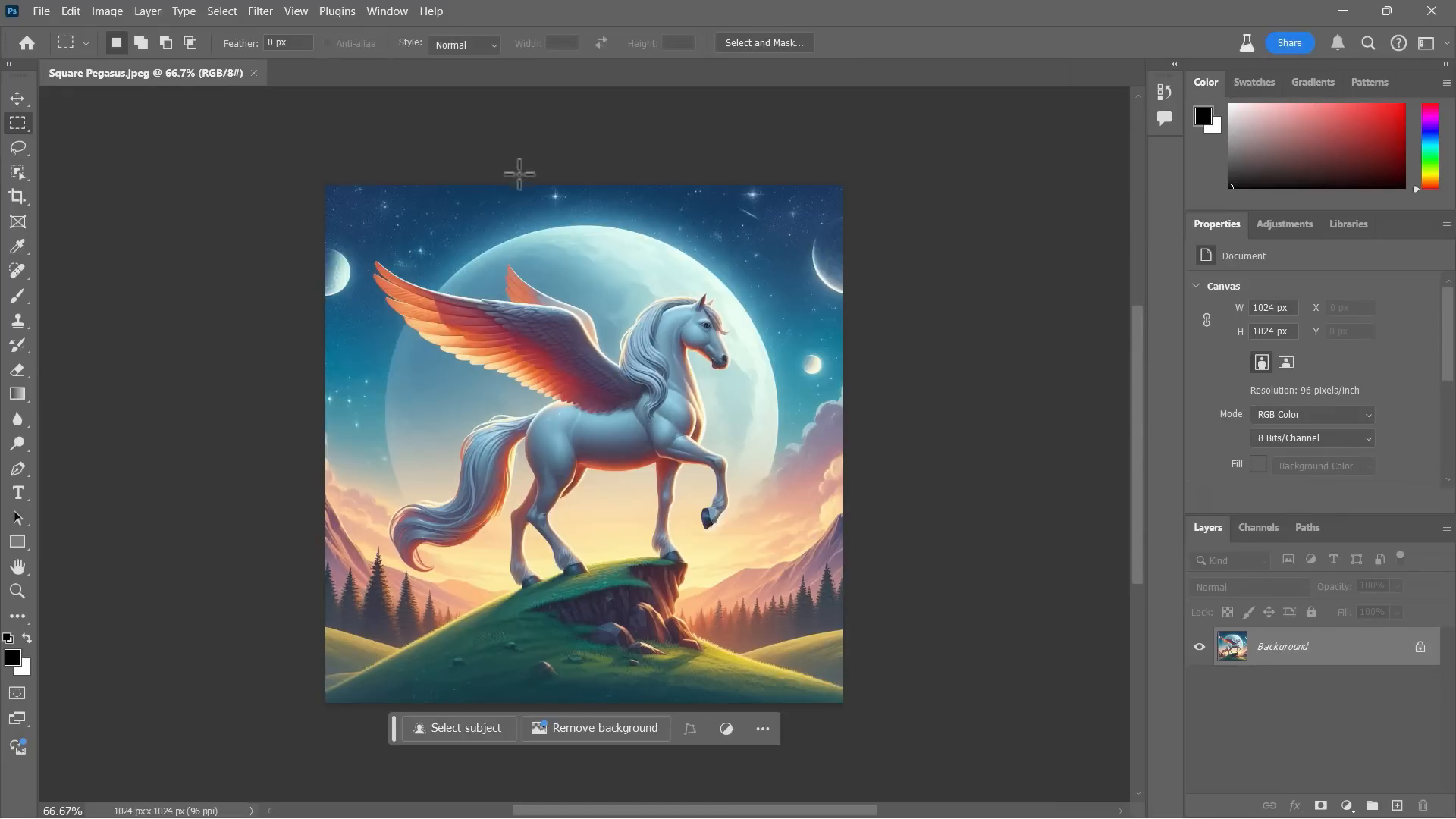
mouse_move(425, 337)
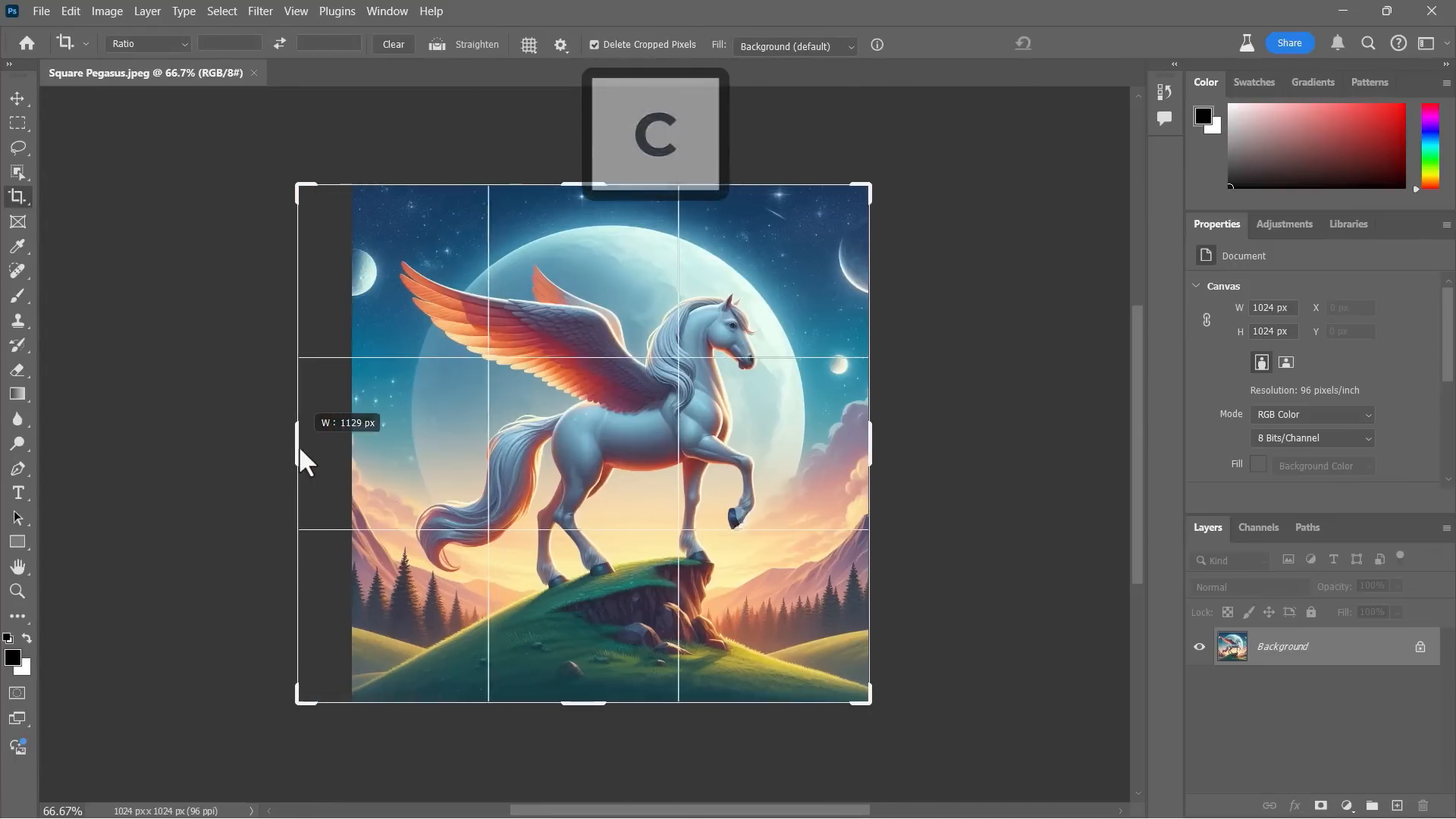
Step: Enlarge the Pegasus crop, generate fill with Generative Expand and agree to the AI terms
left_click_drag(297, 446, 181, 446)
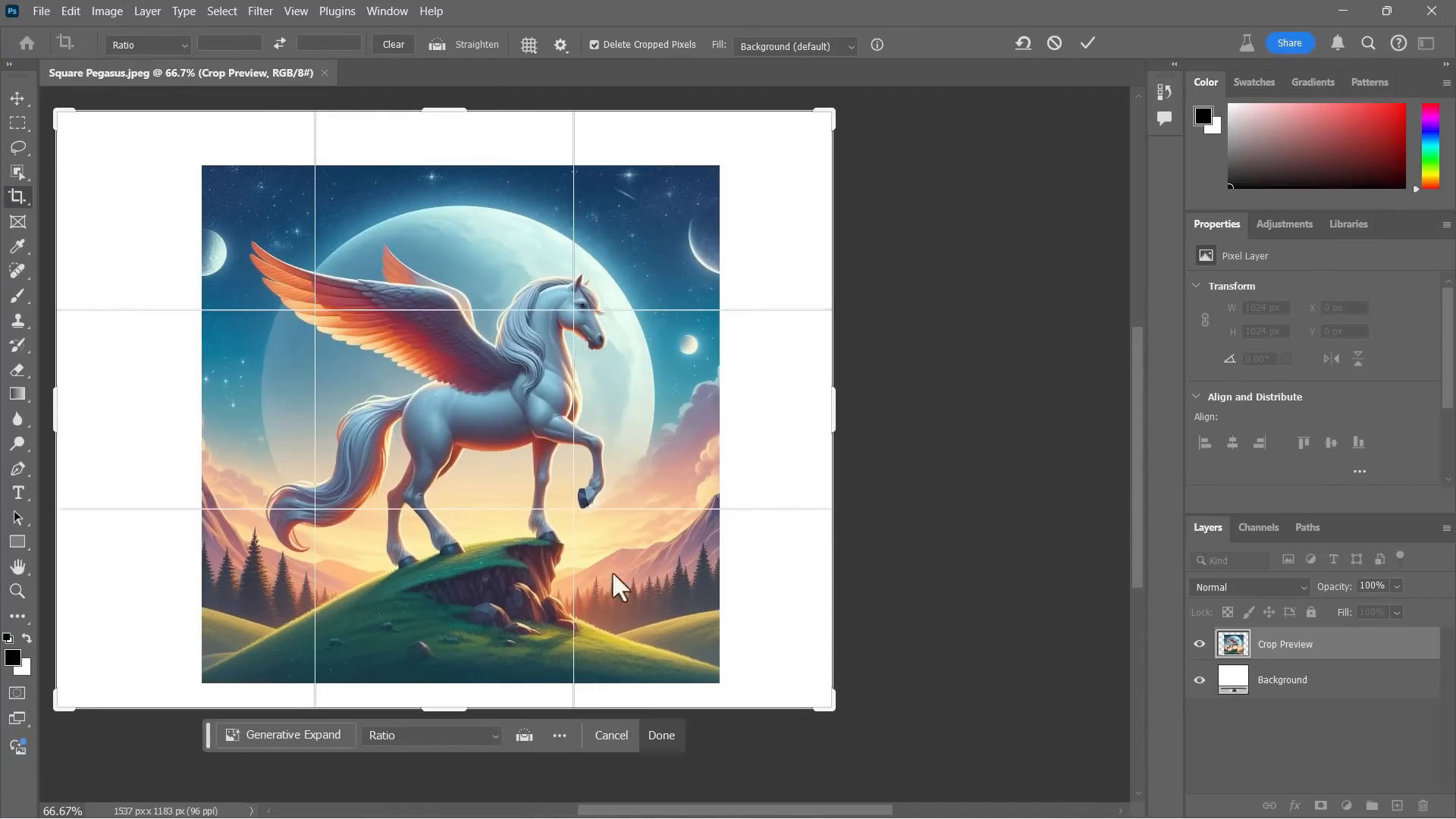
left_click(292, 734)
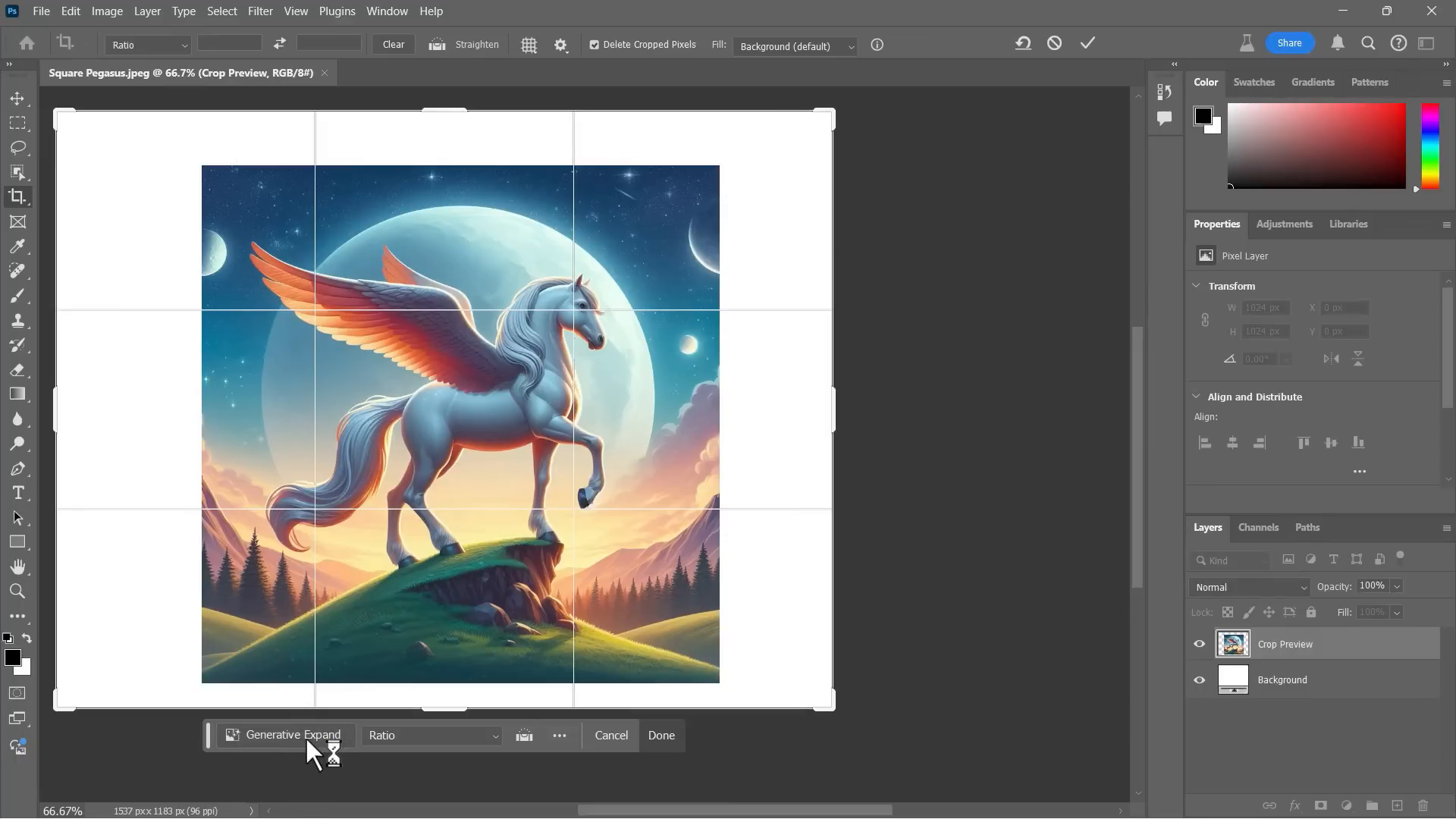
left_click(291, 734)
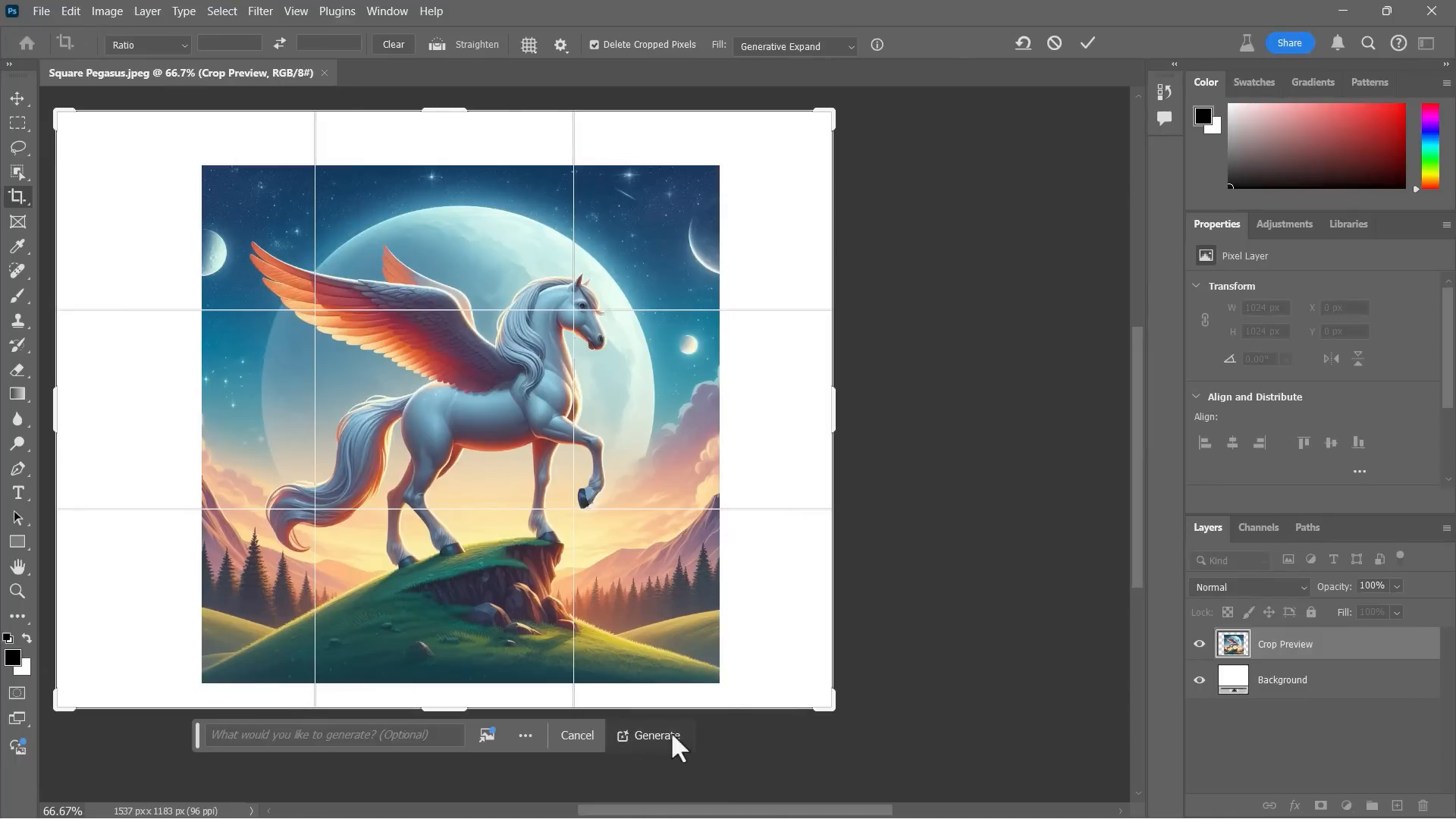
left_click(659, 735)
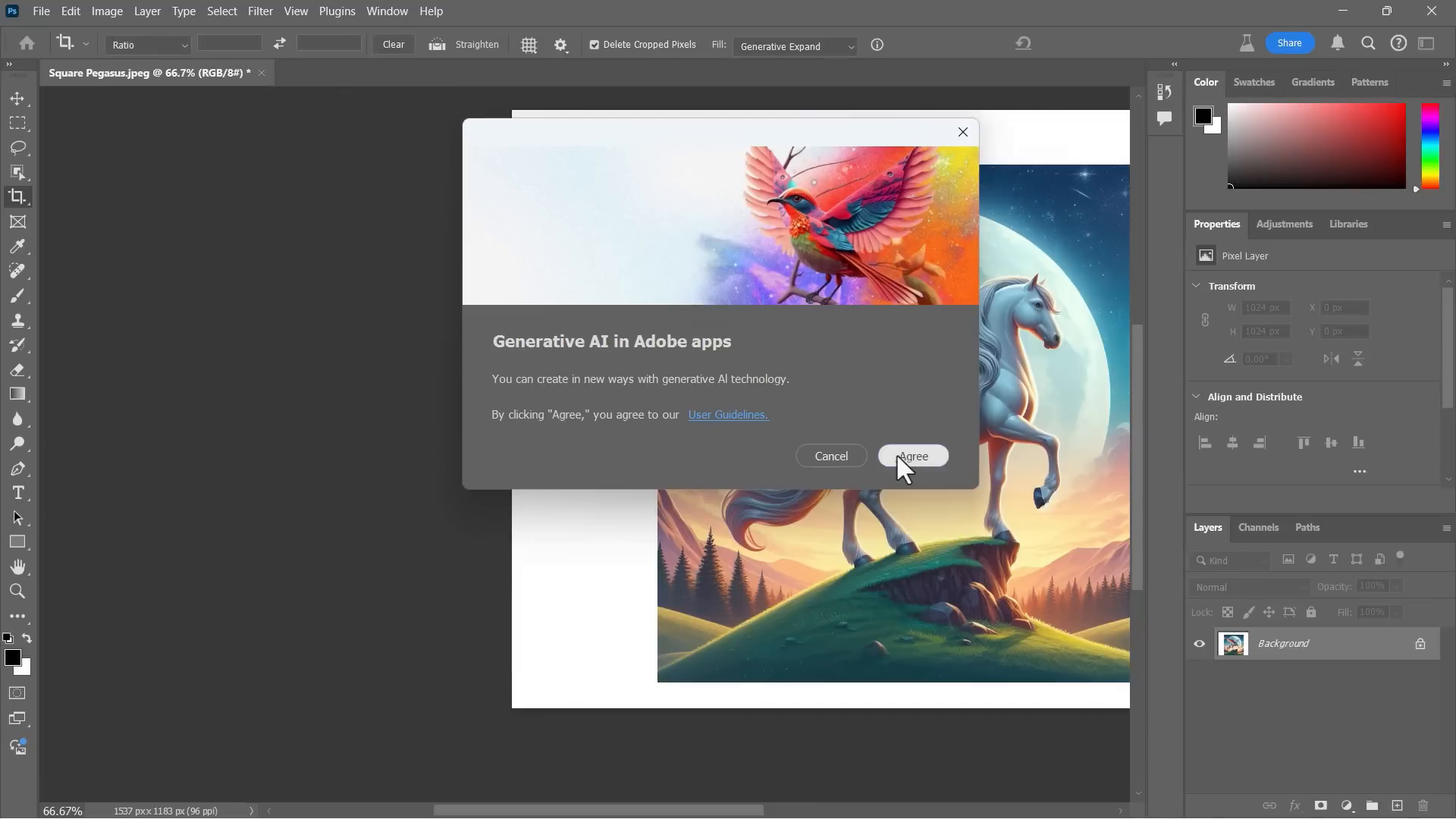
left_click(913, 455)
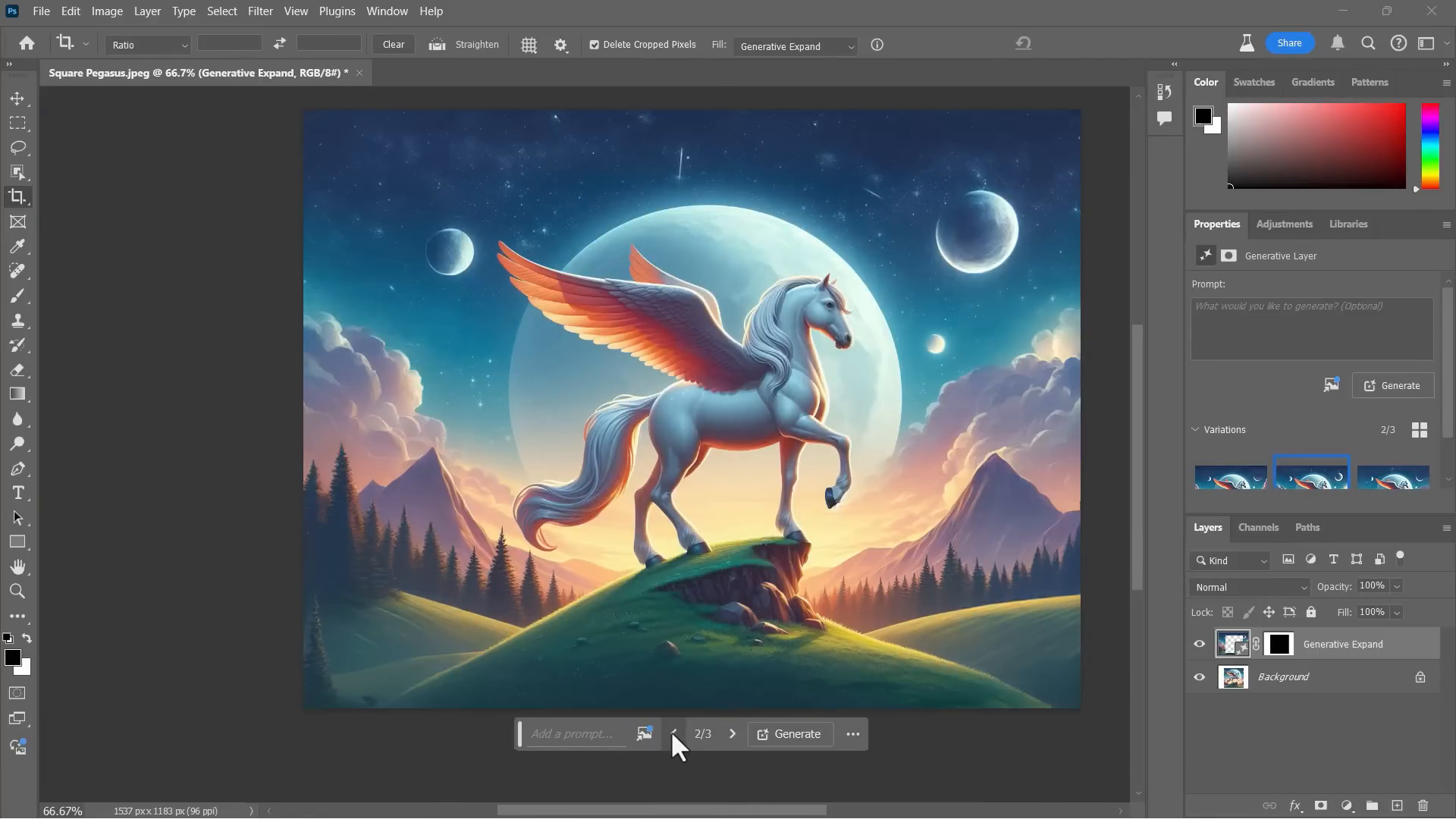
mouse_move(674, 740)
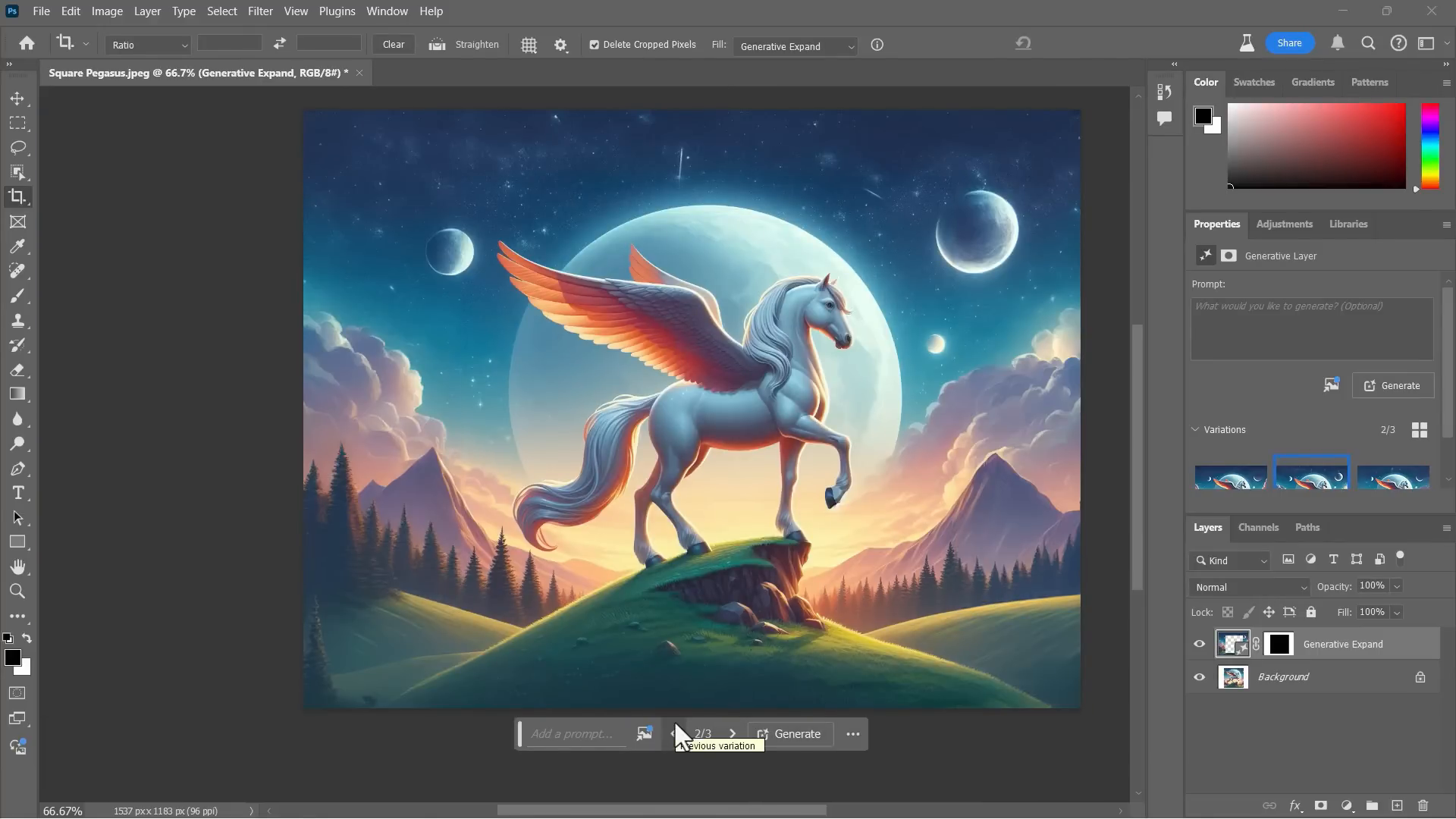
Step: Step to variation 3 and attach the Man Next to Recycle Bin photo as reference image
left_click(732, 735)
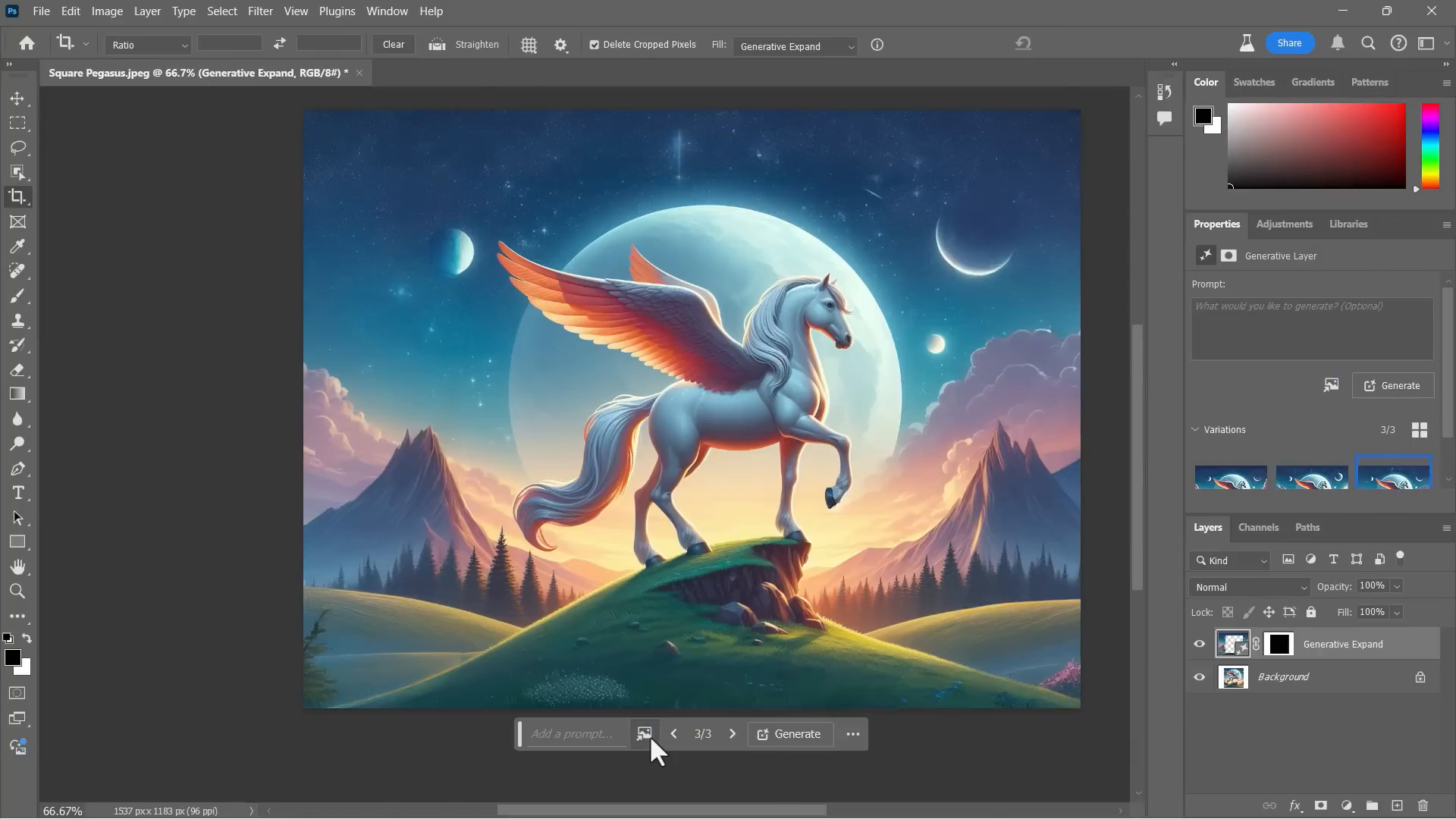
left_click(644, 734)
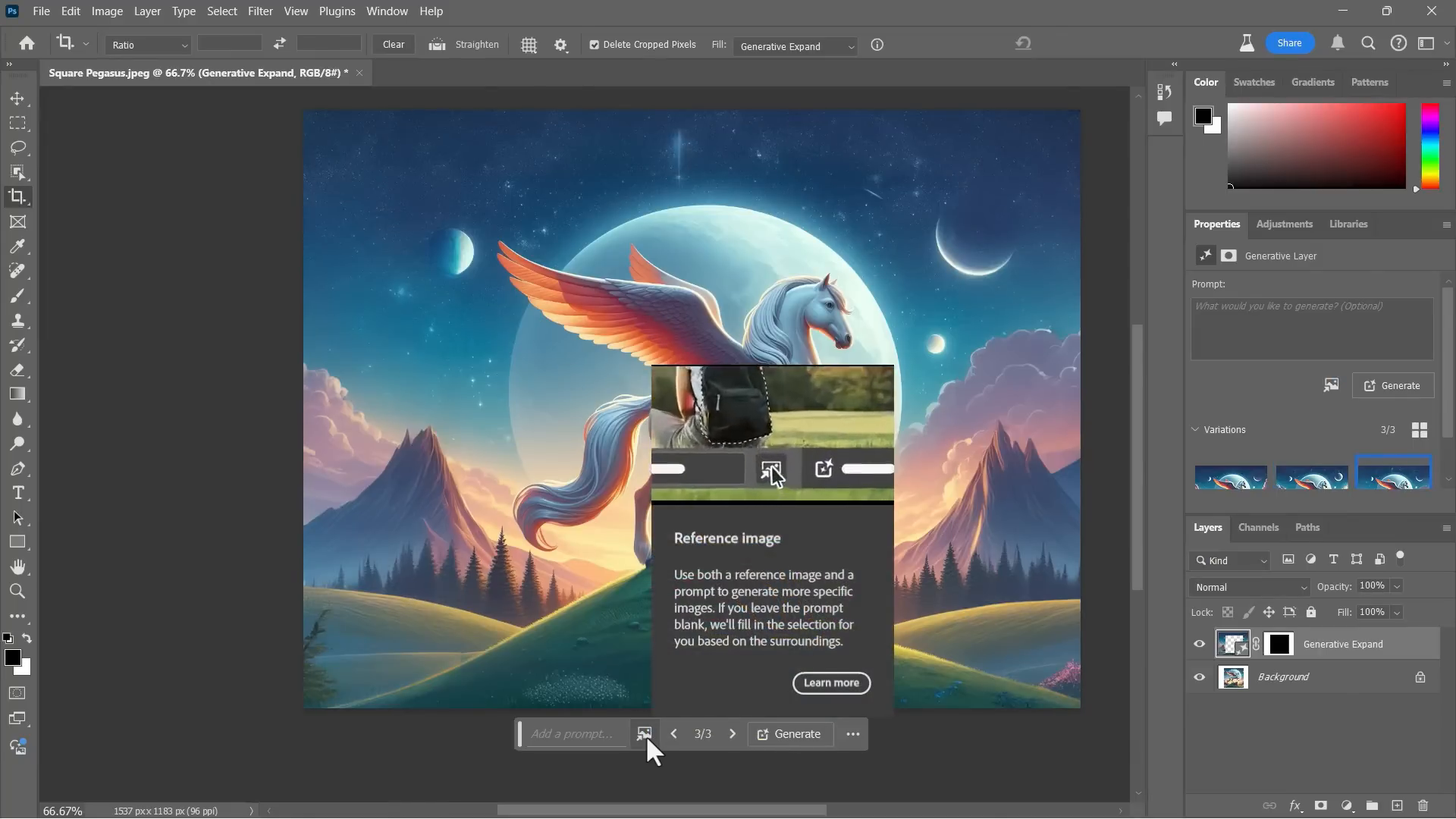
left_click(643, 734)
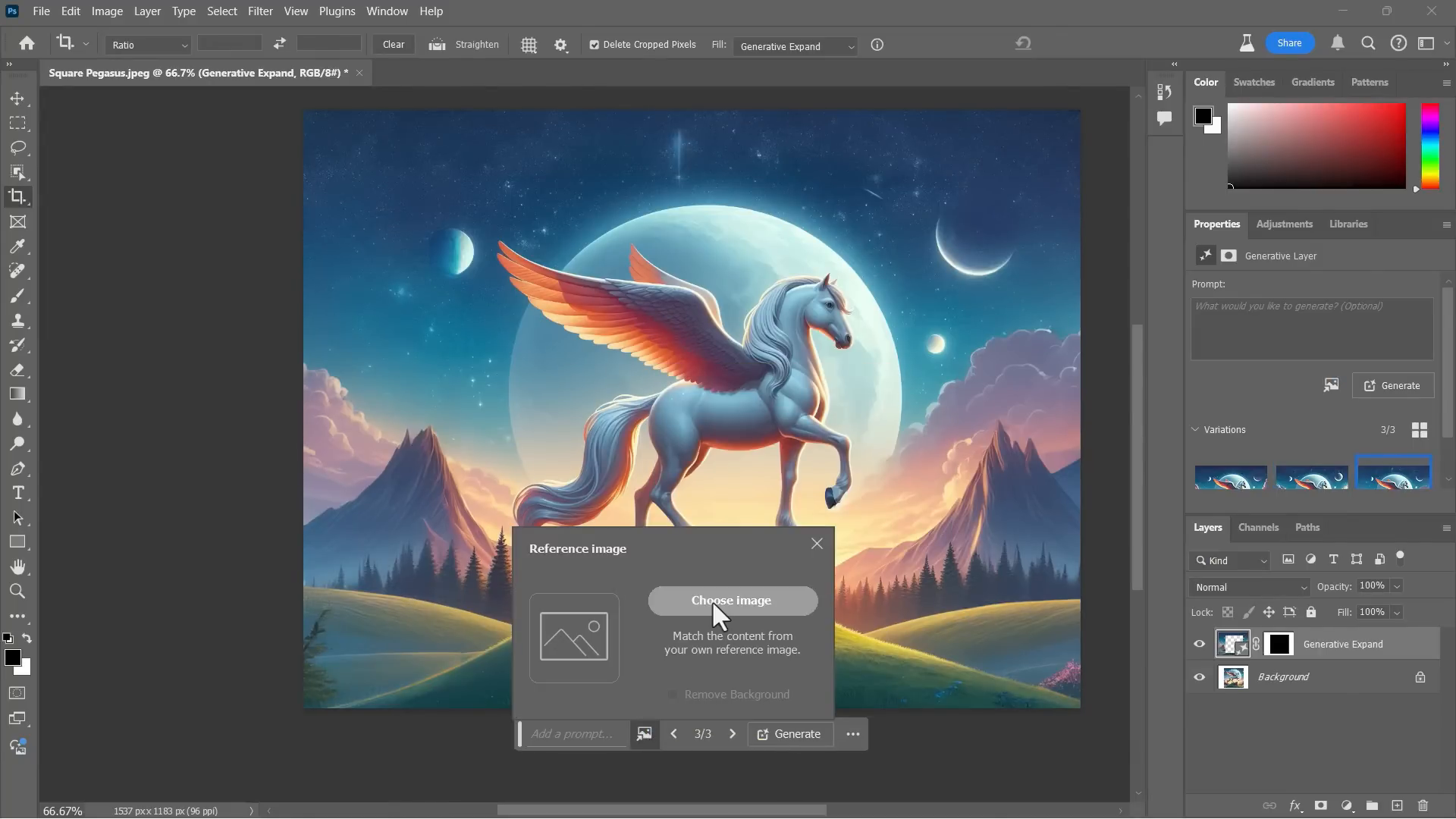
left_click(733, 601)
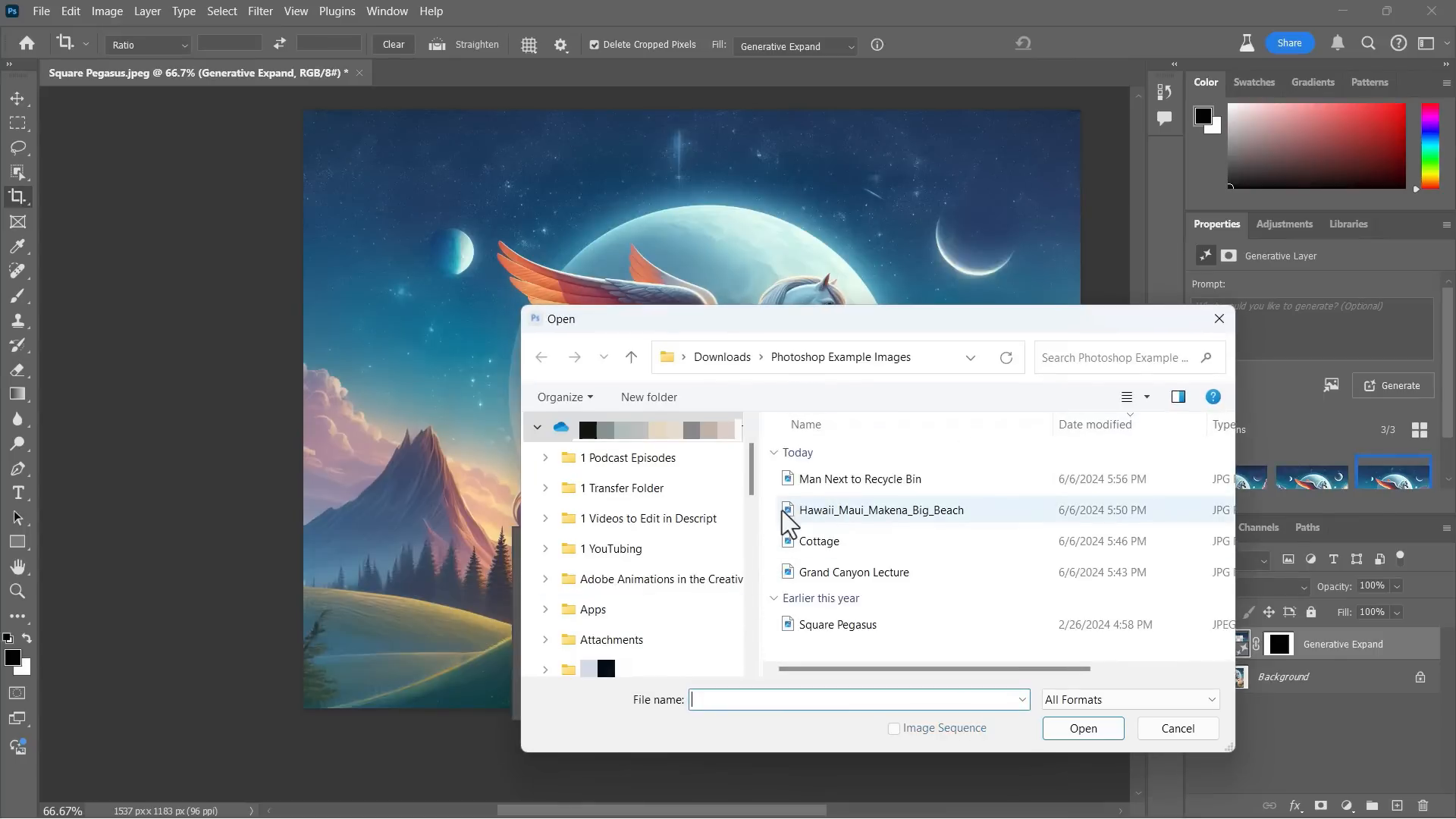
left_click(859, 478)
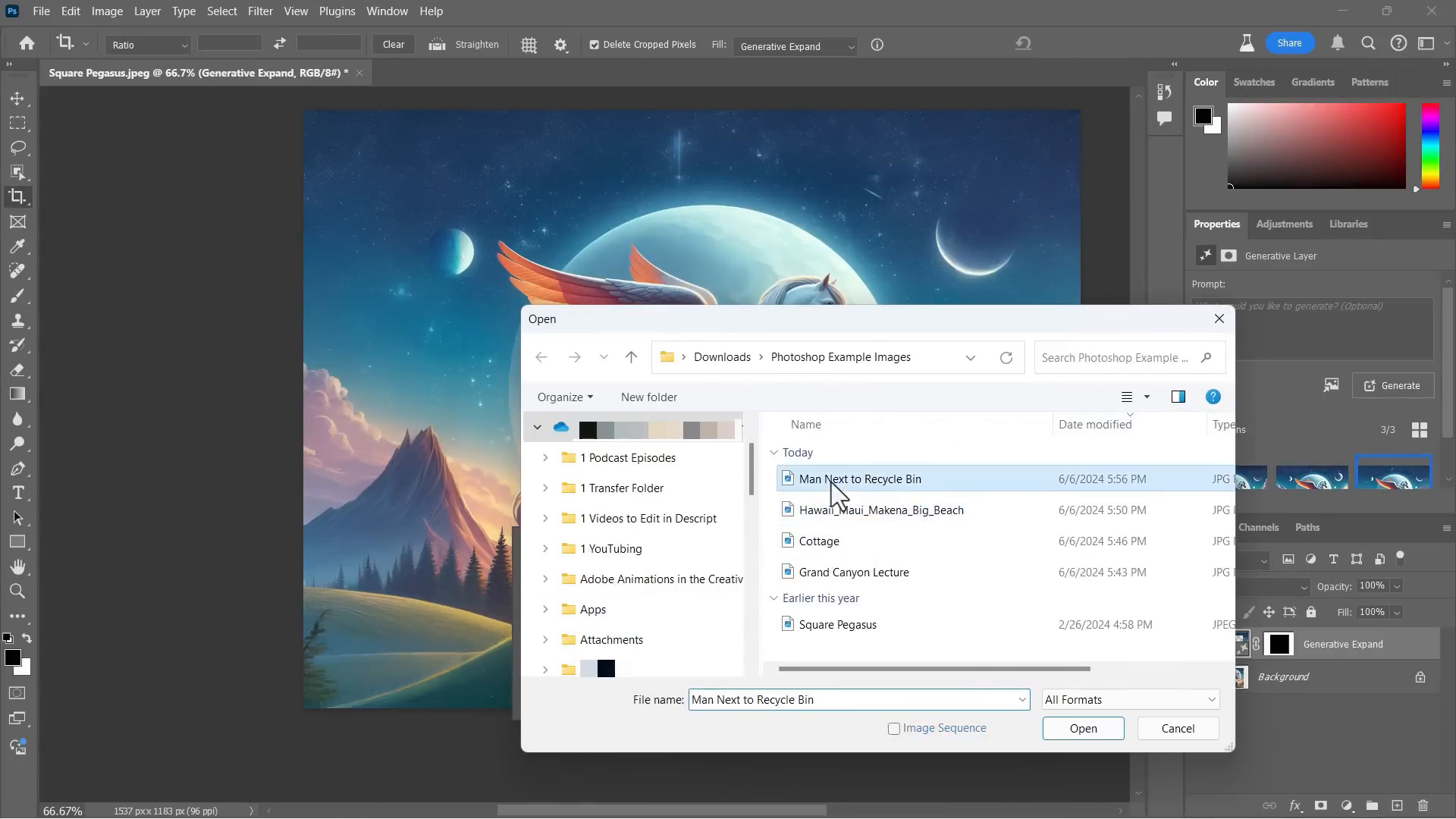
left_click(1083, 728)
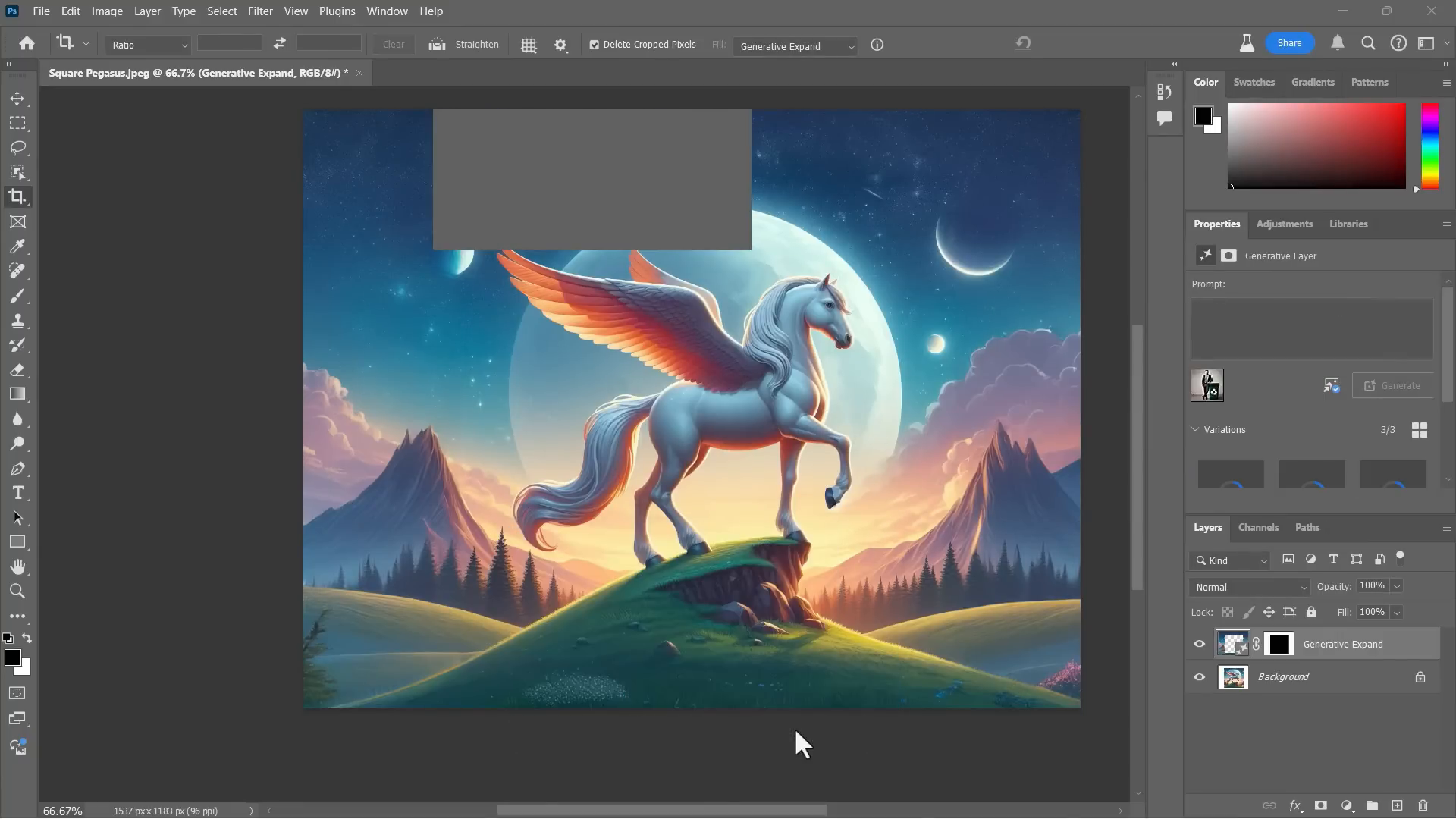
Step: Regenerate the Pegasus expansion guided by the recycle-bin reference image
left_click(1393, 385)
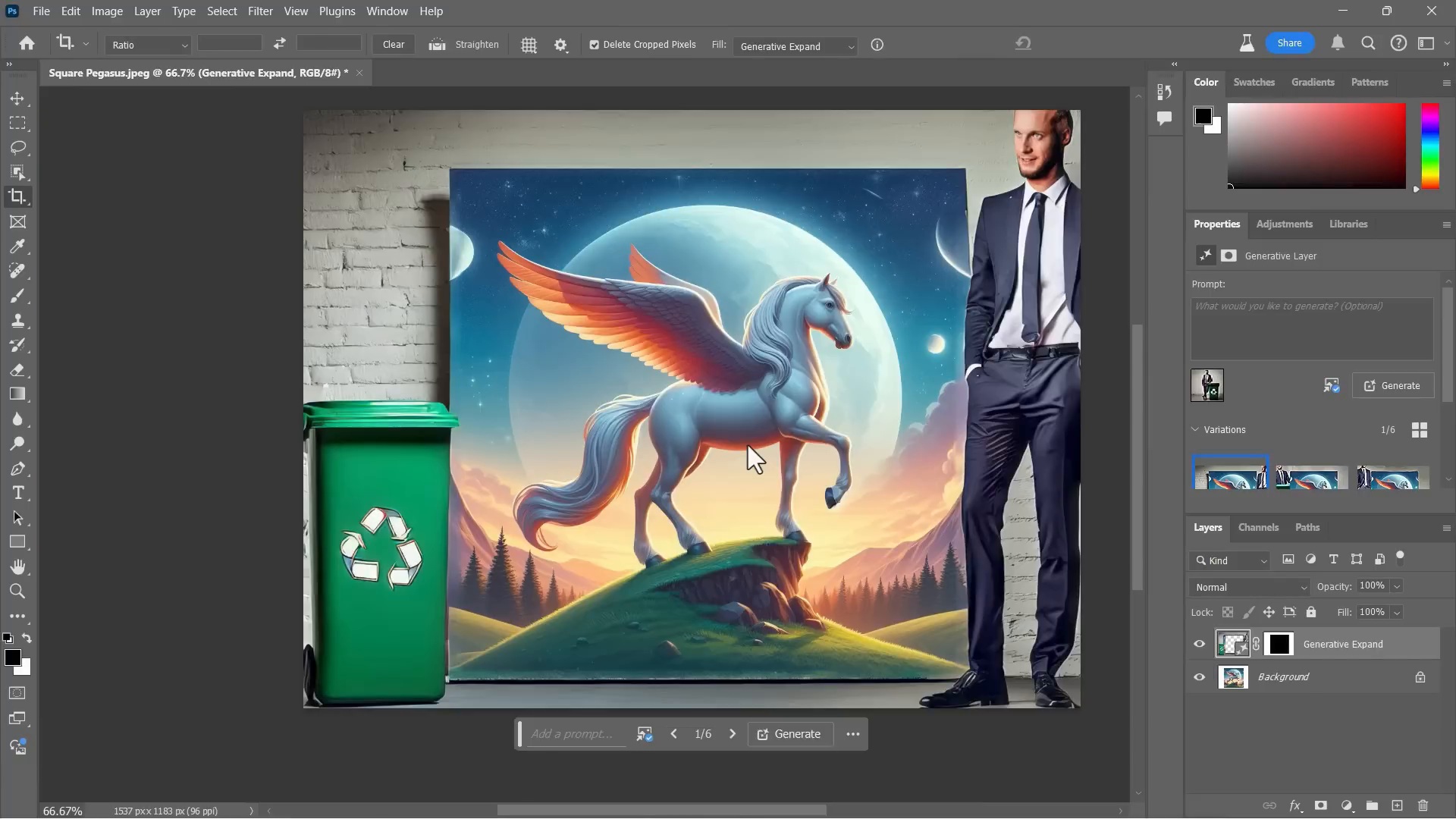
mouse_move(749, 331)
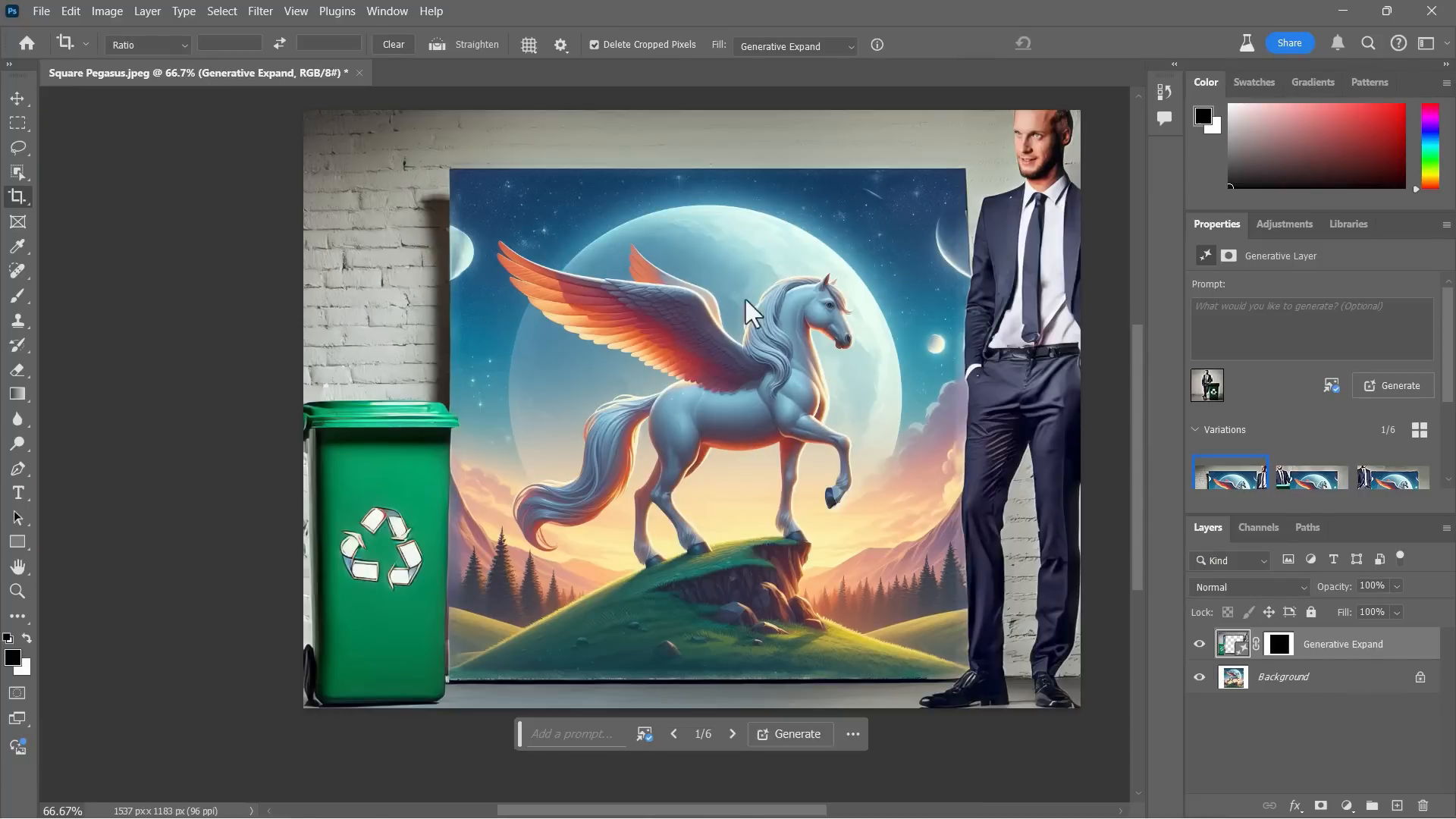
mouse_move(703, 348)
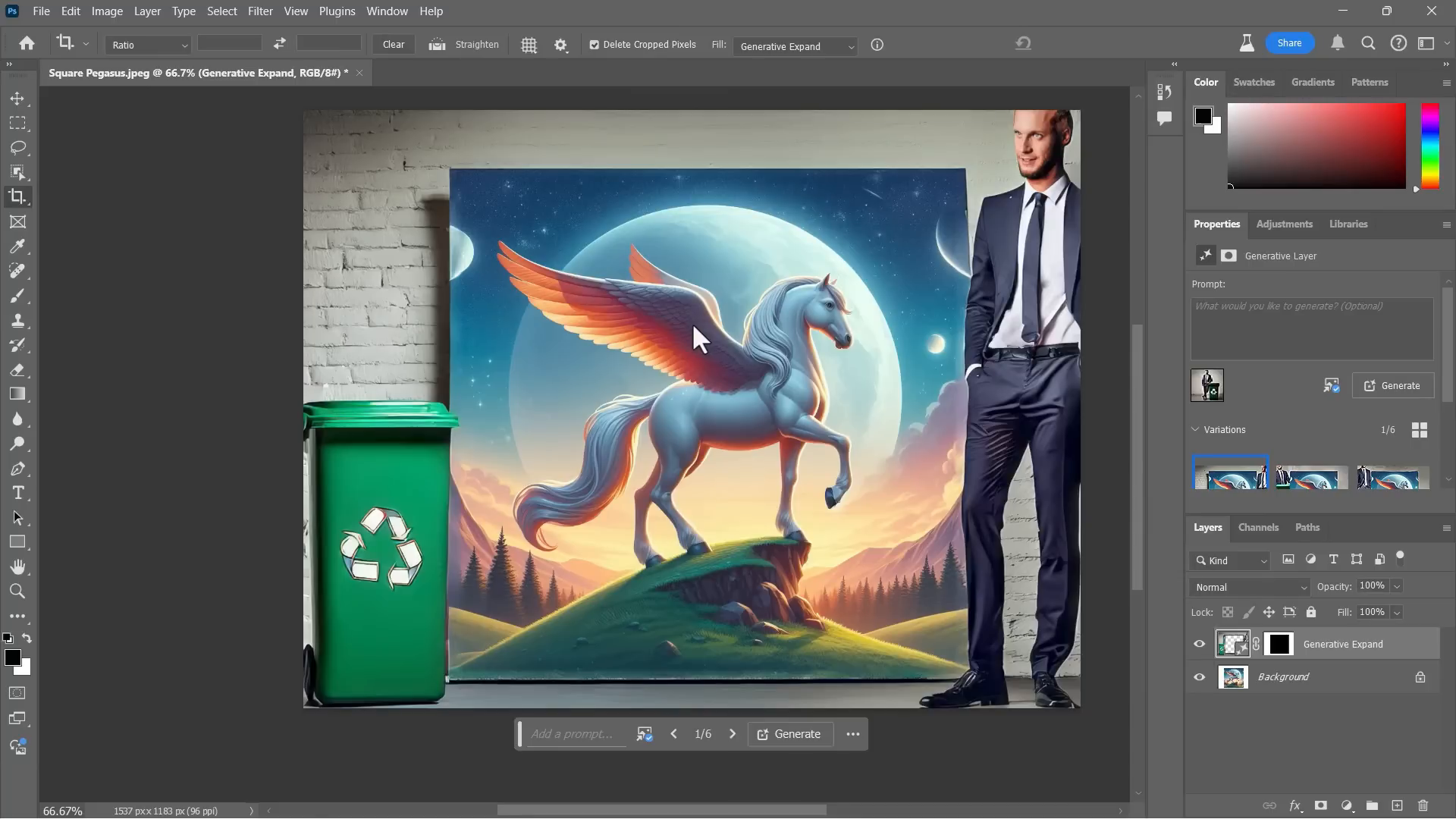
mouse_move(898, 547)
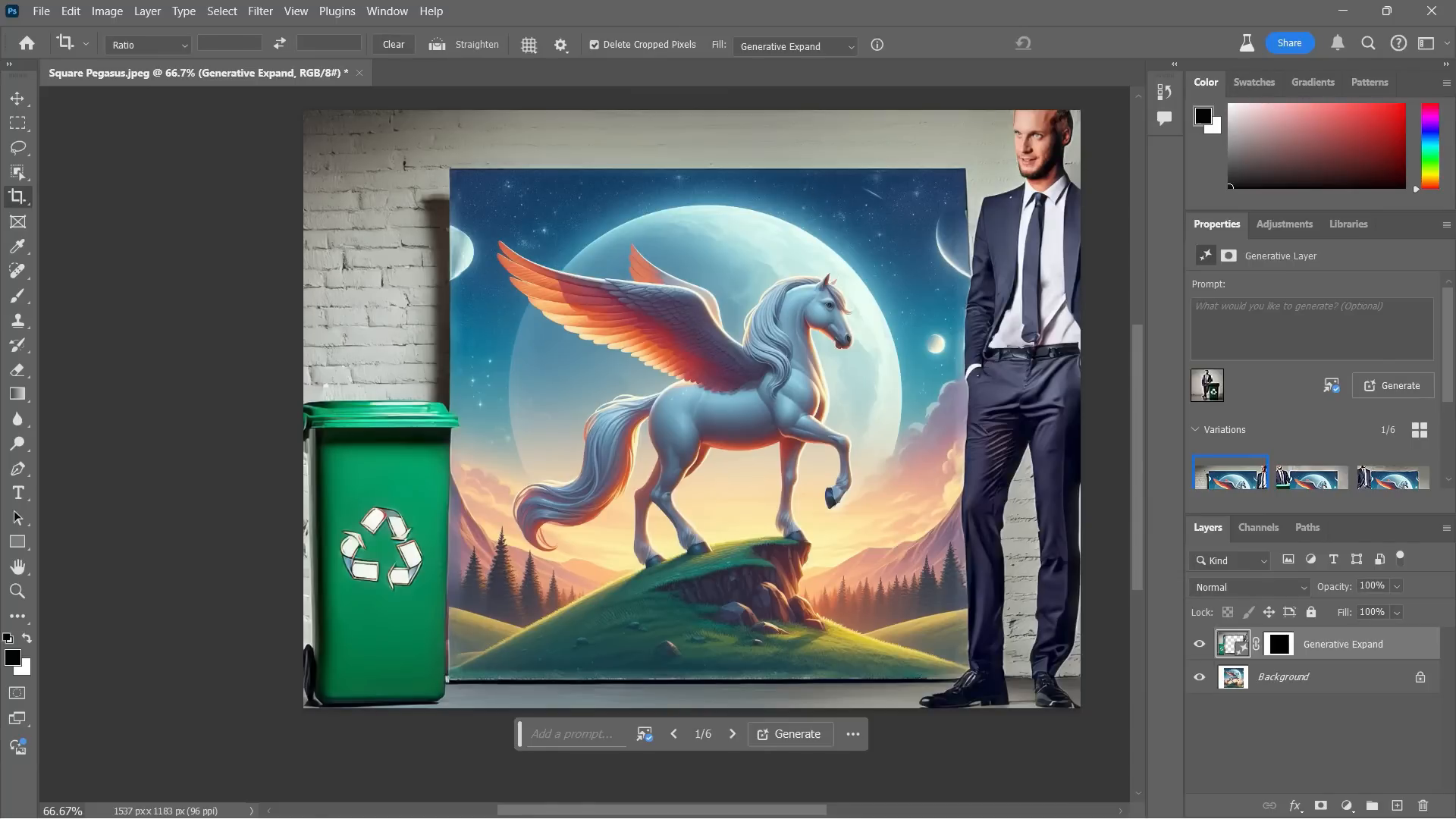
mouse_move(723, 599)
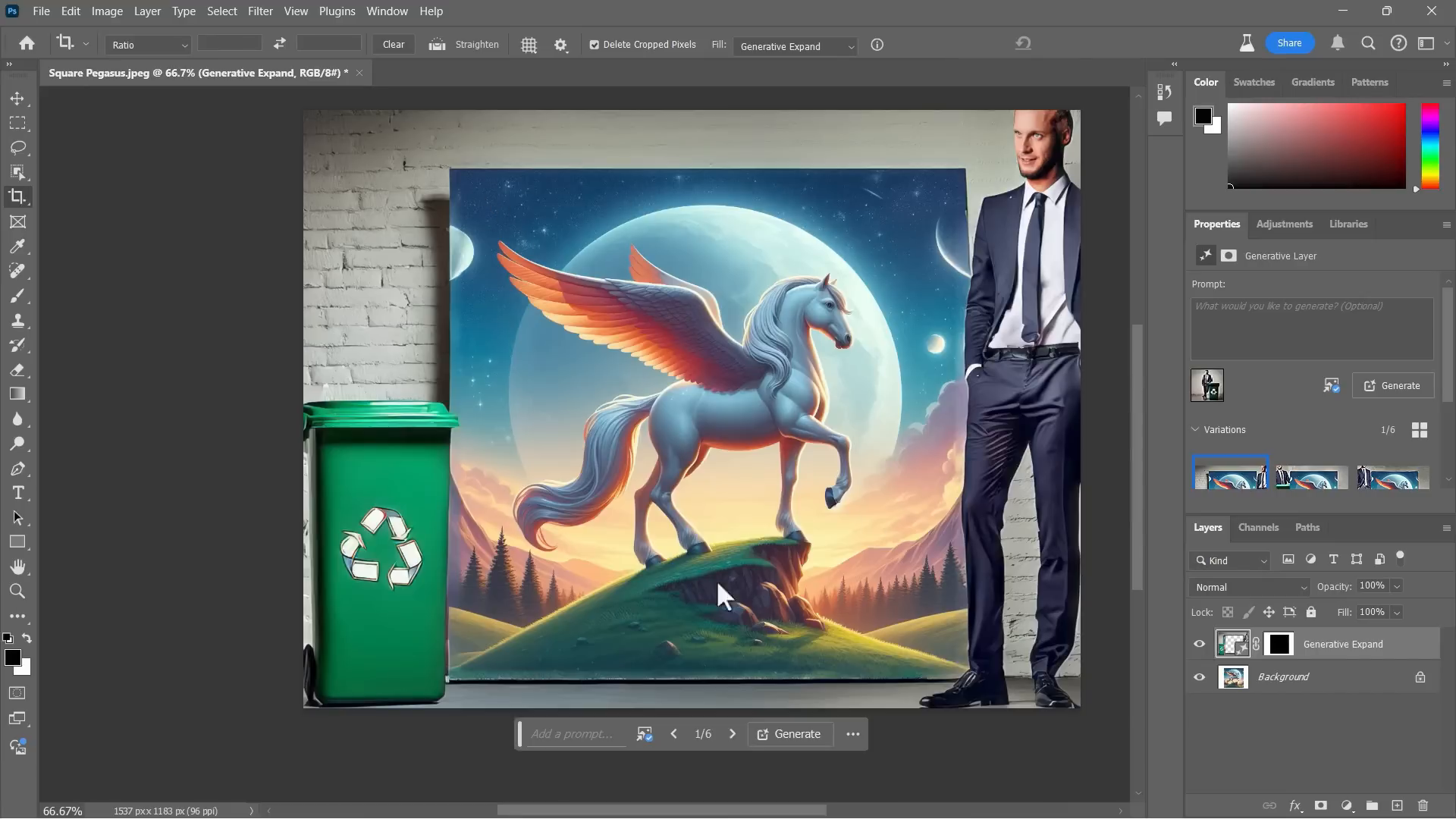
mouse_move(849, 753)
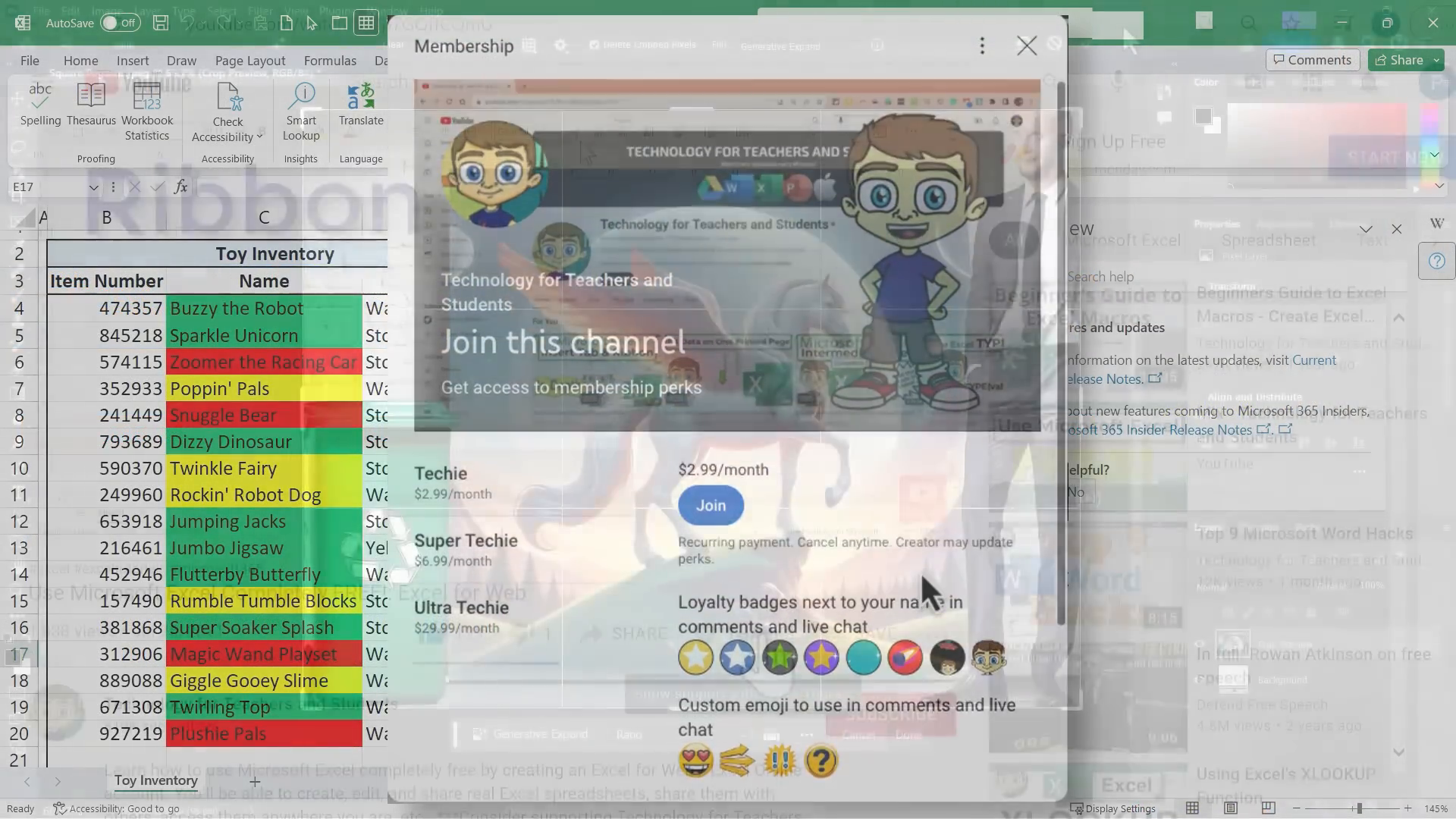
Step: Close the membership offer and bring up the Thanks options for the channel
left_click(1025, 46)
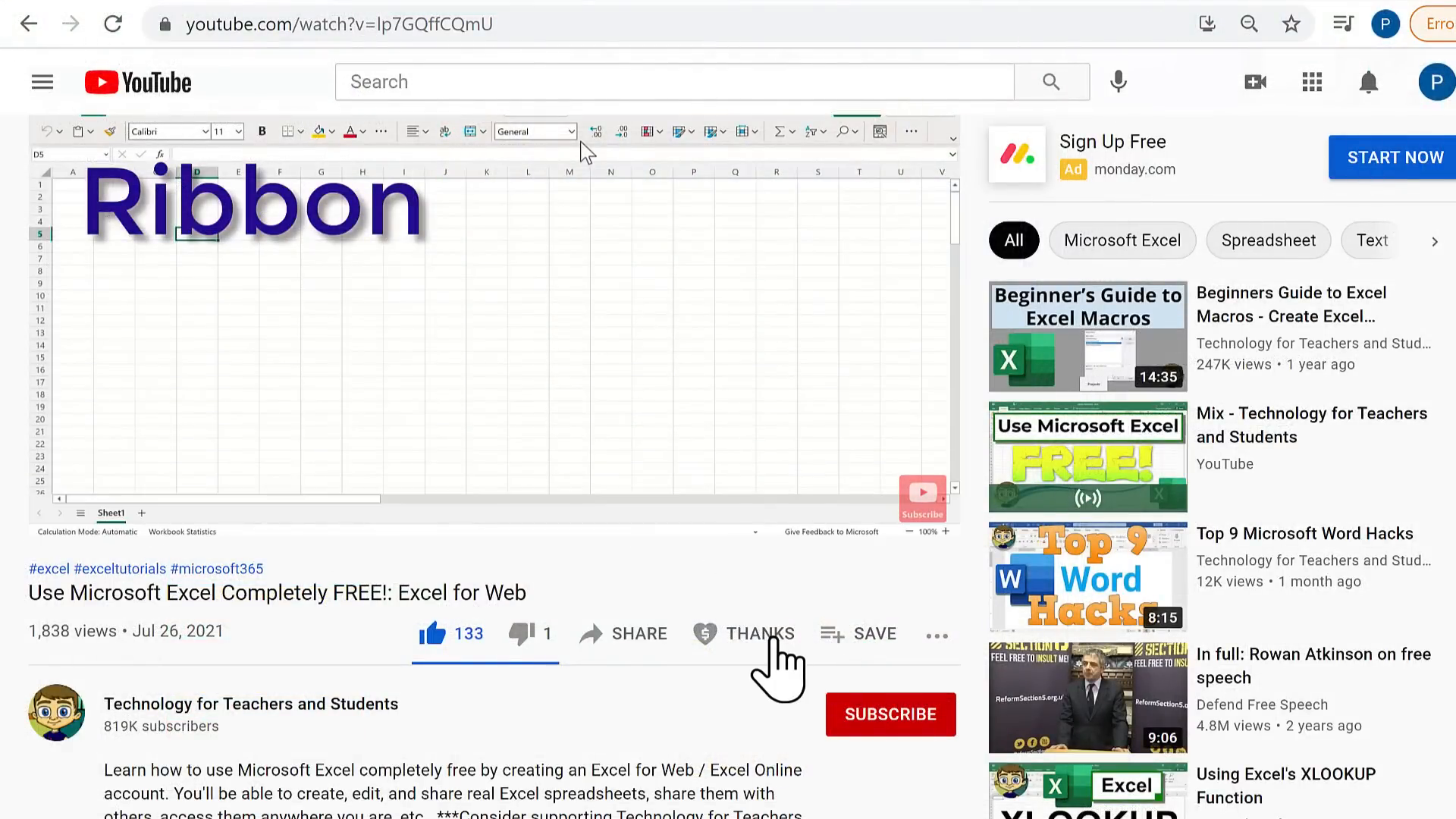
left_click(761, 634)
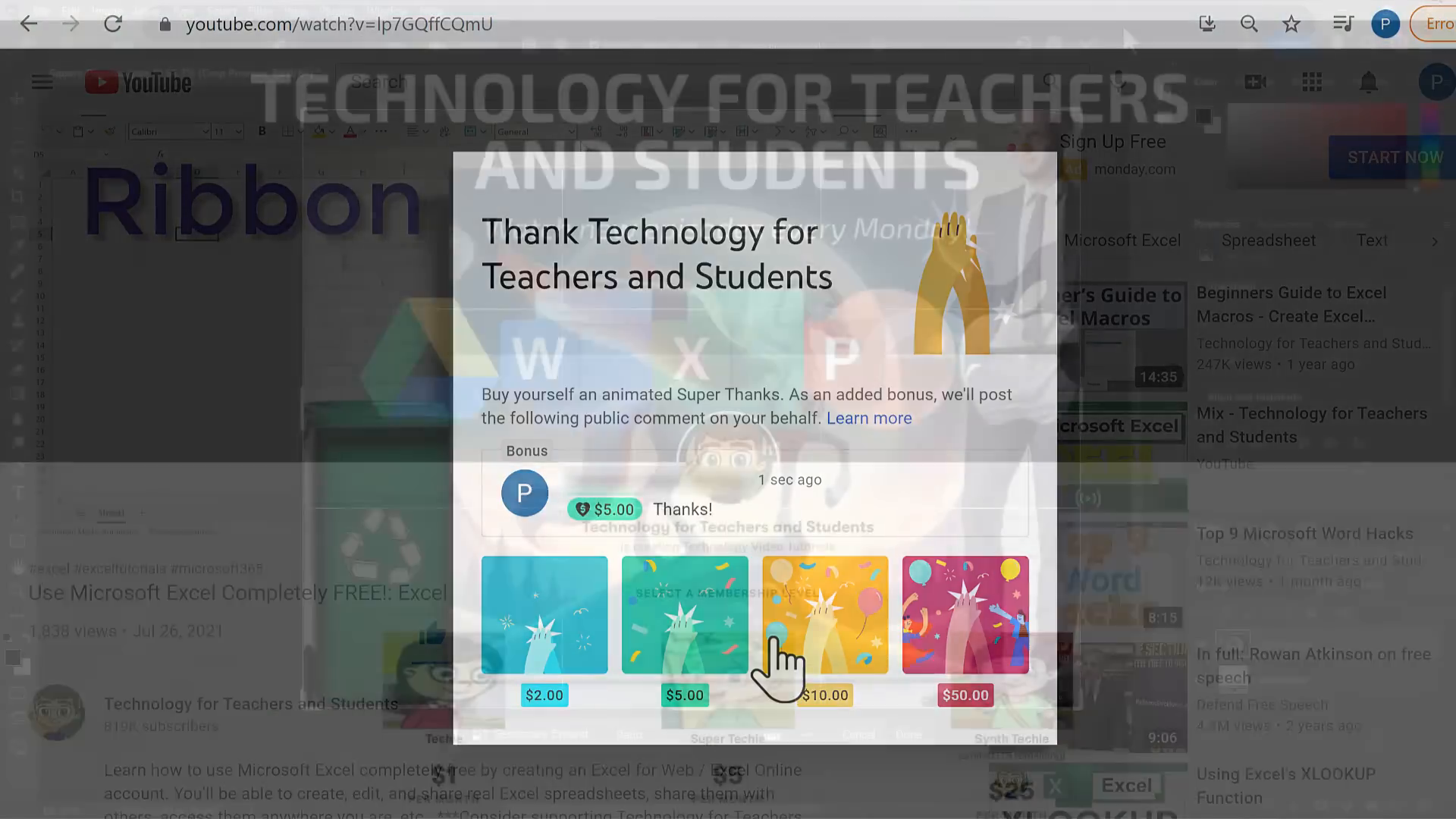